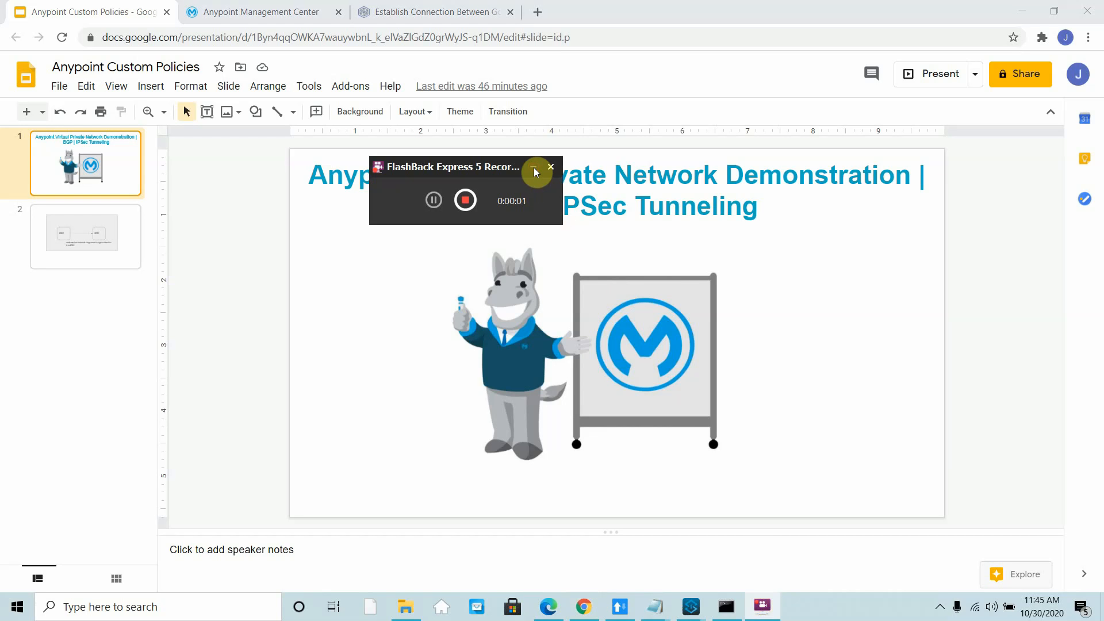
Start a new Classic VPN connection from Google Cloud's Hybrid Connectivity VPN page
click(535, 171)
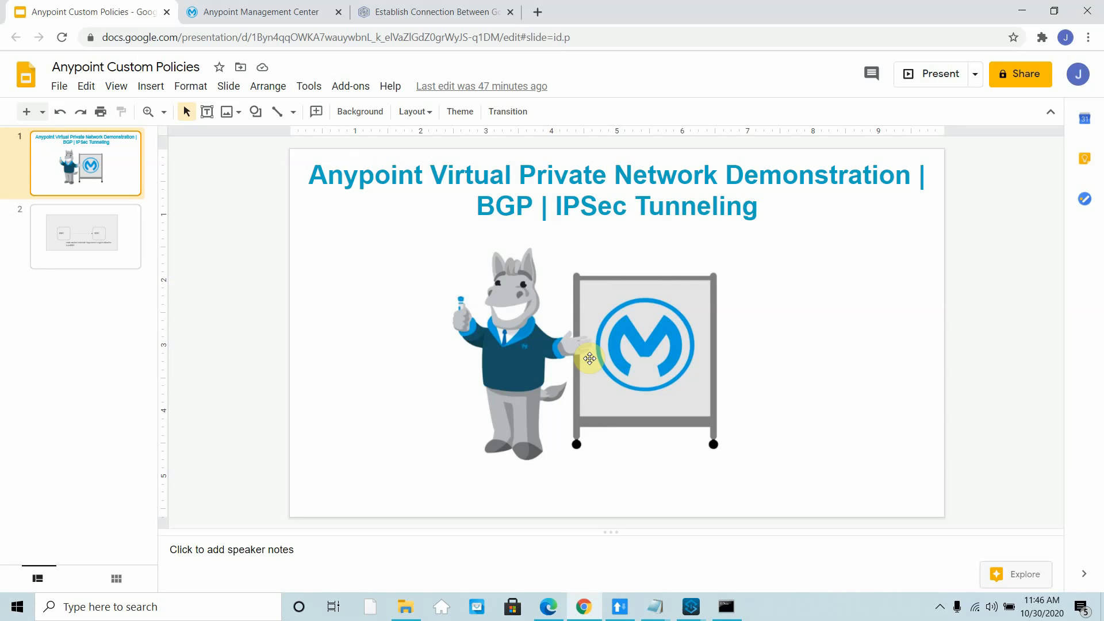
mouse_move(407, 294)
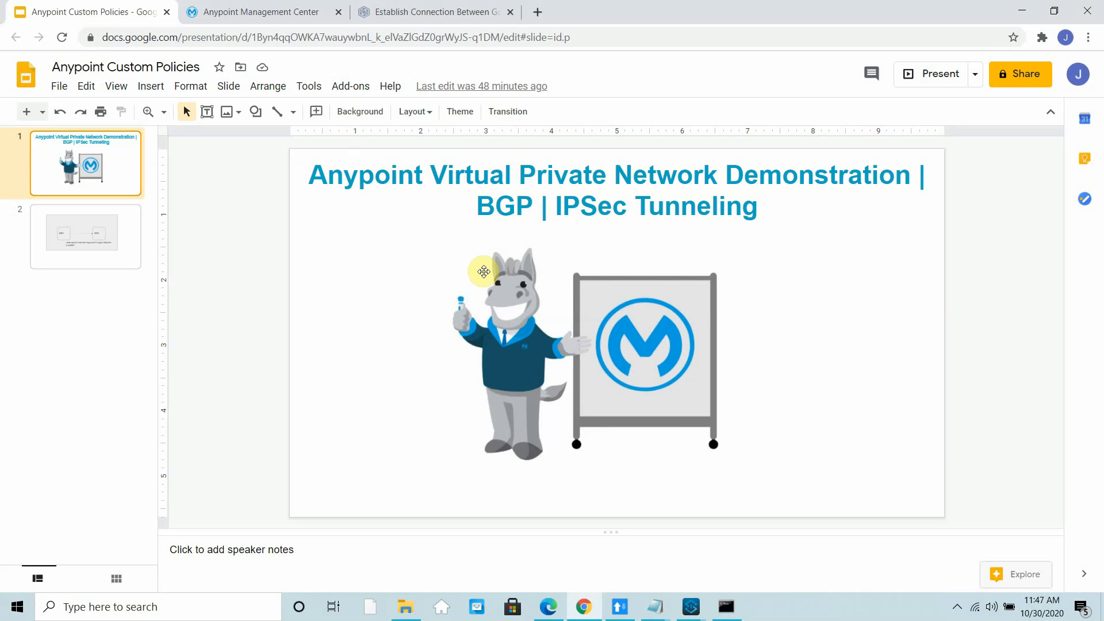
mouse_move(448, 532)
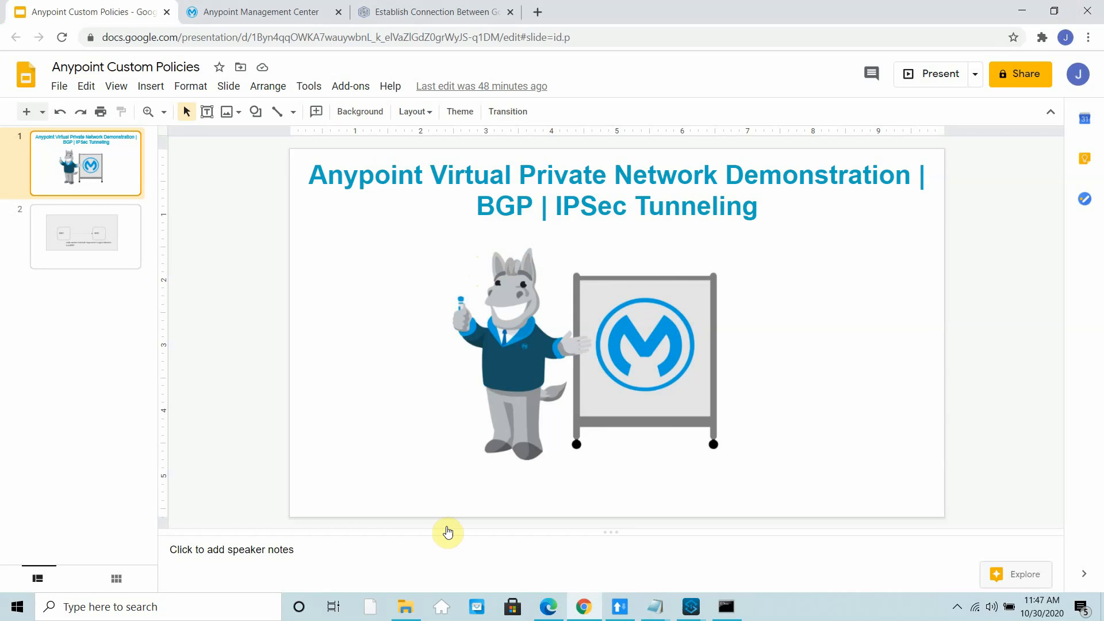
click(260, 12)
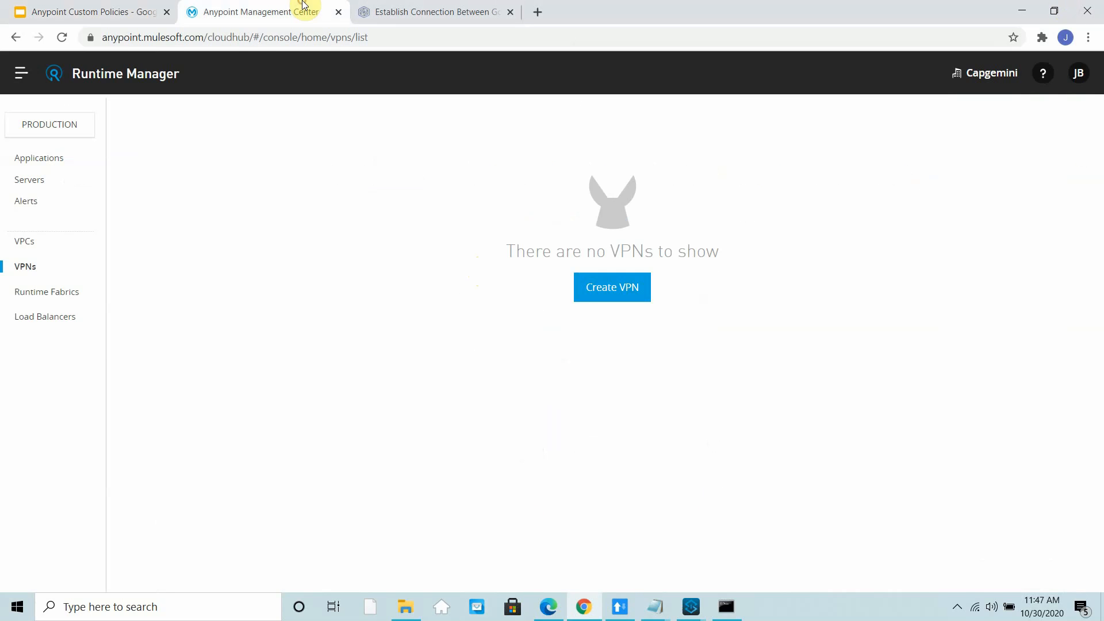
click(433, 12)
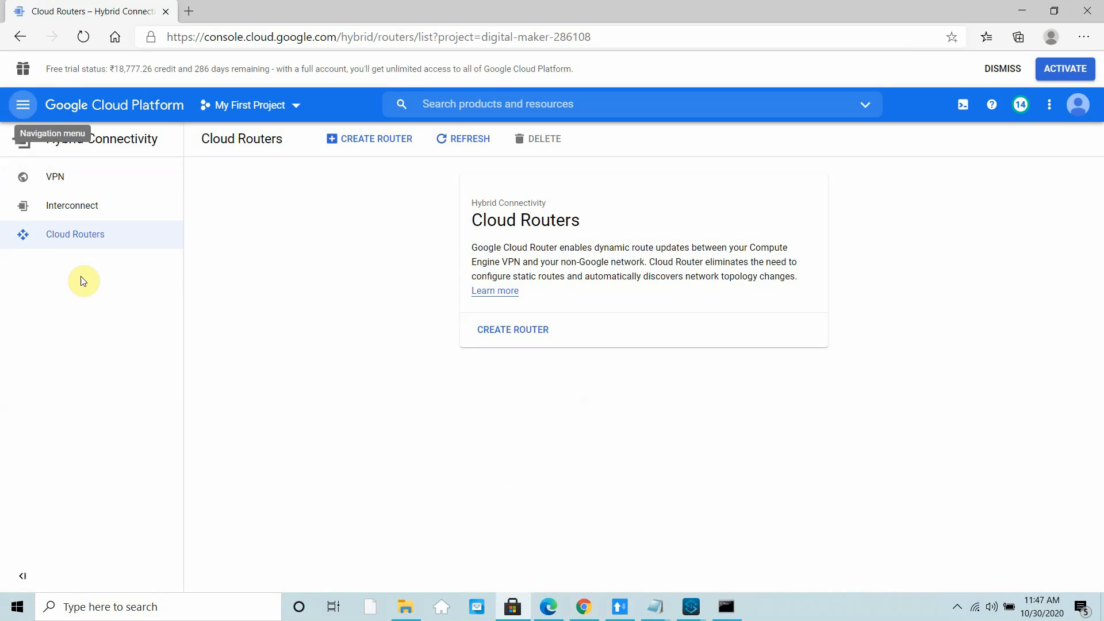
click(23, 105)
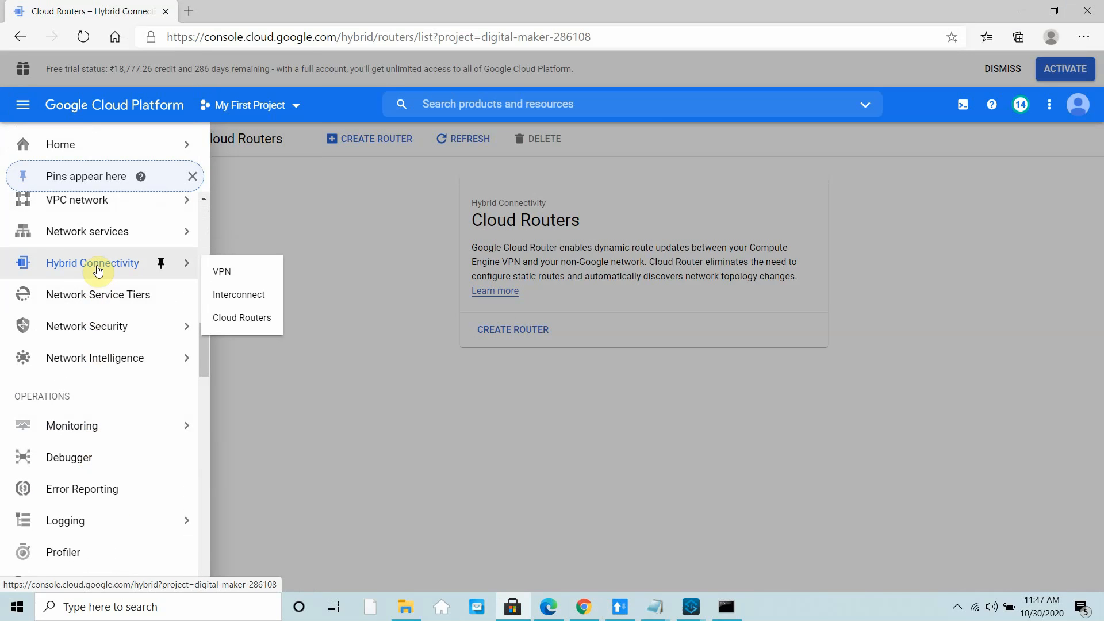
click(222, 271)
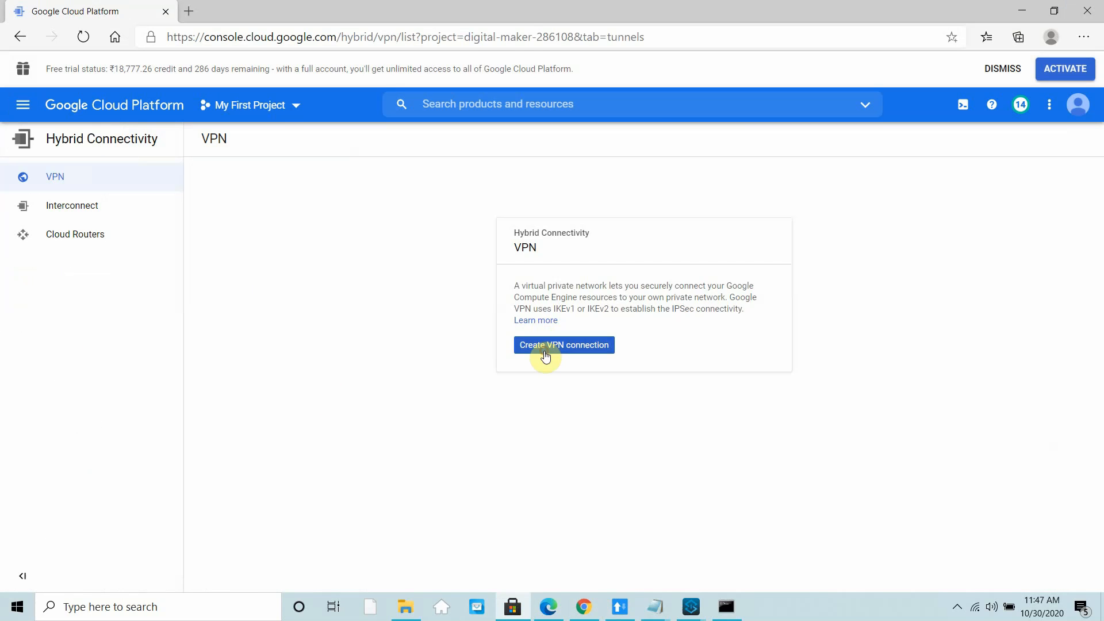
click(564, 346)
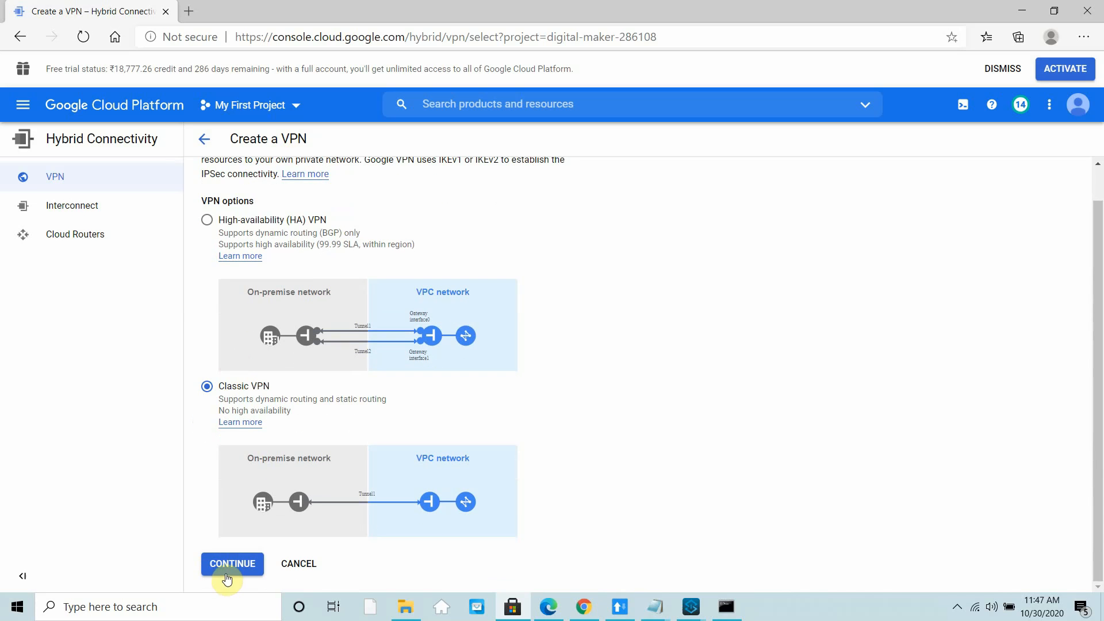
click(233, 564)
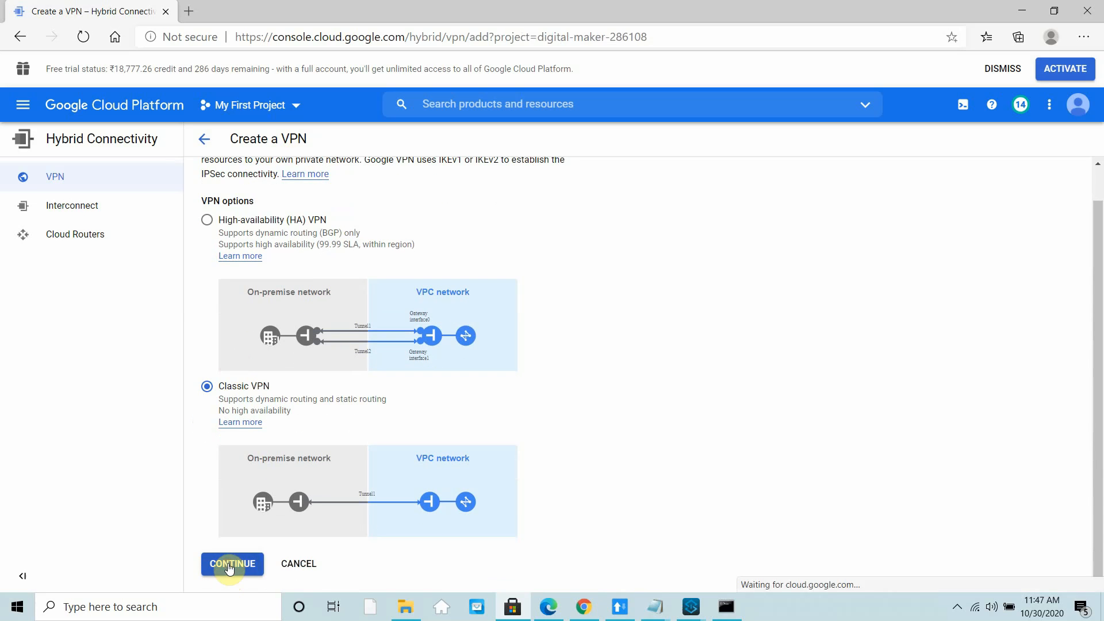
Name the VPN gateway mule-vpn-demo
click(232, 564)
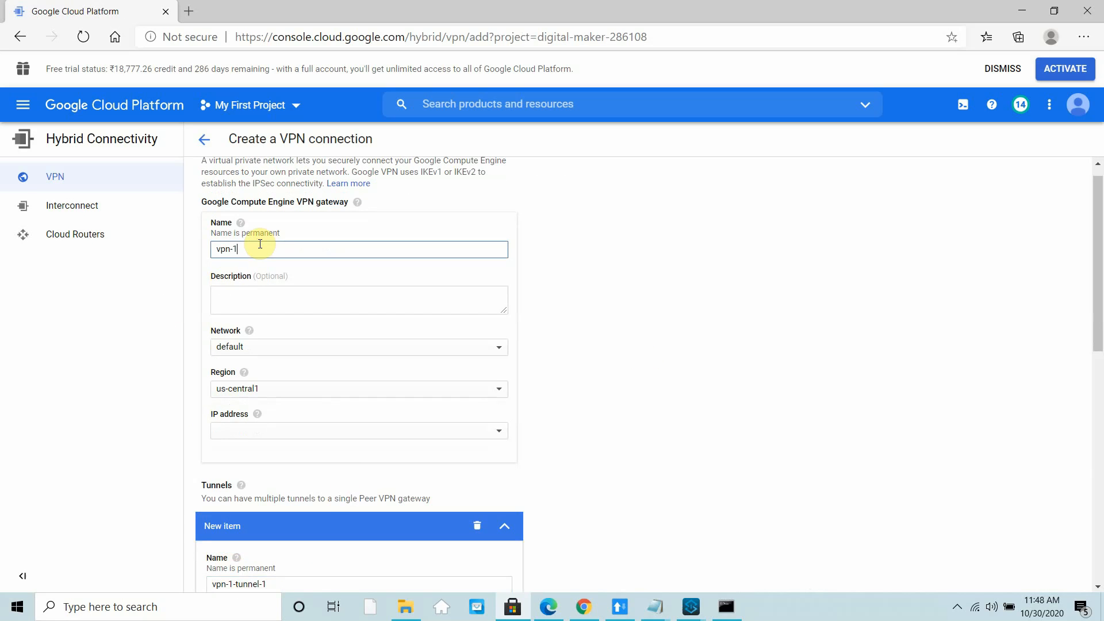
text(mule-)
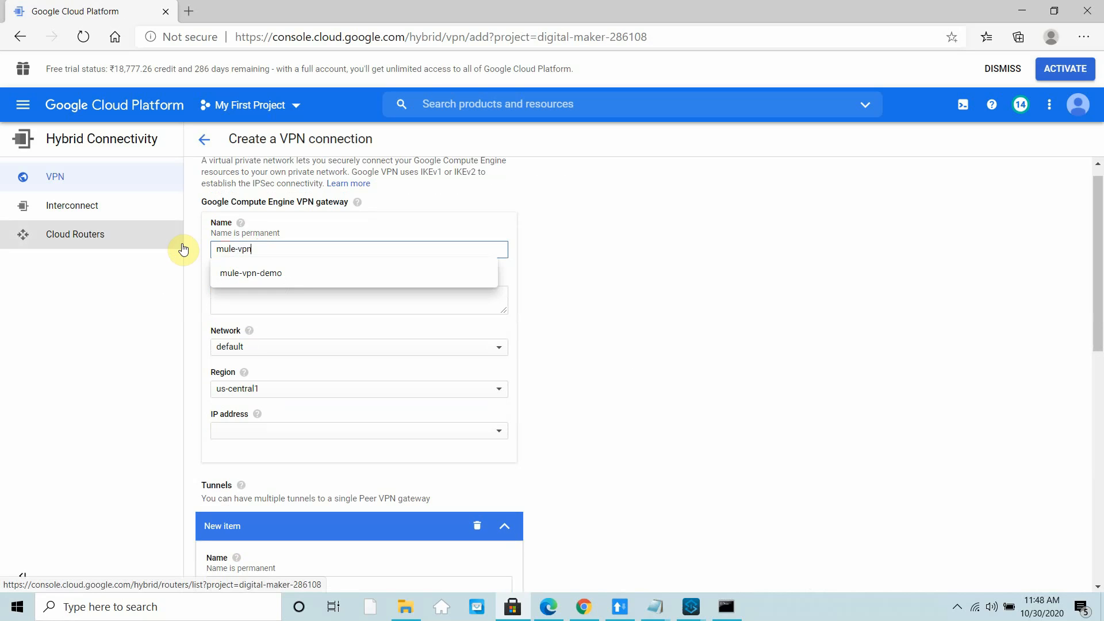
click(251, 273)
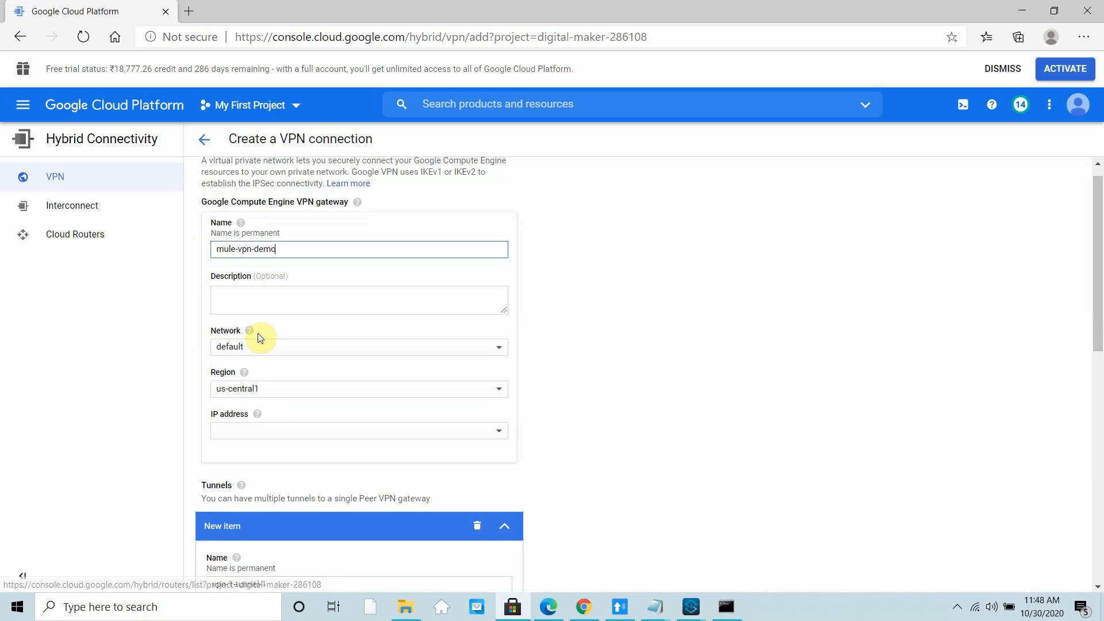
Reserve a new static IP address mule-vpn-ip (35.239.197.6) for the gateway
click(359, 430)
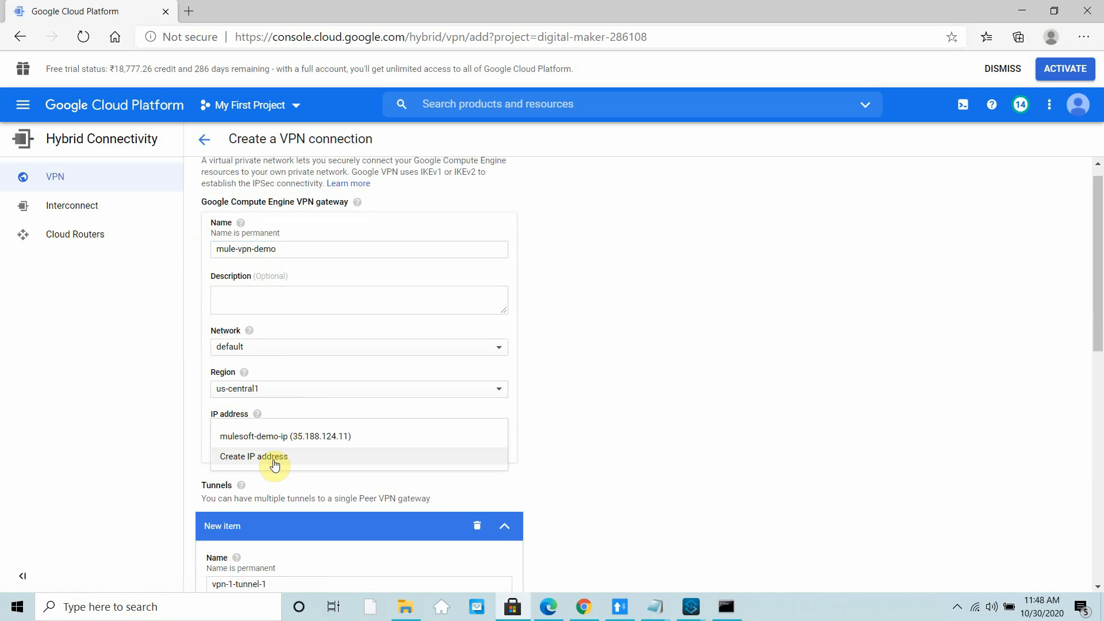
click(253, 456)
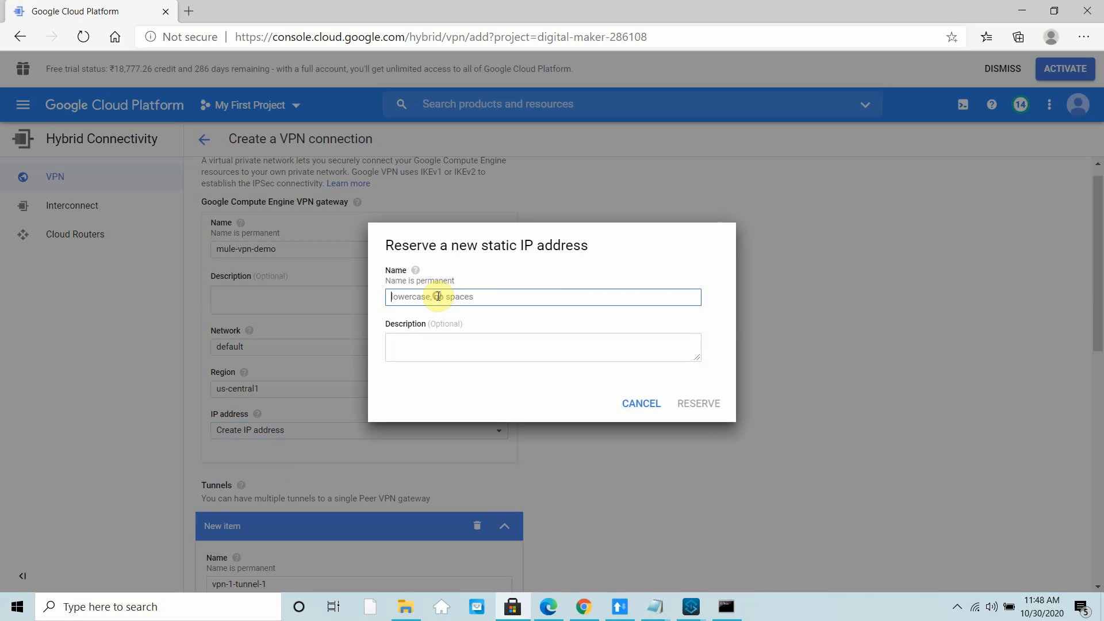
text(mule-vpn-ip)
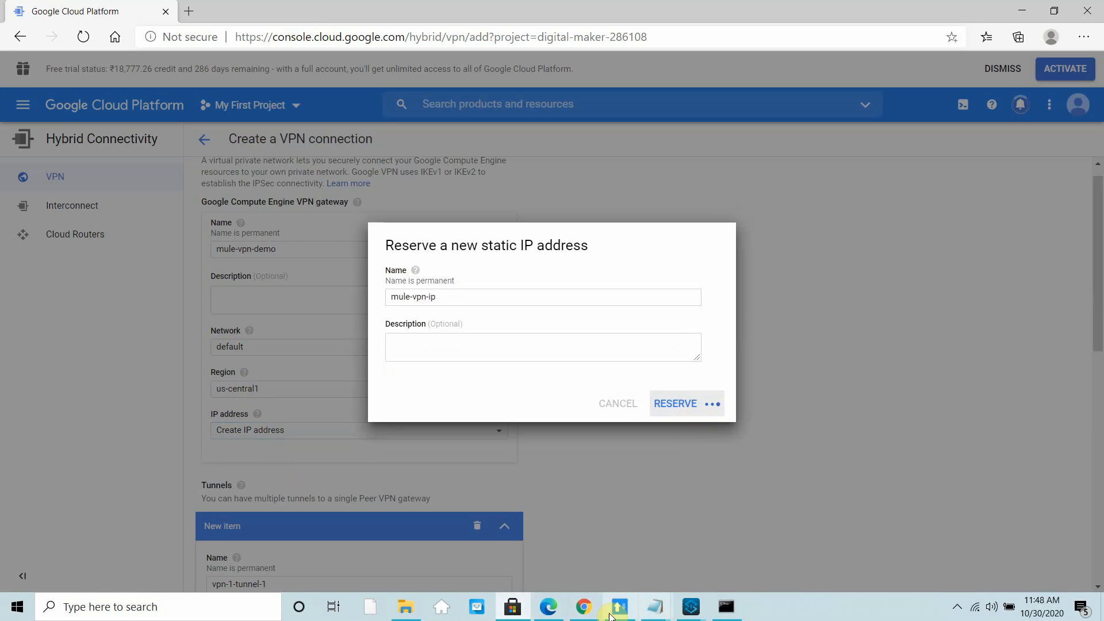
click(675, 404)
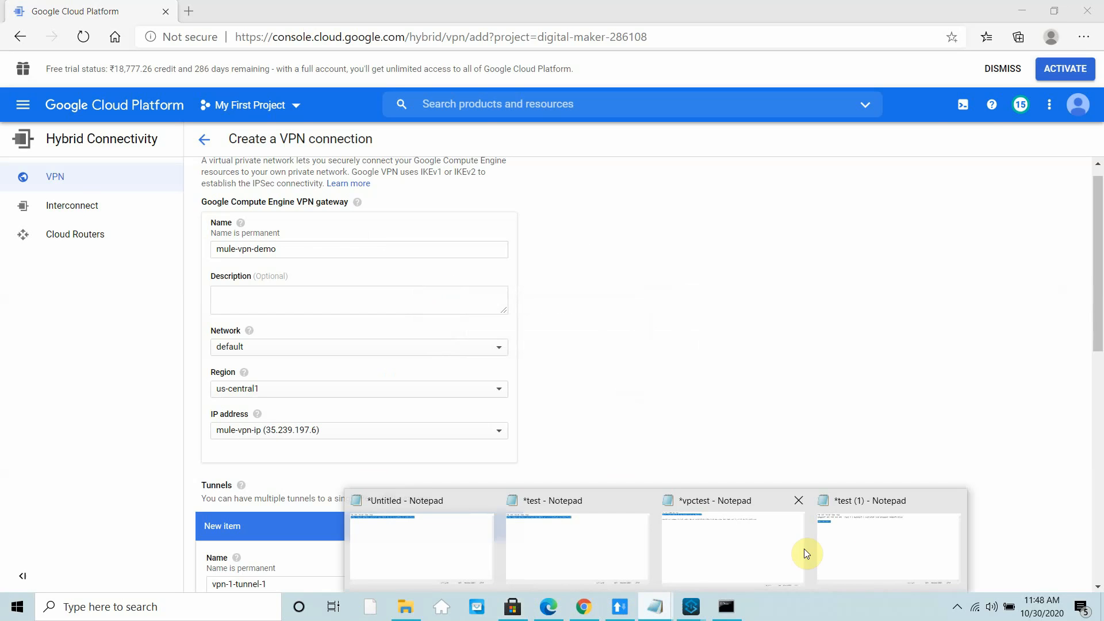
click(888, 547)
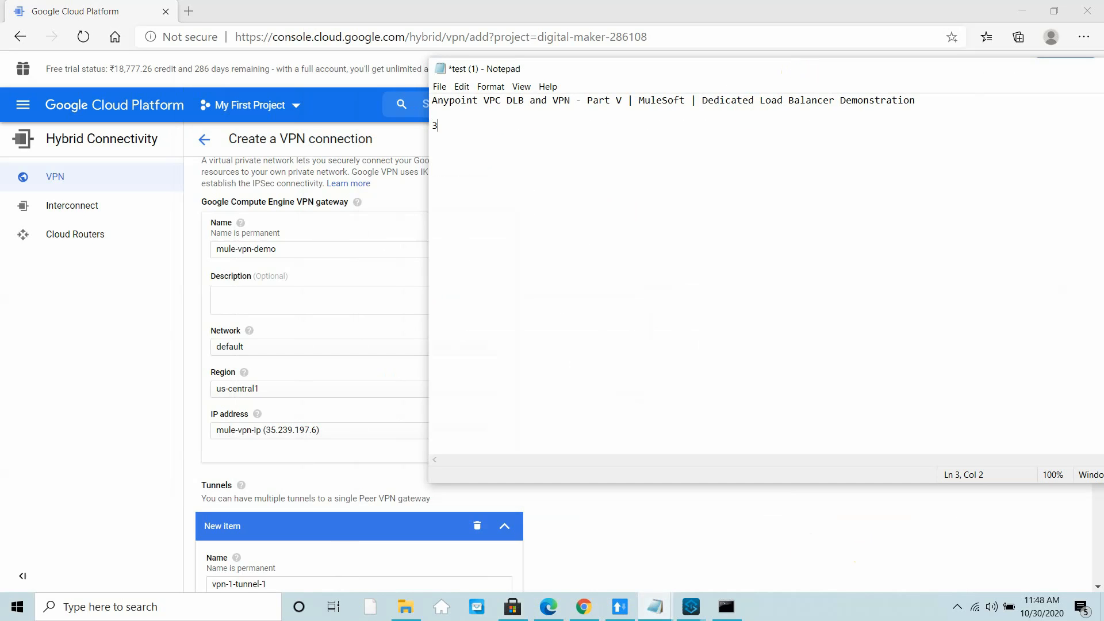
text(5.2)
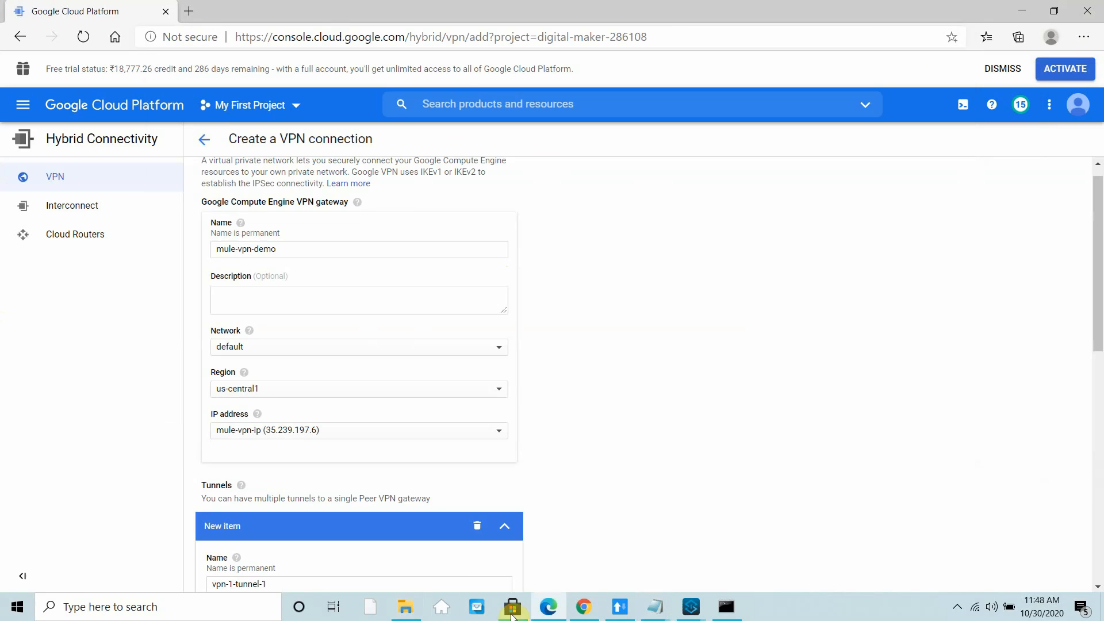
Begin Anypoint VPN mule-demo-vpn on mule-demo-vpc with remote IP 35.239.197.6
click(253, 12)
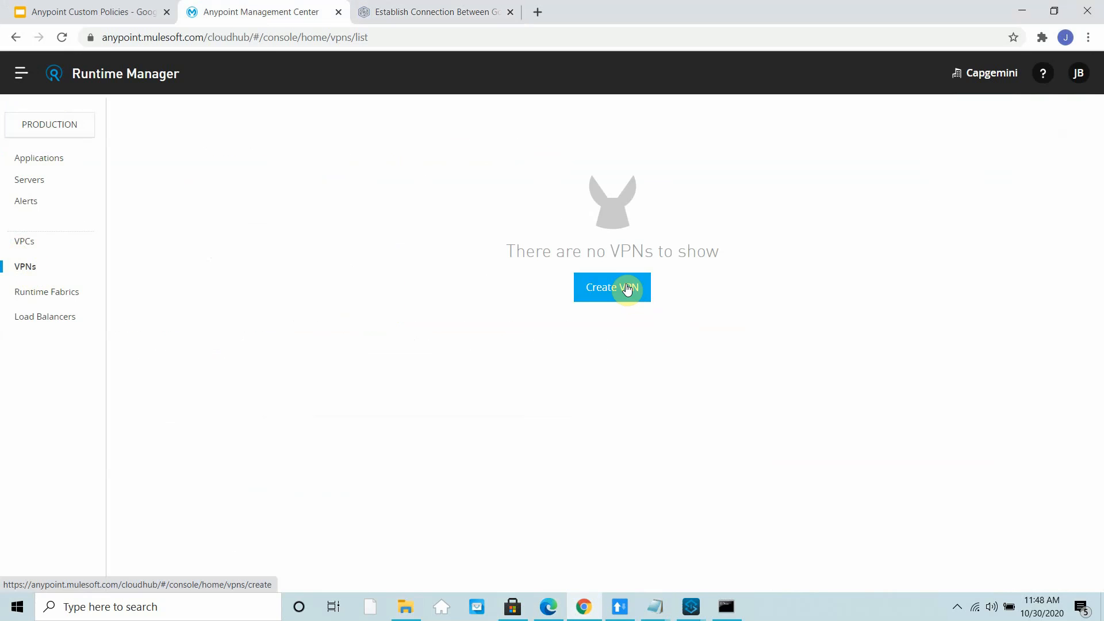
click(612, 288)
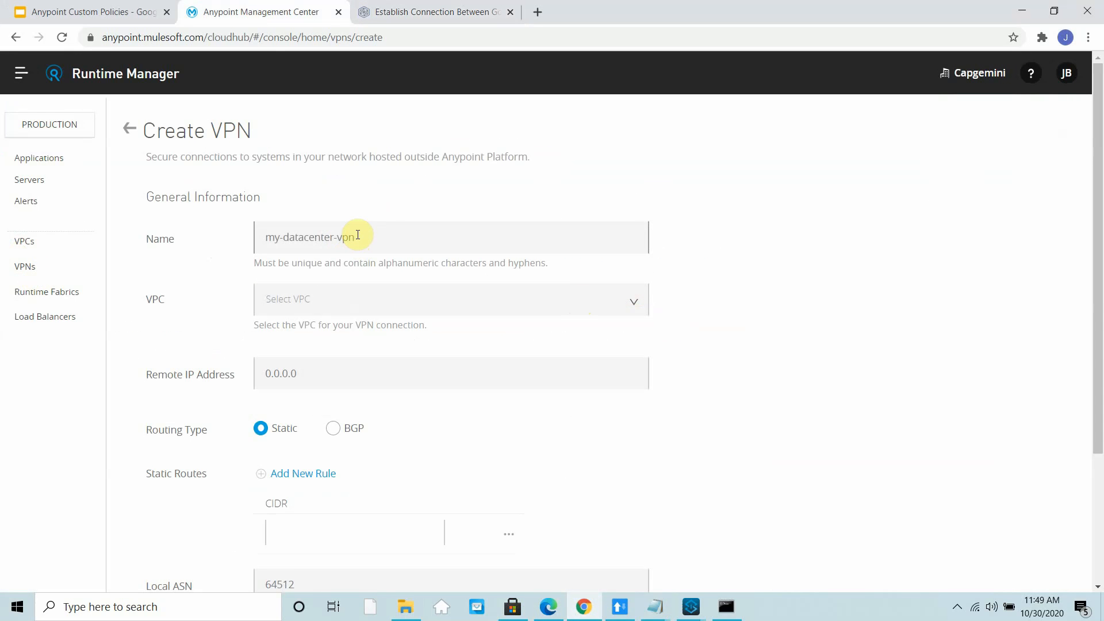
text(mule-demo-vpn)
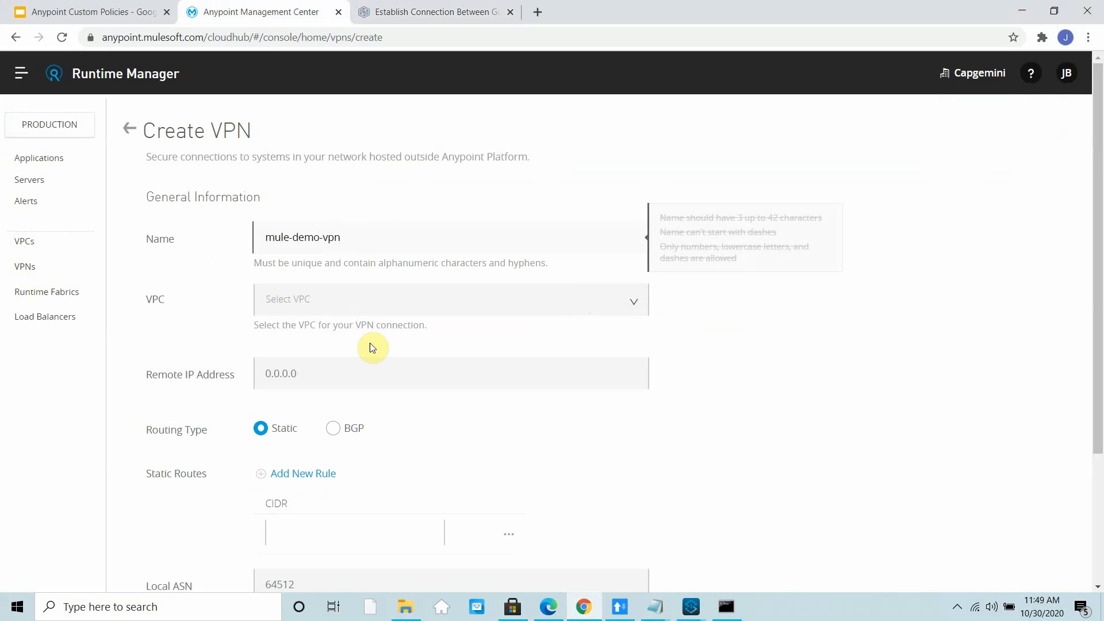
click(451, 298)
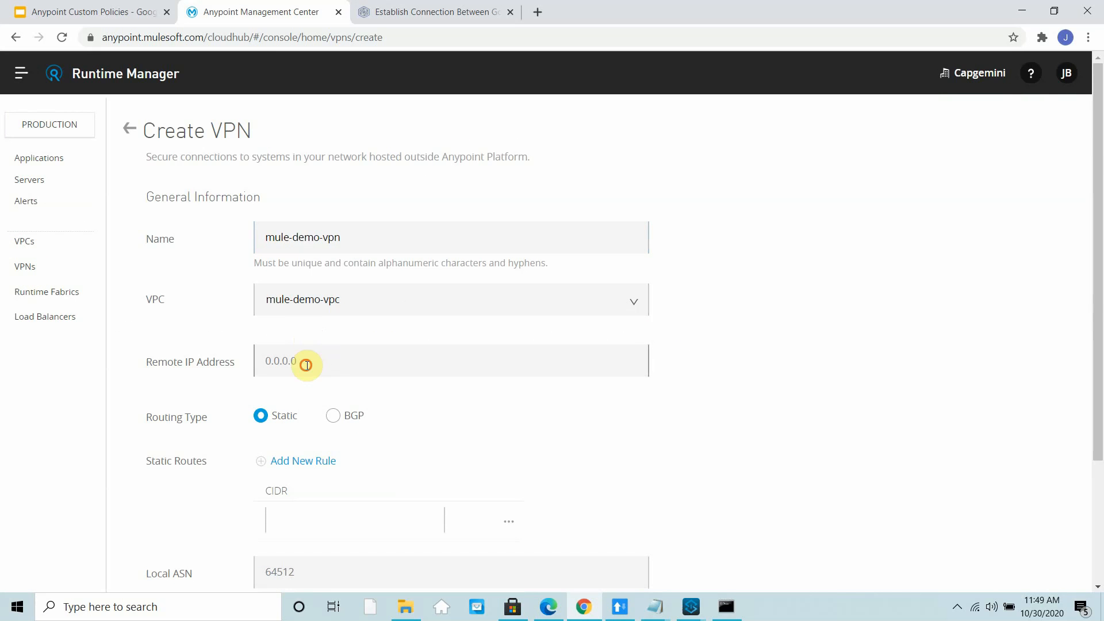
text(35.239.197.6)
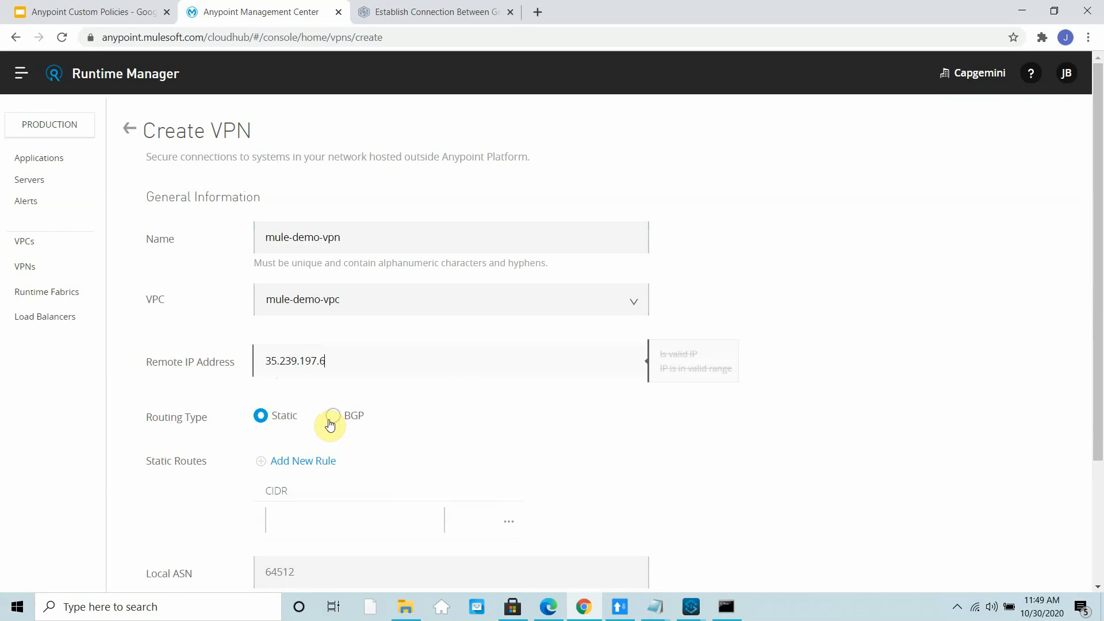
Switch routing to BGP, replace remote ASN 65001, and enter local ASN 64512
click(333, 415)
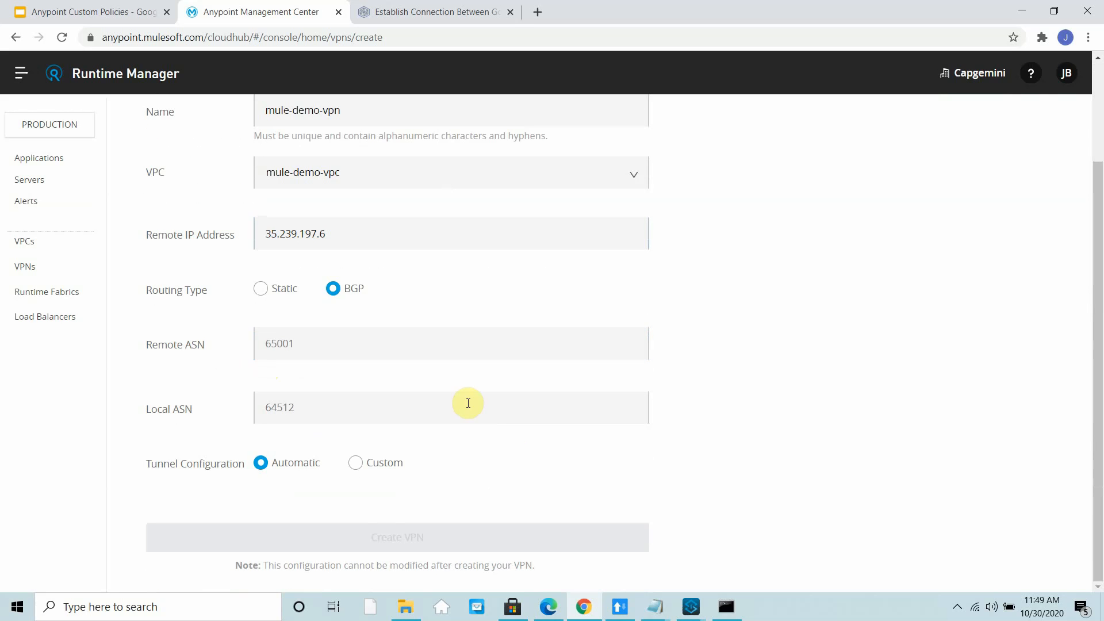
click(451, 344)
text(65001)
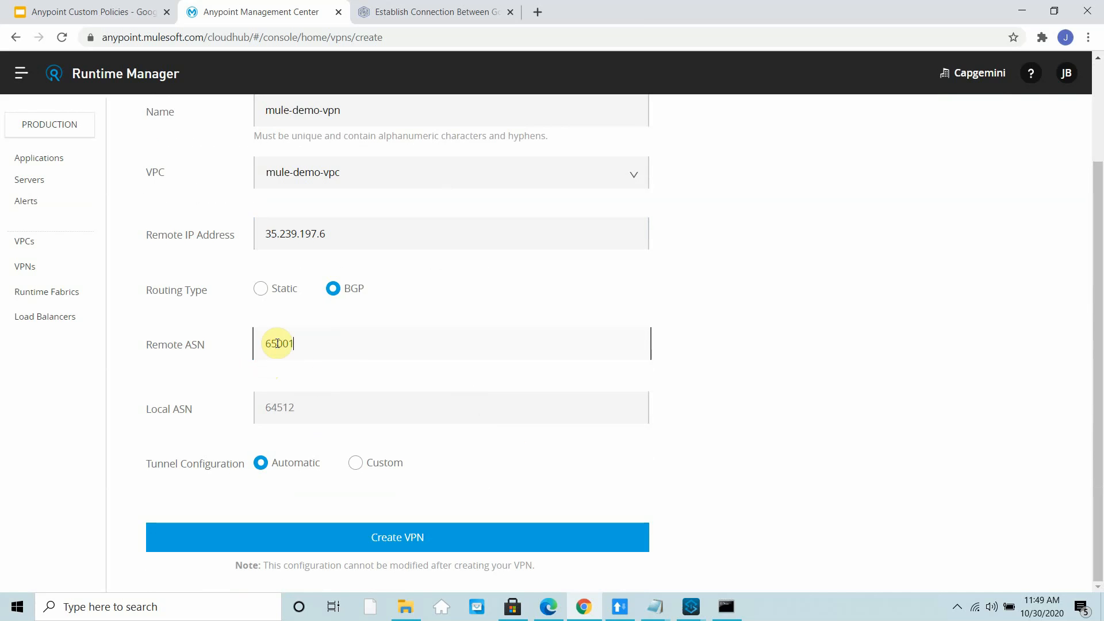
double_click(279, 344)
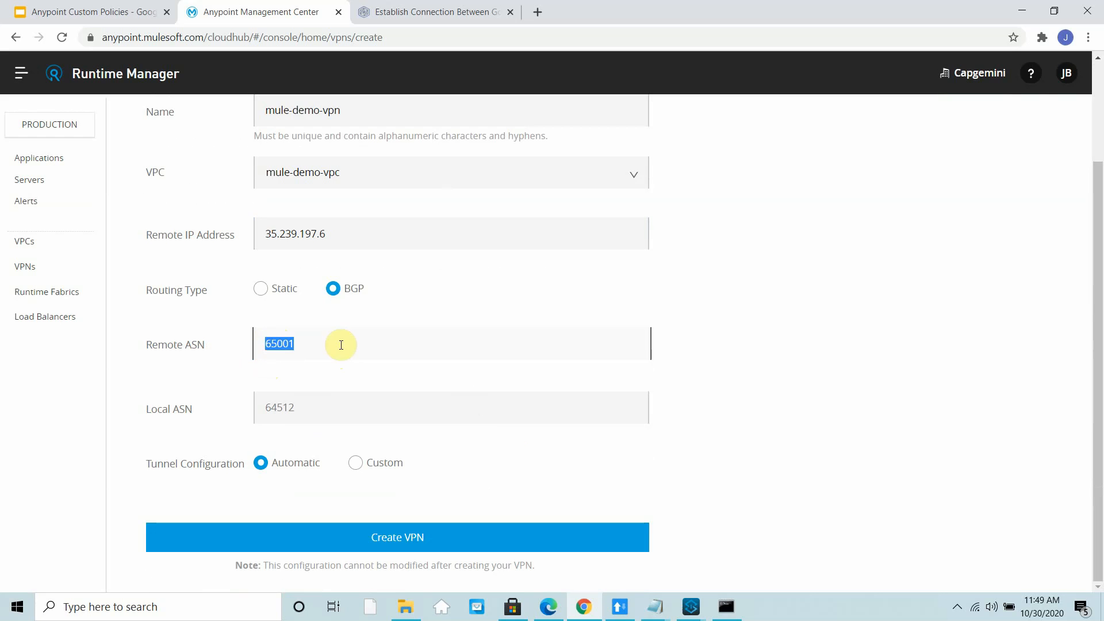
click(451, 408)
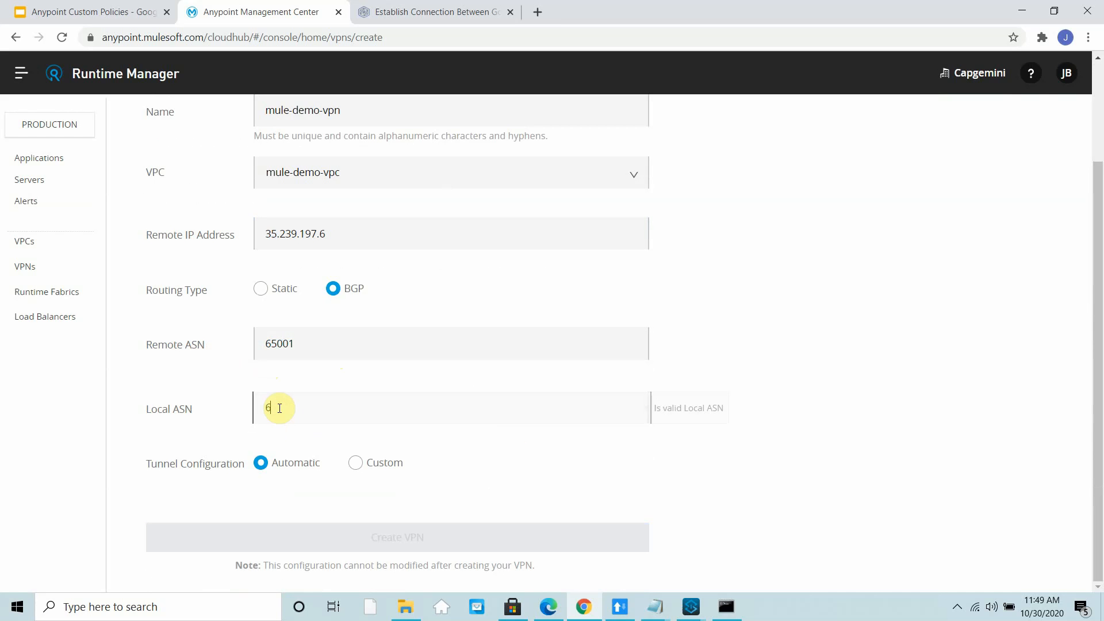
text(64512)
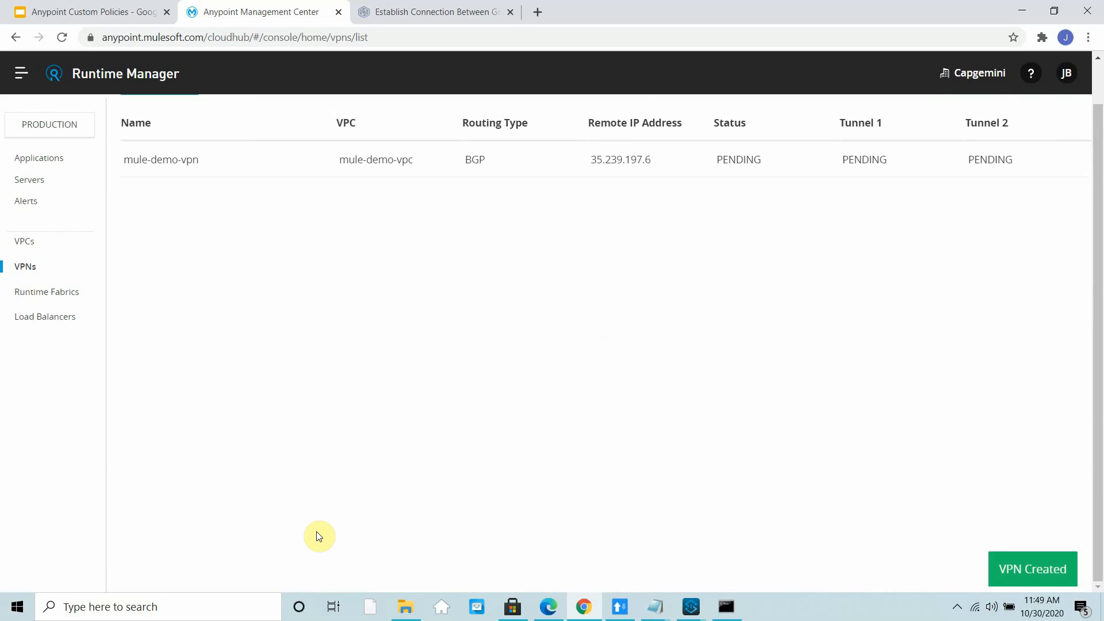
mouse_move(892, 138)
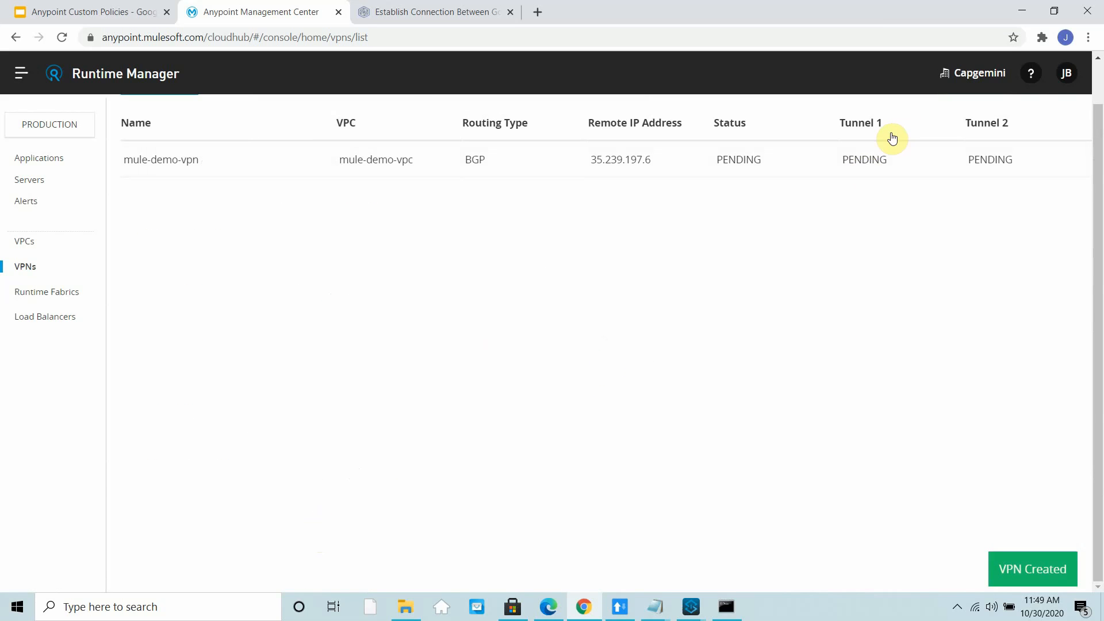
mouse_move(950, 204)
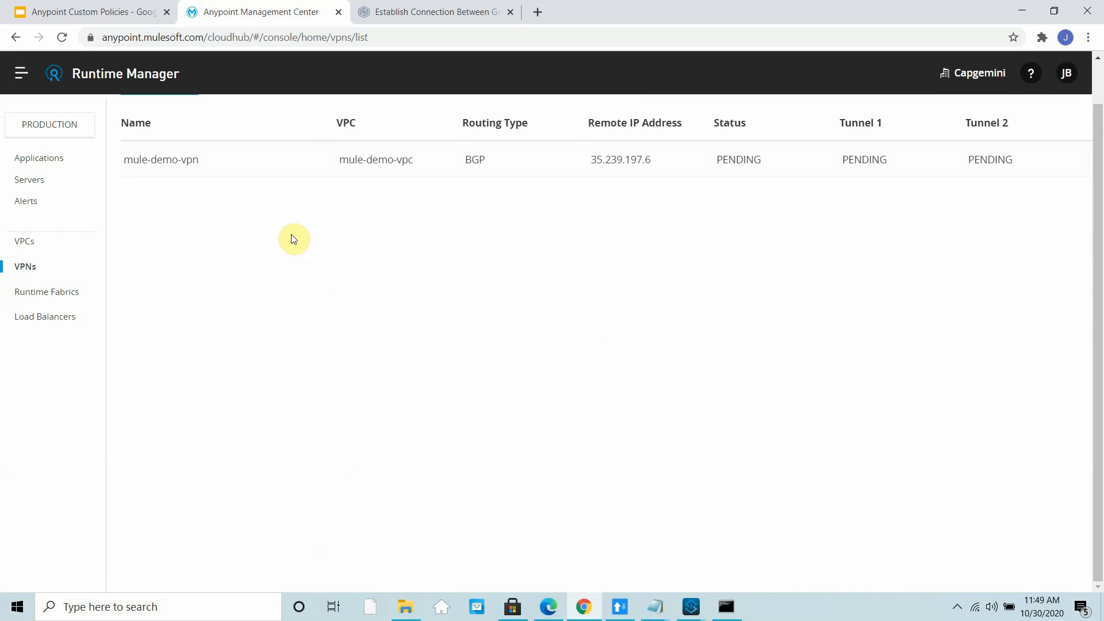
Open mule-demo-vpn's details and reload to show creation time and local ASN 64512
click(161, 159)
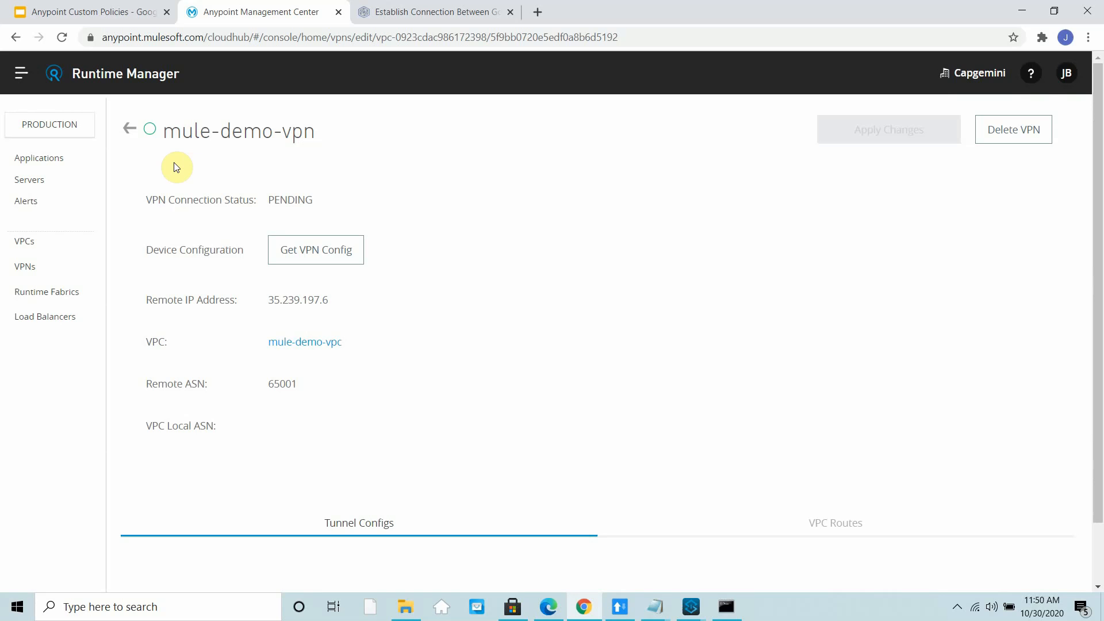
mouse_move(559, 331)
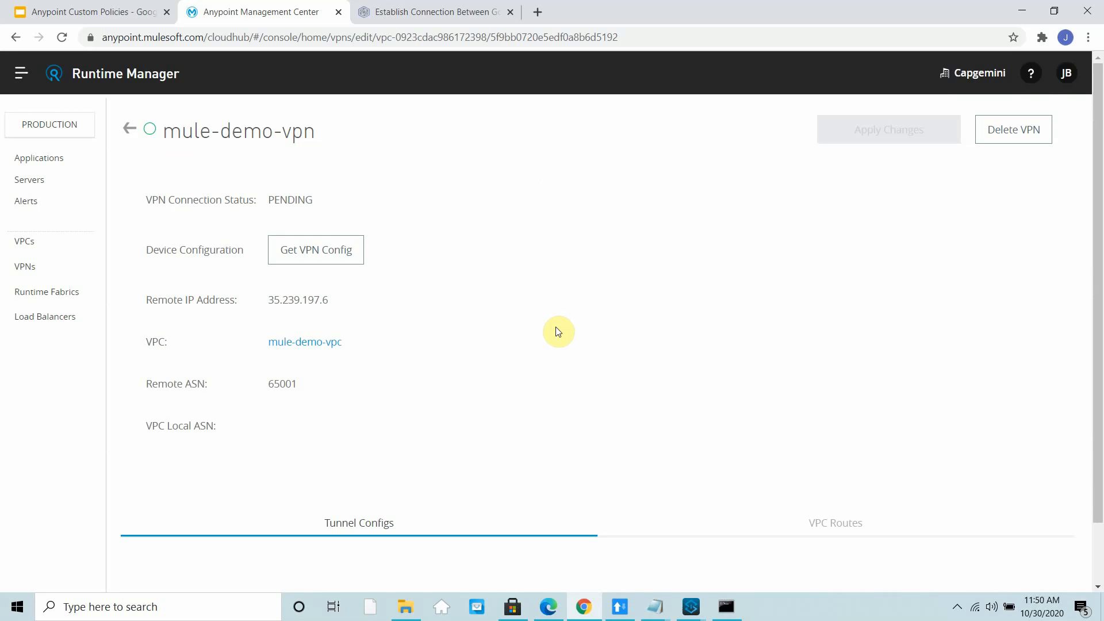
right_click(559, 332)
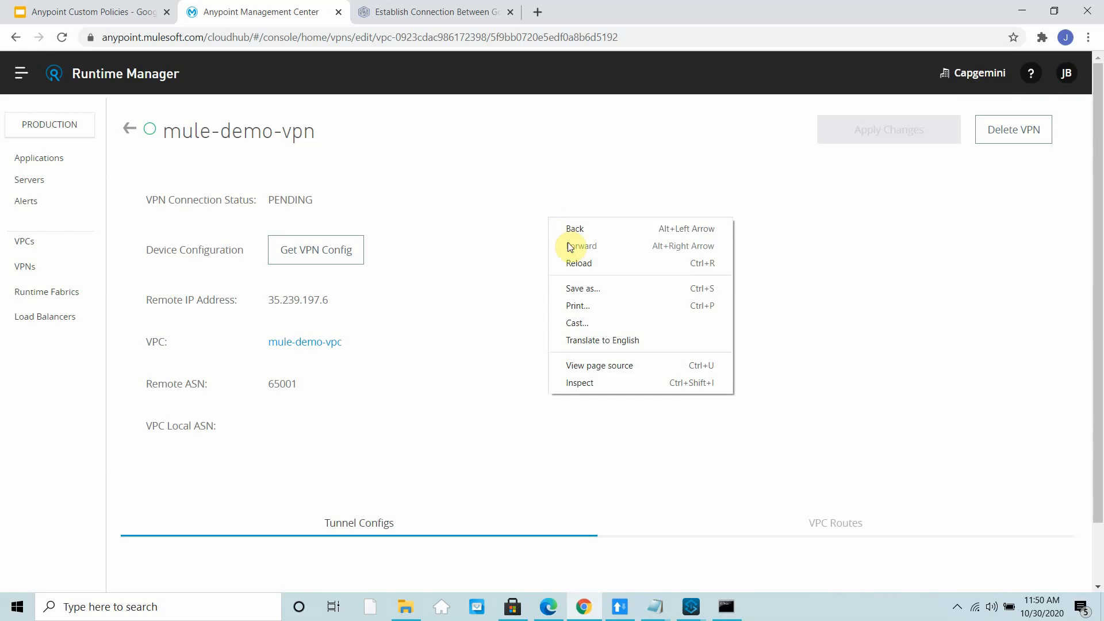
click(578, 262)
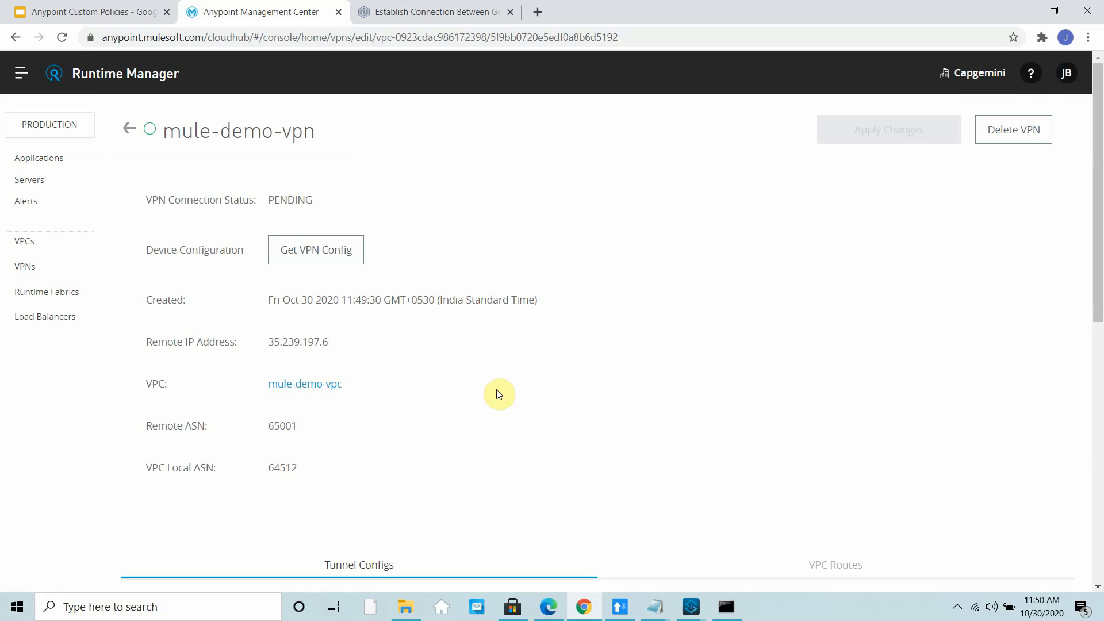
Copy Tunnel Config 0's pre-shared key from the Tunnel Configs section
scroll(down, 3)
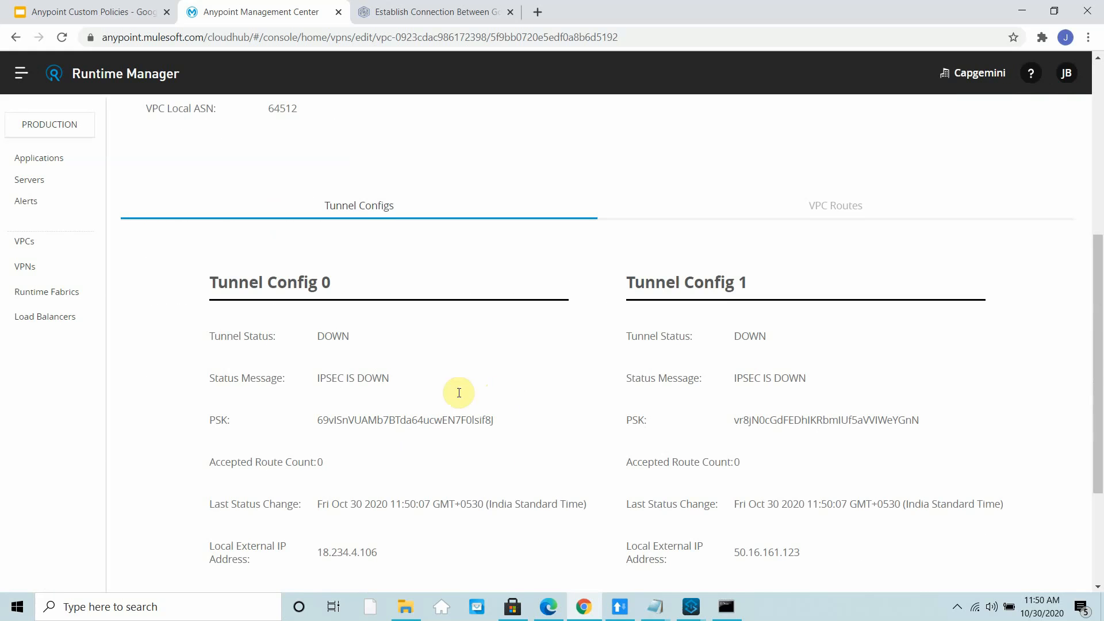
double_click(336, 378)
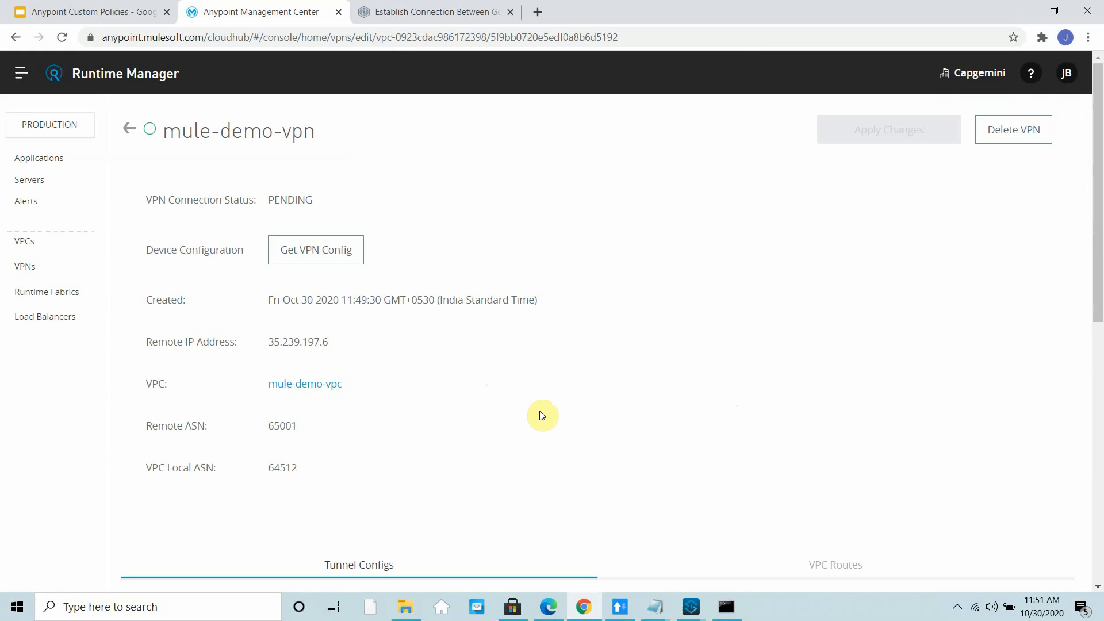
mouse_move(154, 143)
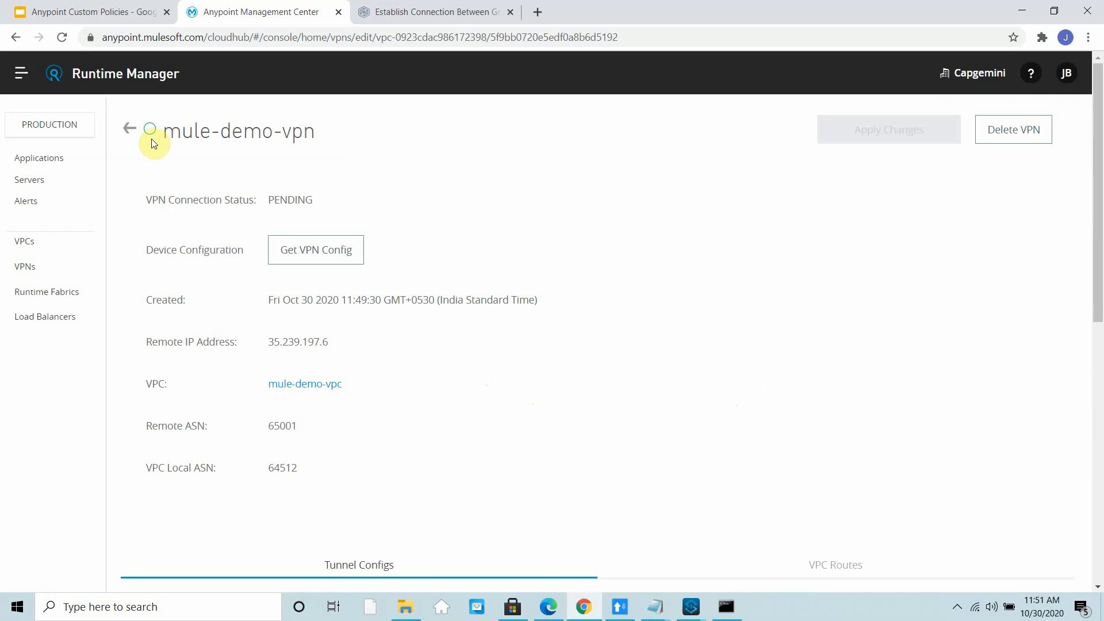
mouse_move(150, 129)
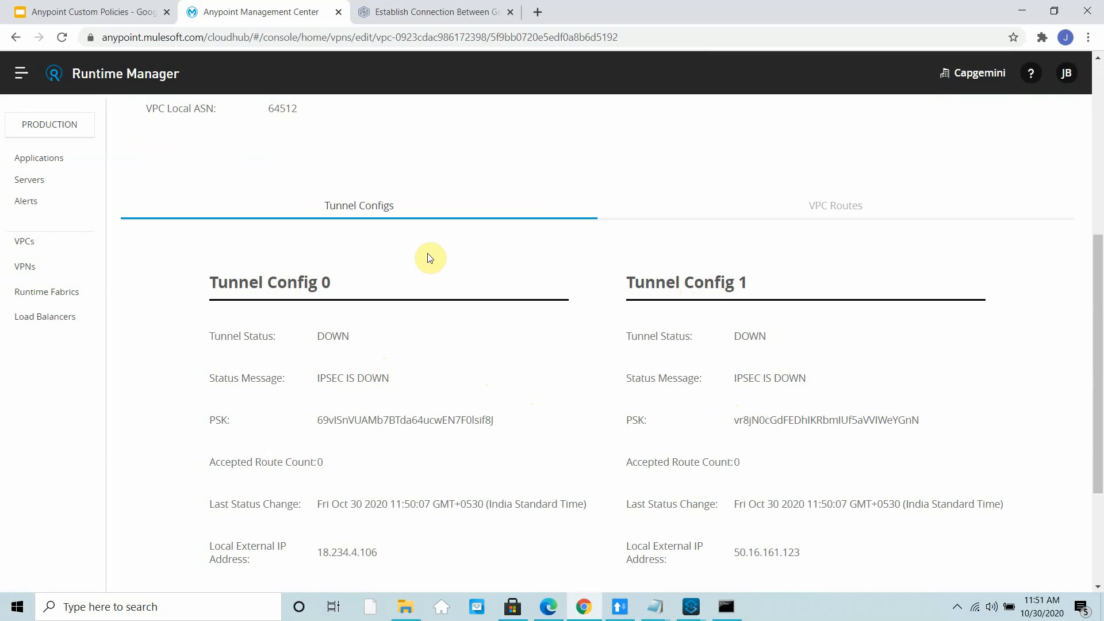
mouse_move(461, 530)
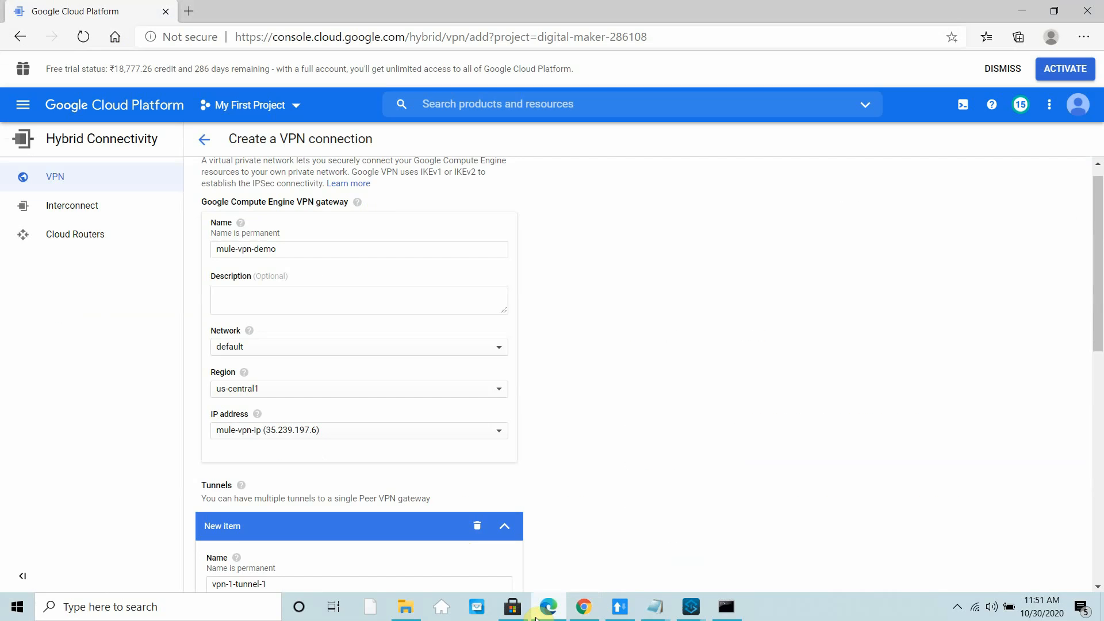
Name the first tunnel mule-demo-tunnel1 with peer IP 18.234.4.106 and Anypoint's pre-shared key
scroll(down, 3)
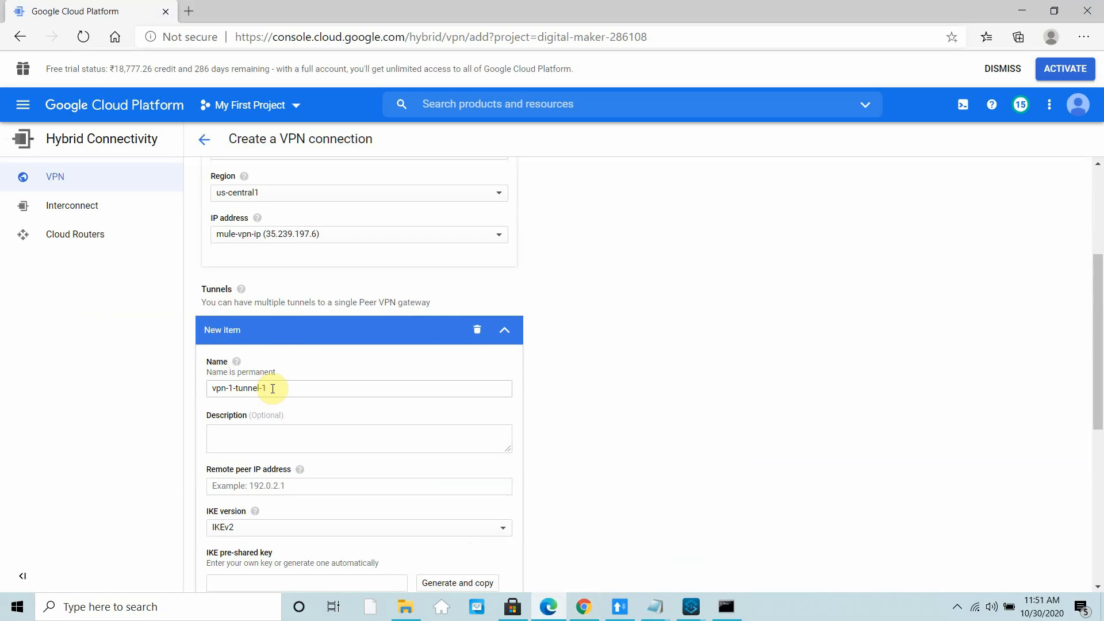
text(mule)
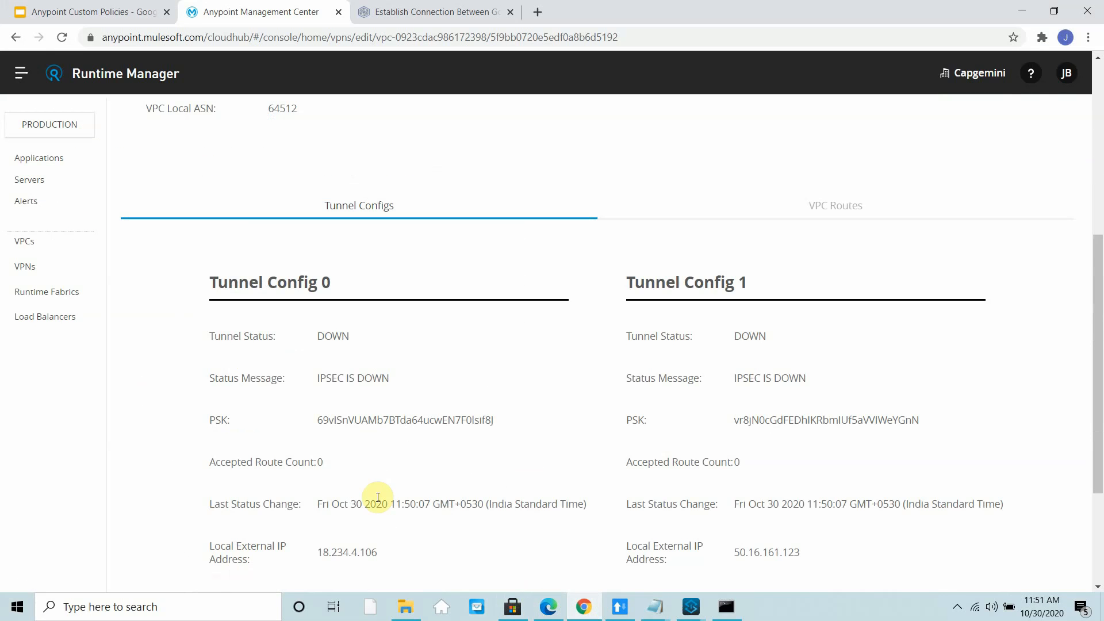
scroll(down, 3)
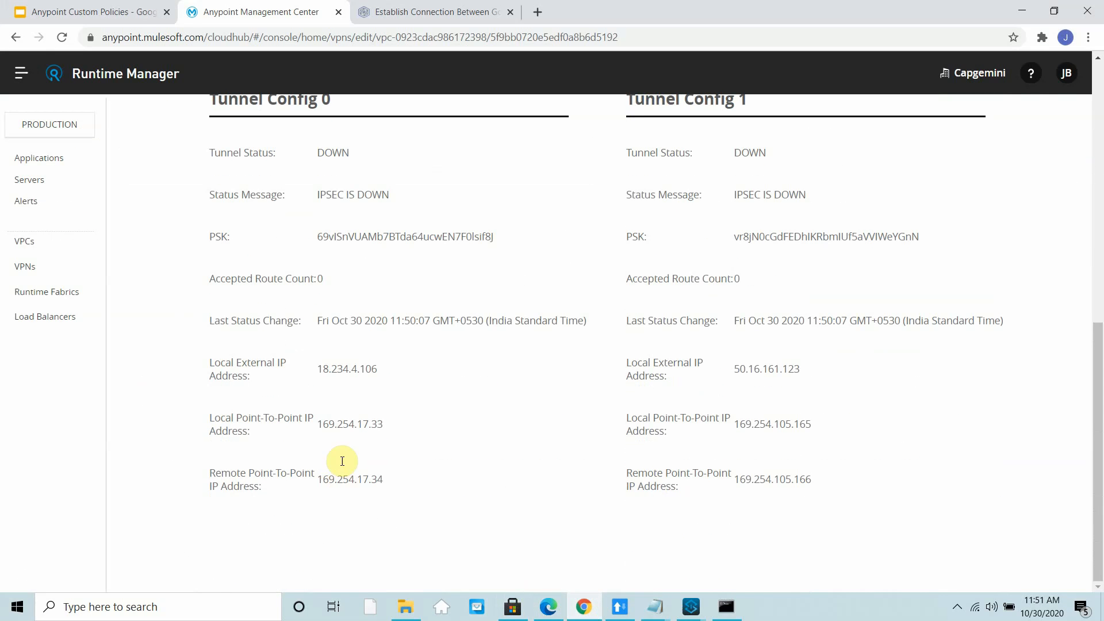
mouse_move(321, 371)
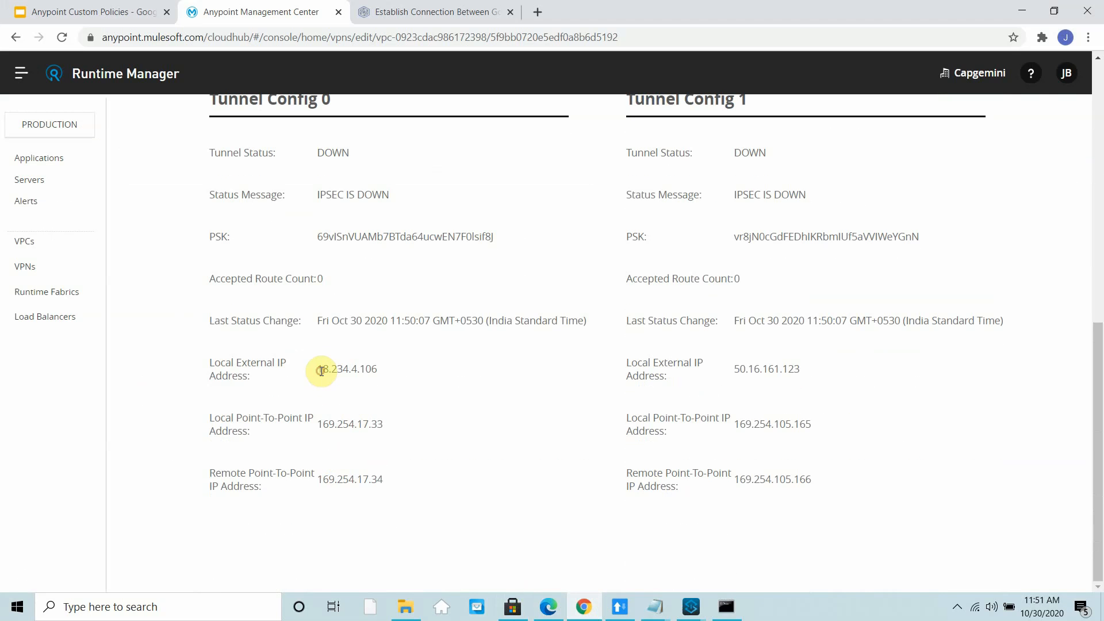
double_click(346, 368)
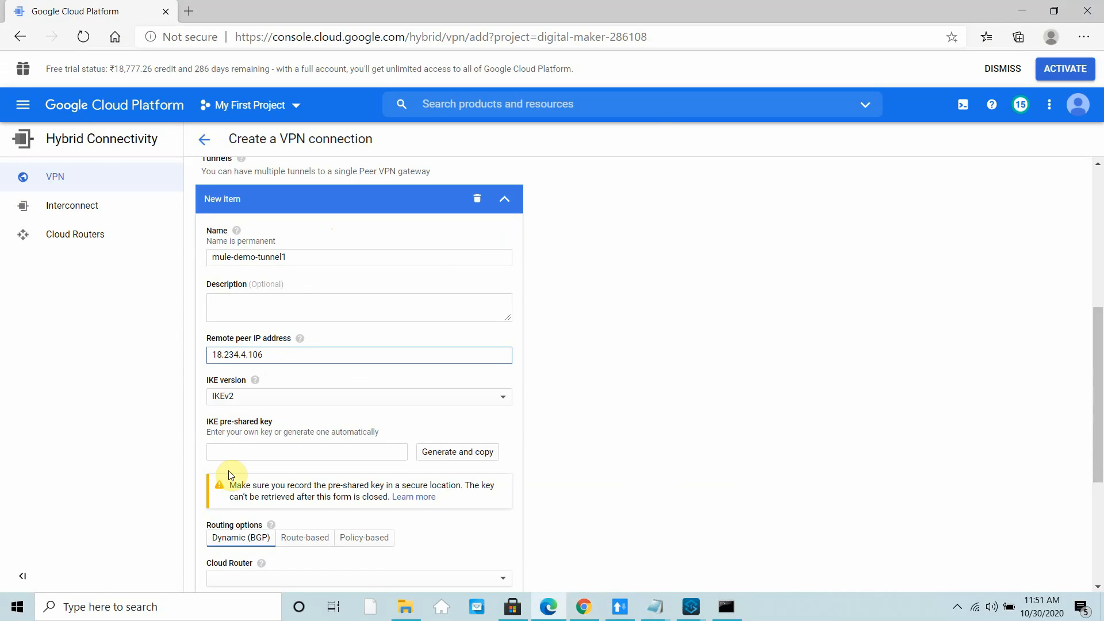
click(457, 451)
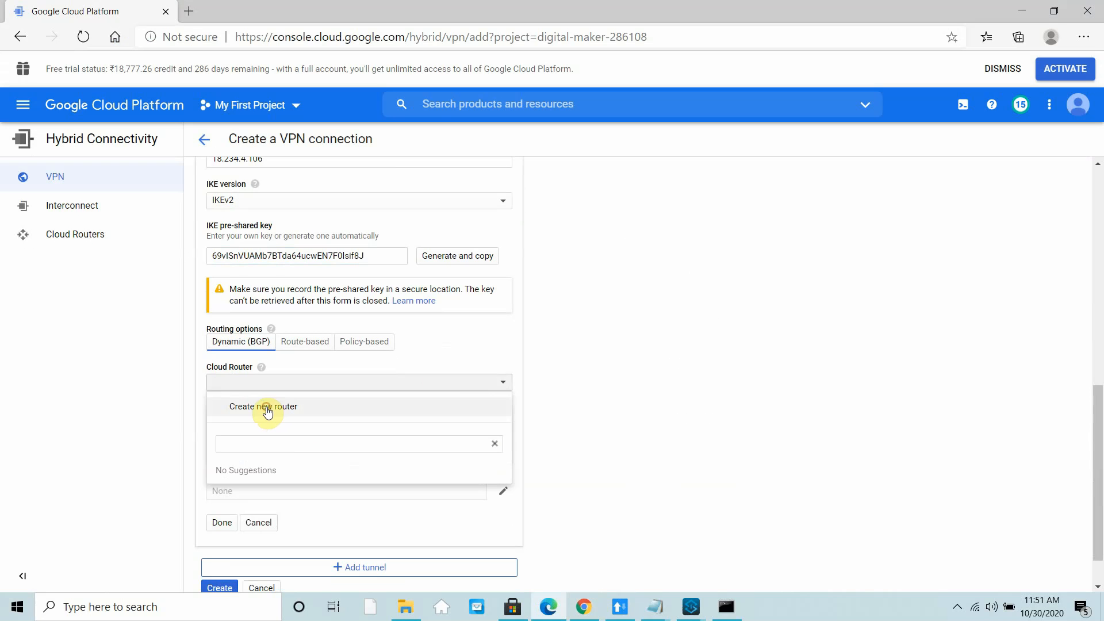
Create cloud router mule-demo-router with Google ASN 65001 for the first tunnel
click(264, 407)
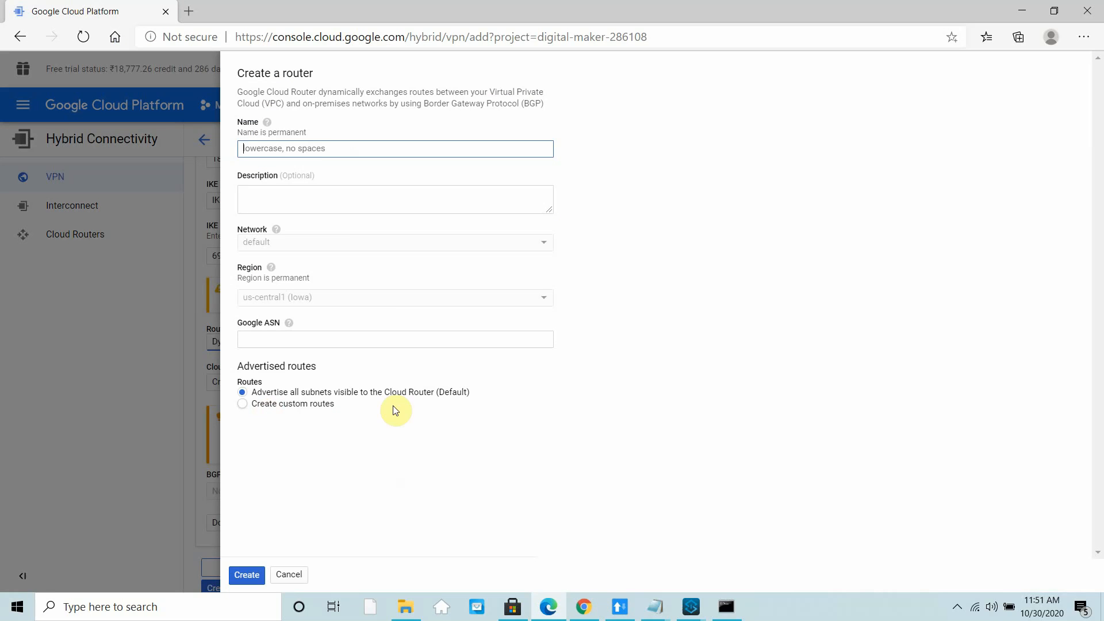
text(mule-demo-router)
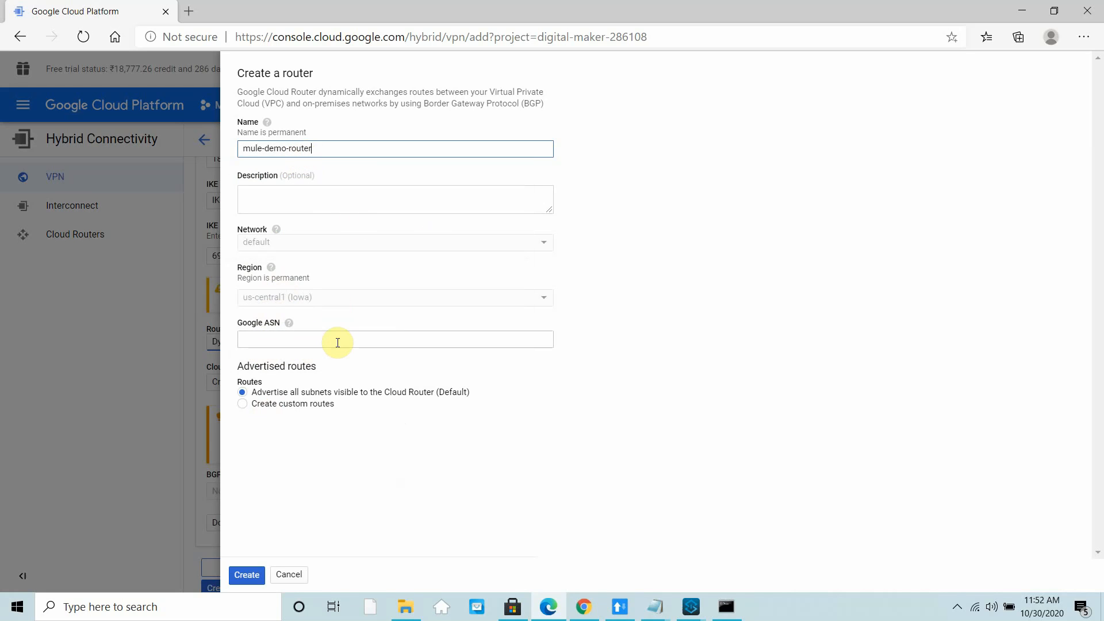
text(65001)
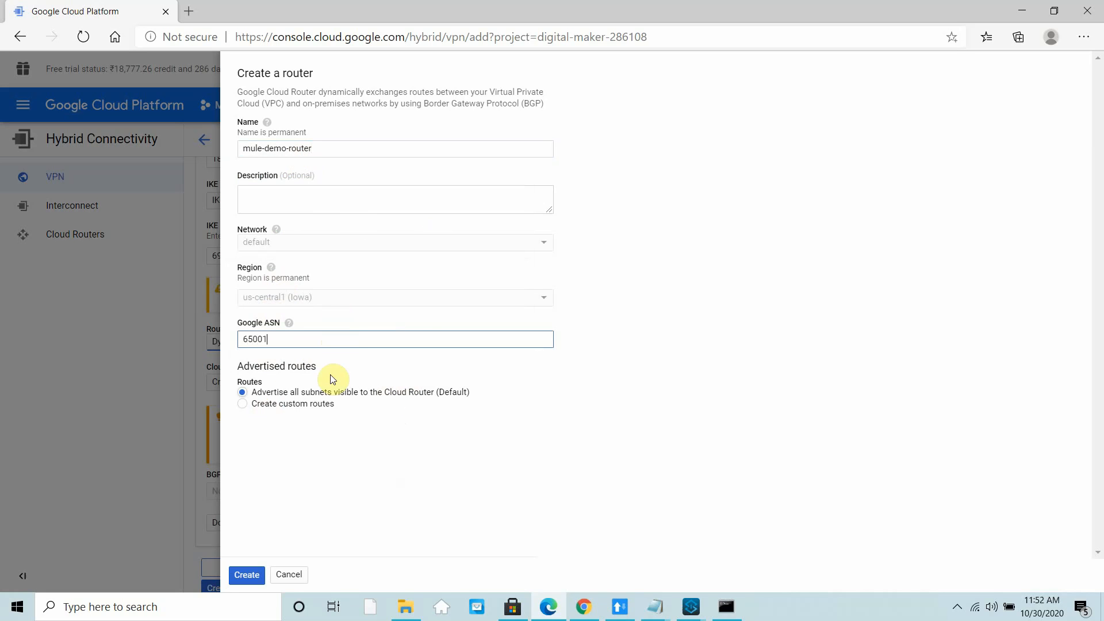
mouse_move(503, 590)
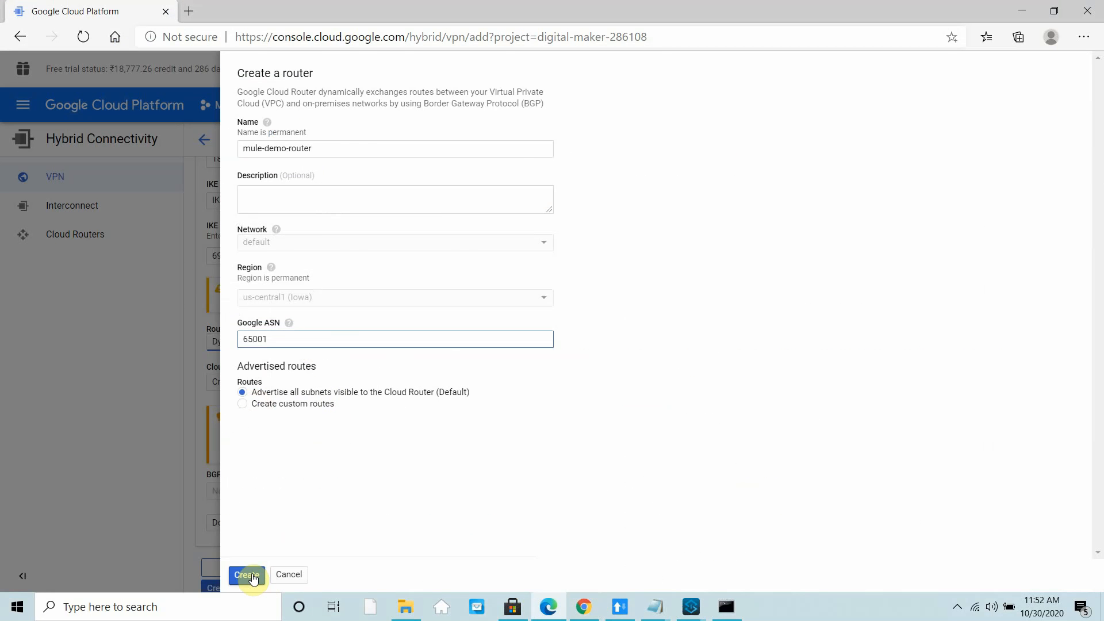
click(245, 574)
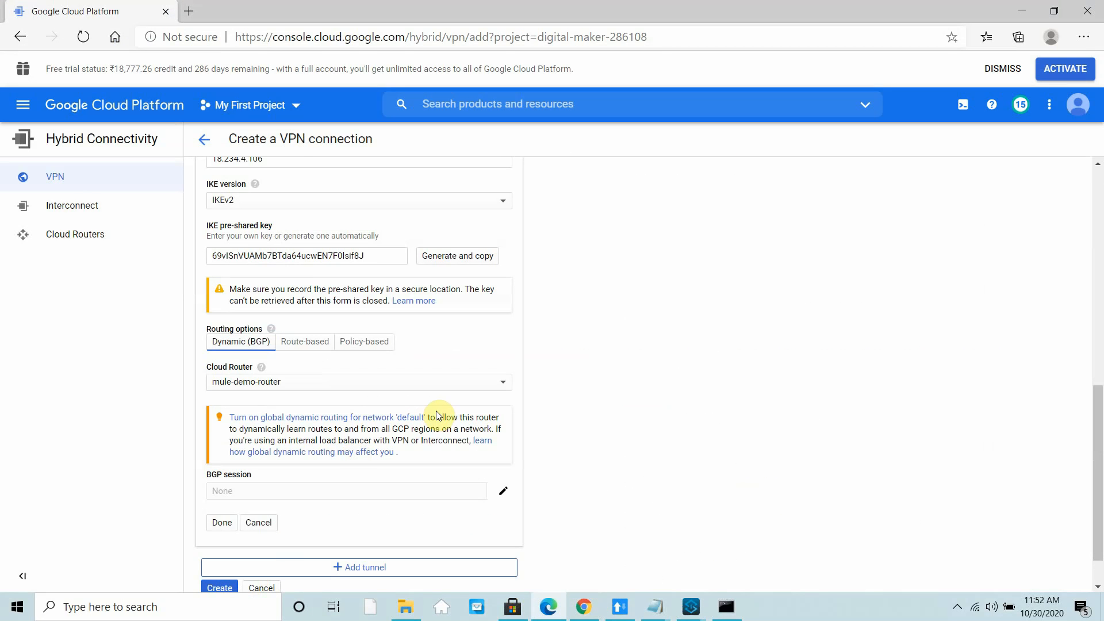
scroll(down, 3)
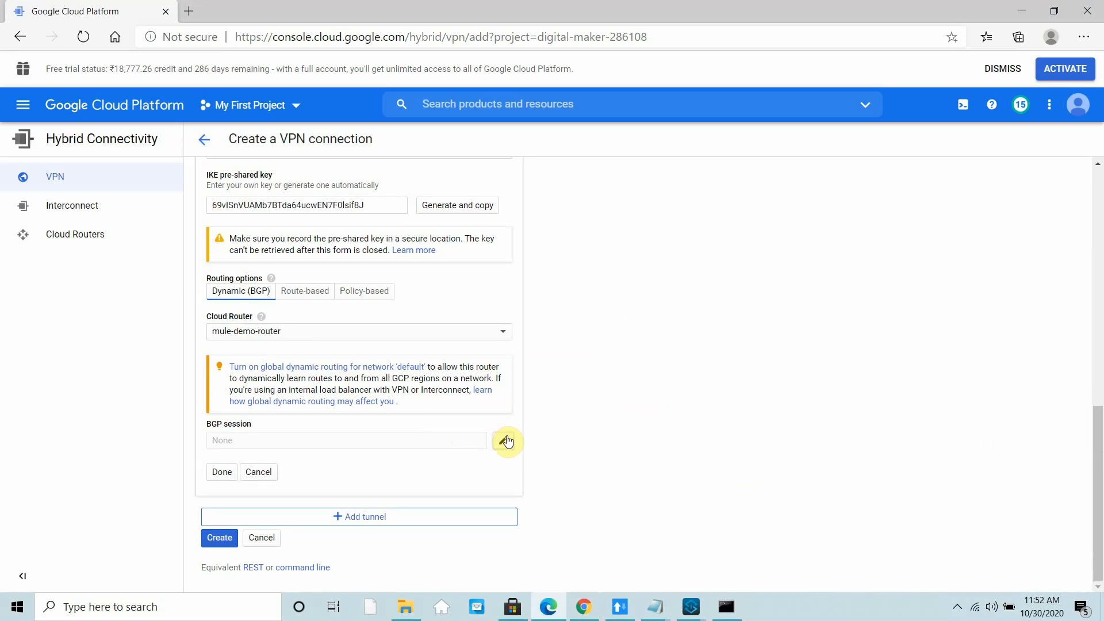
Start BGP session mule-demo-bgp1 with peer ASN 64512
click(507, 440)
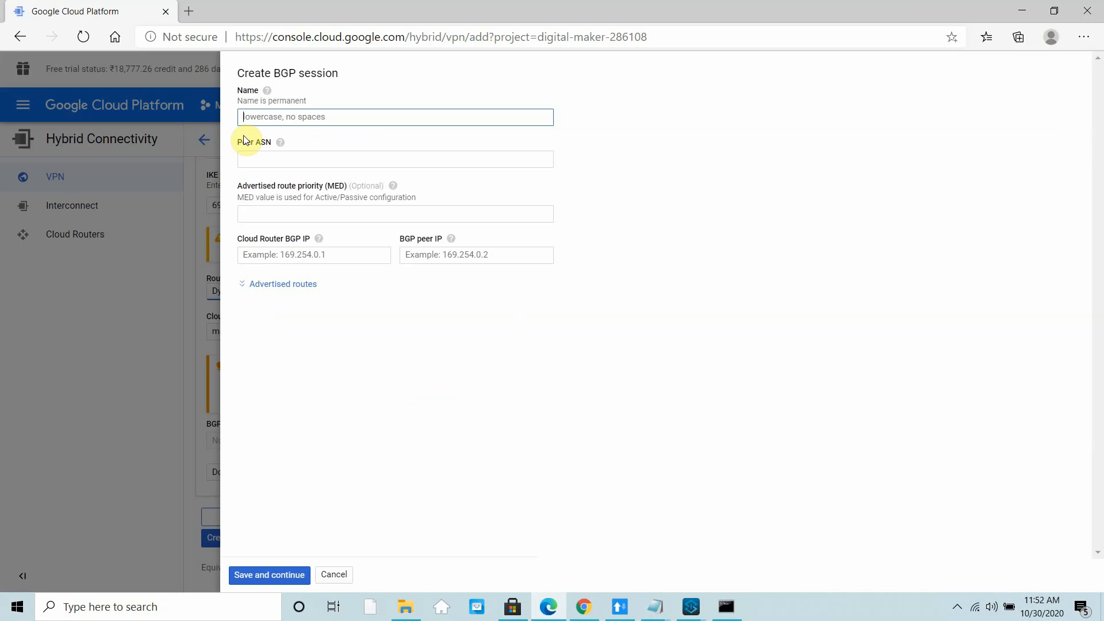
text(mule-b)
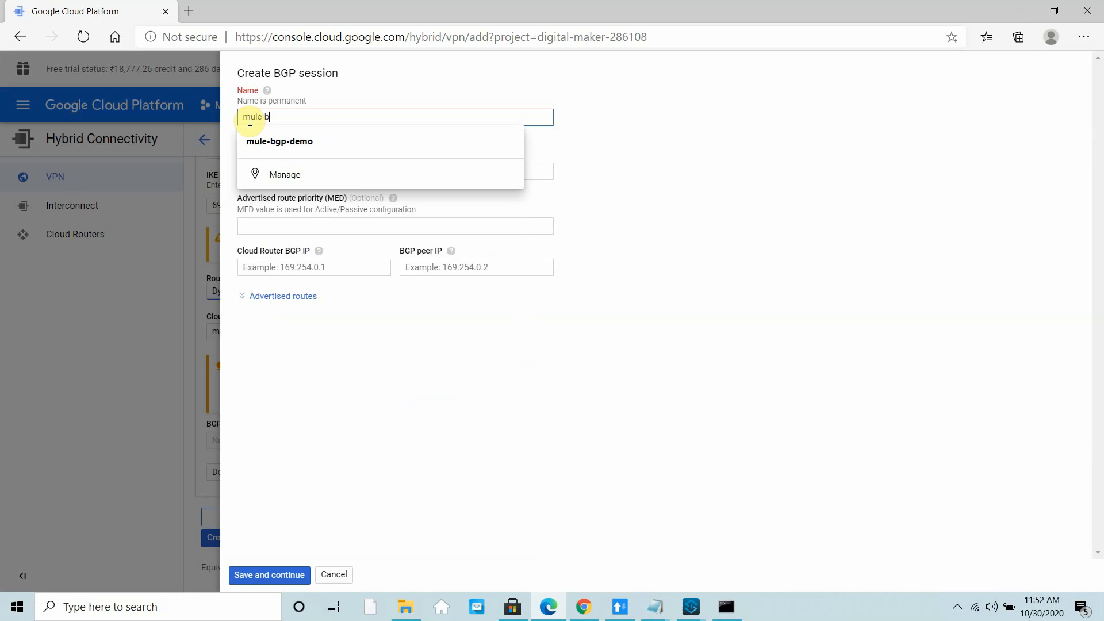
key(Backspace)
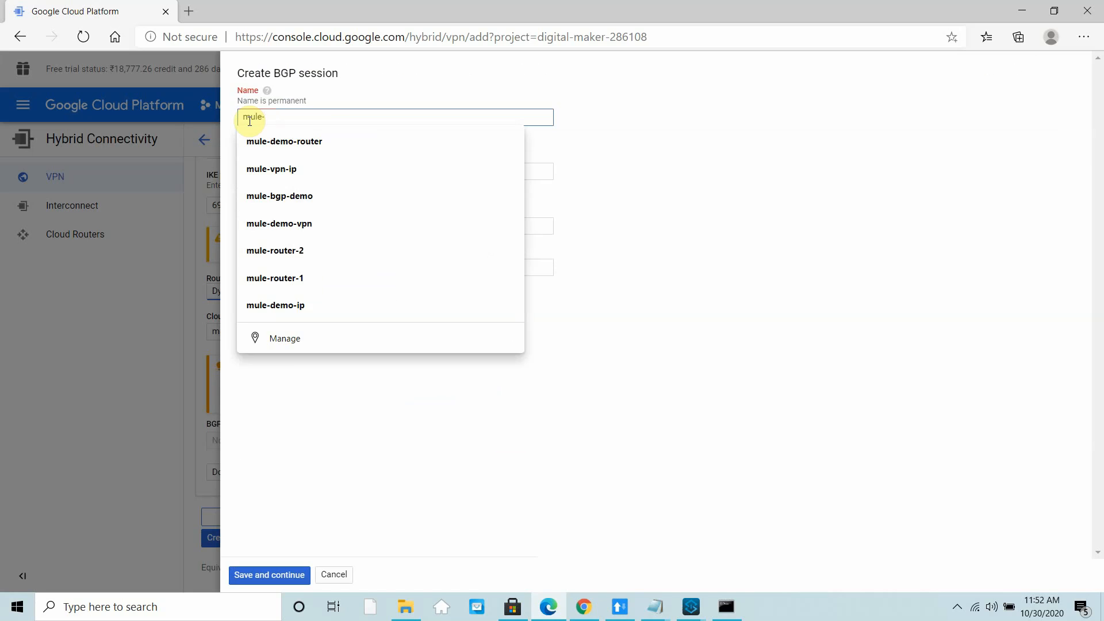
text(demo-bgp1)
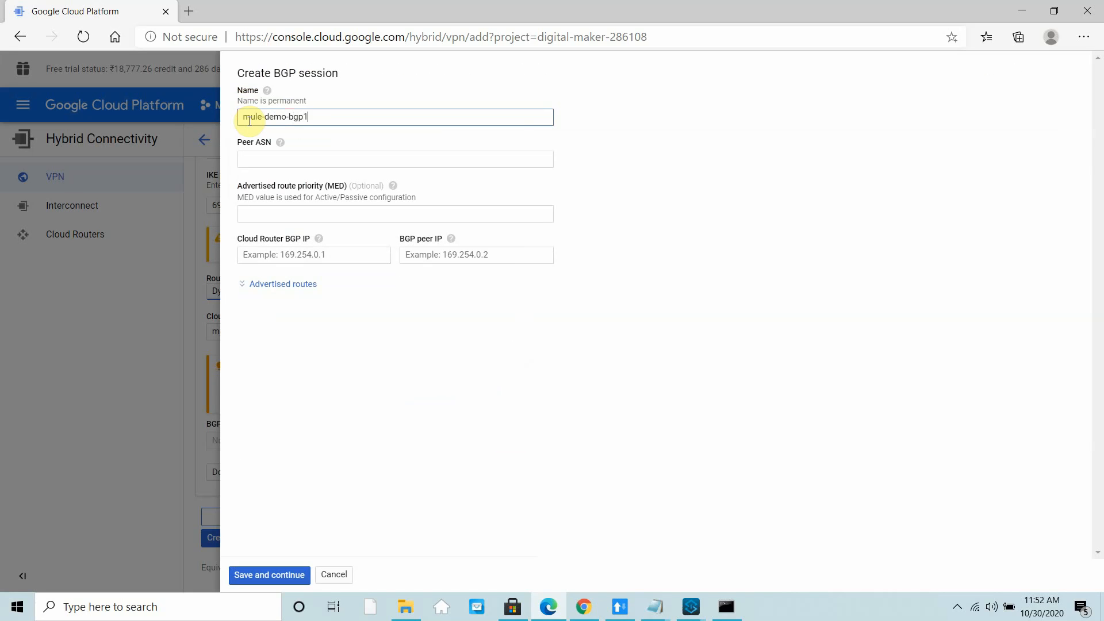
click(395, 159)
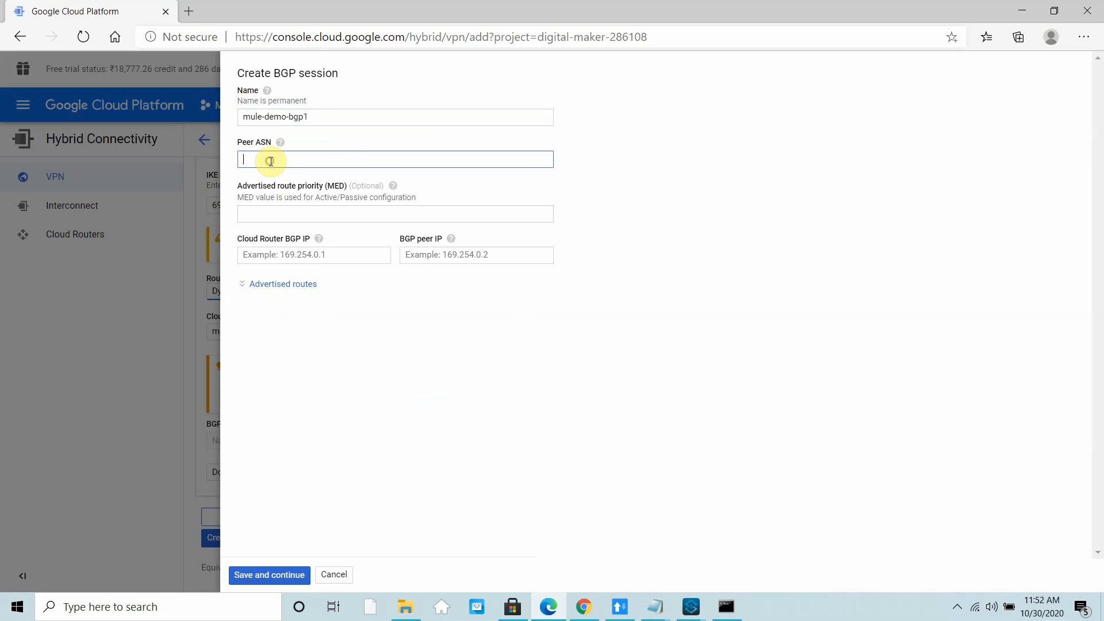
text(54)
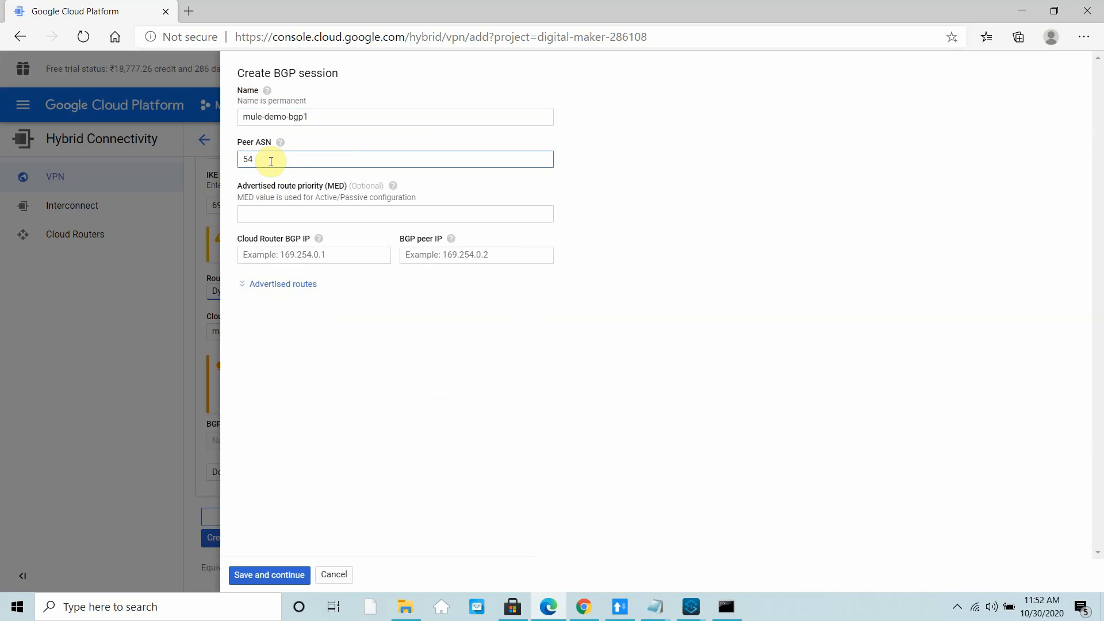
text(45)
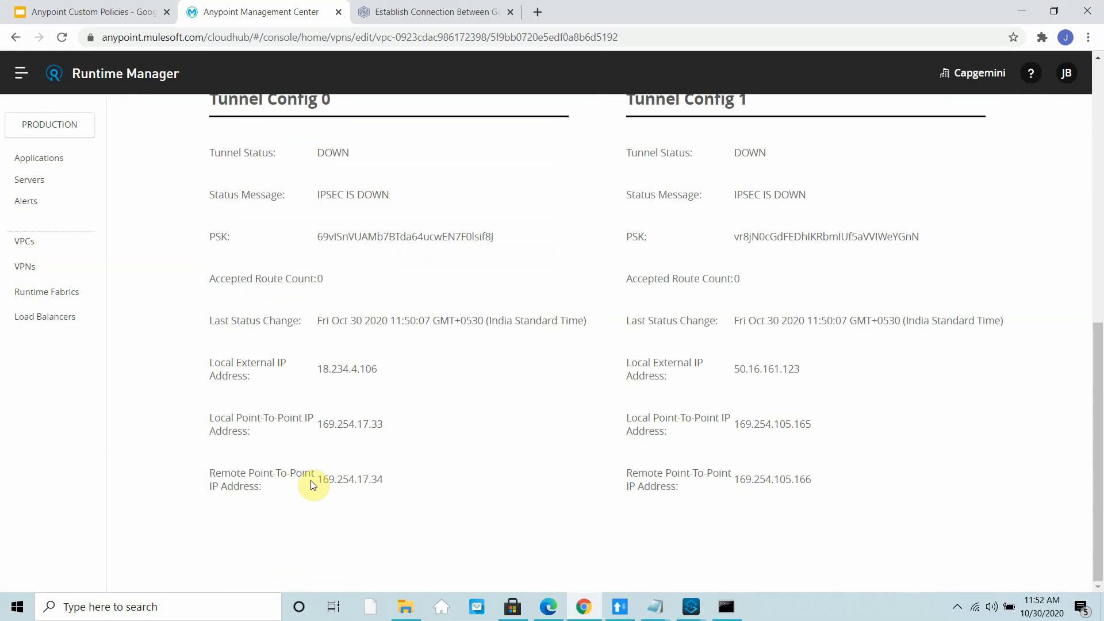
Set Cloud Router BGP IP 169.254.17.34 and peer IP 169.254.17.33, then save the session
double_click(349, 479)
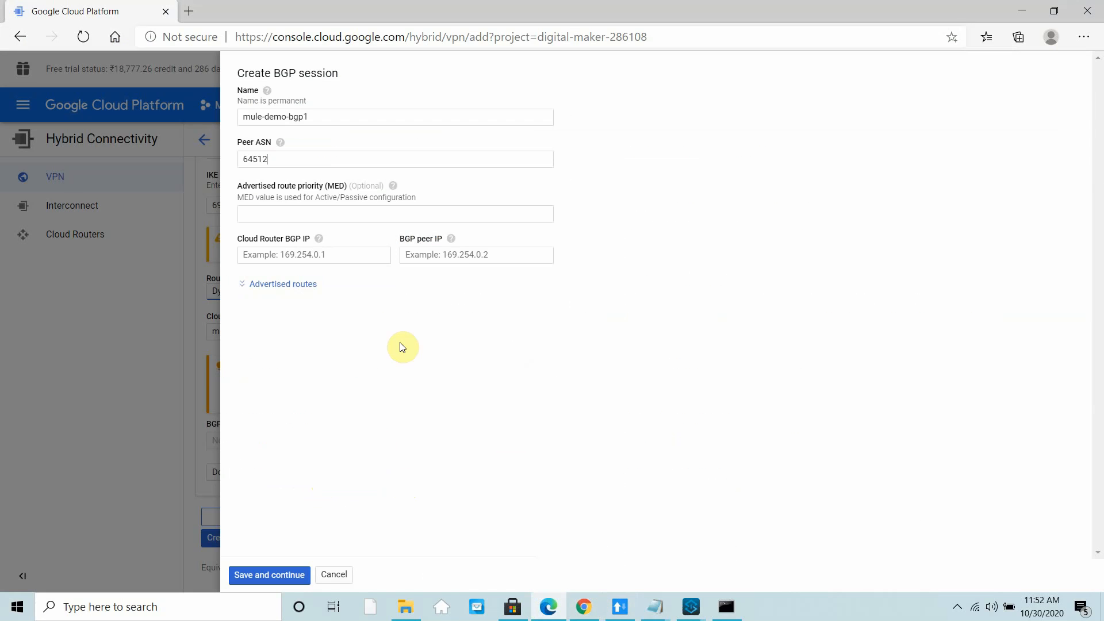
click(314, 255)
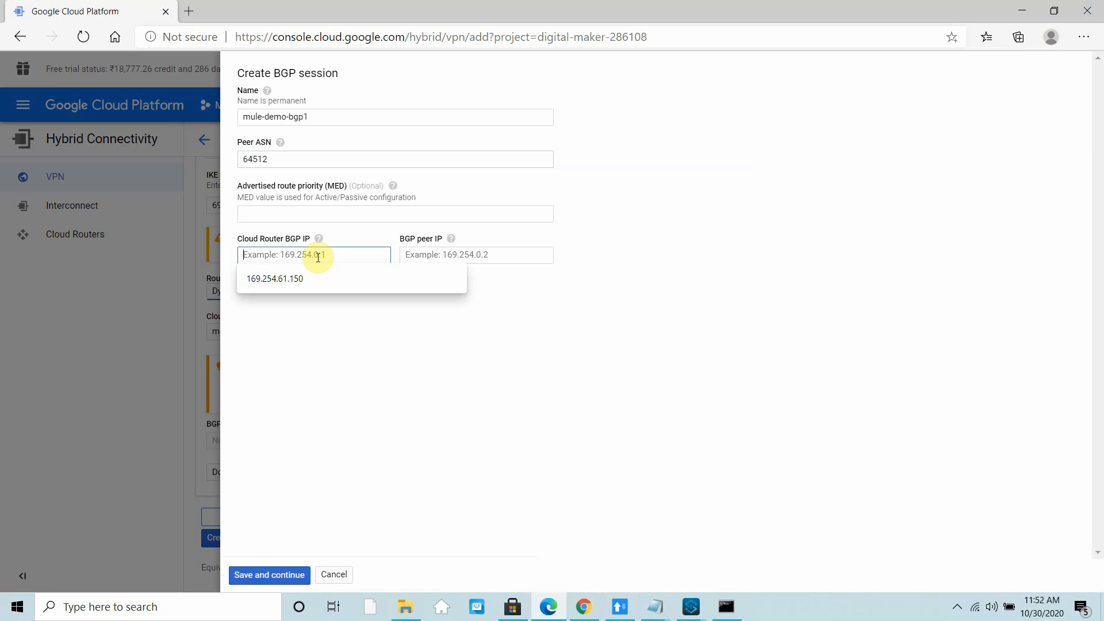
text(169.254.17.34)
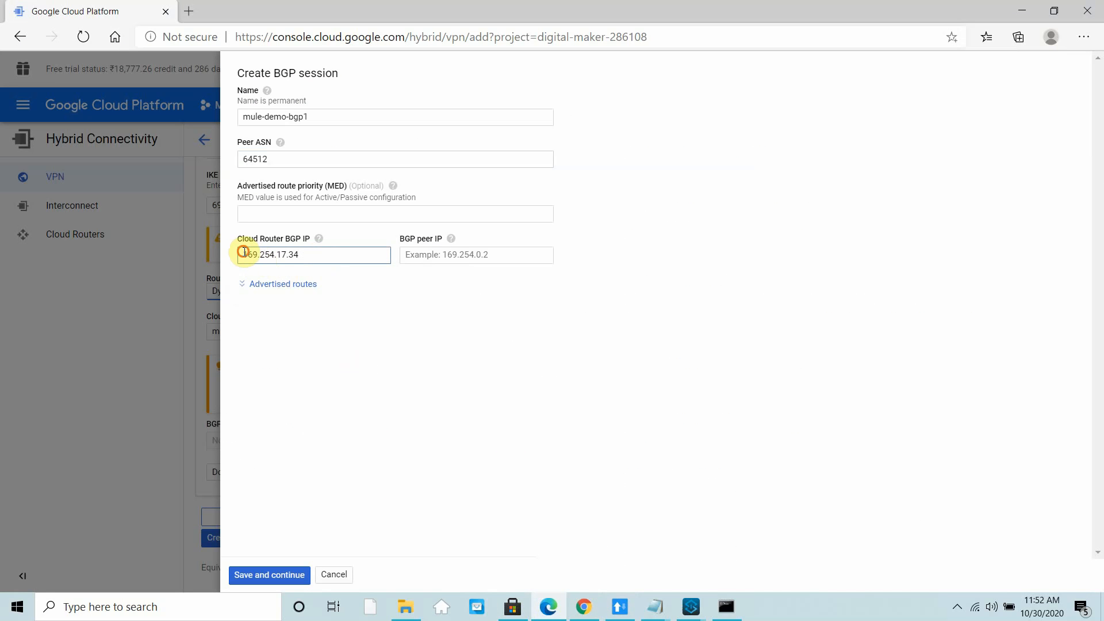
mouse_move(1014, 12)
text(169.254.17.33)
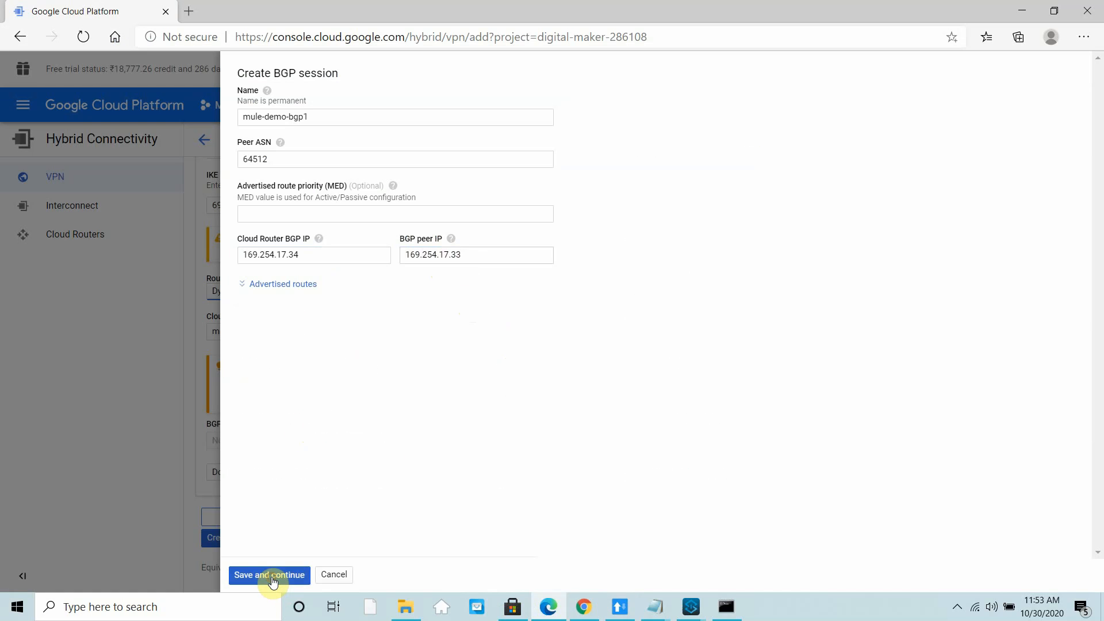
click(270, 575)
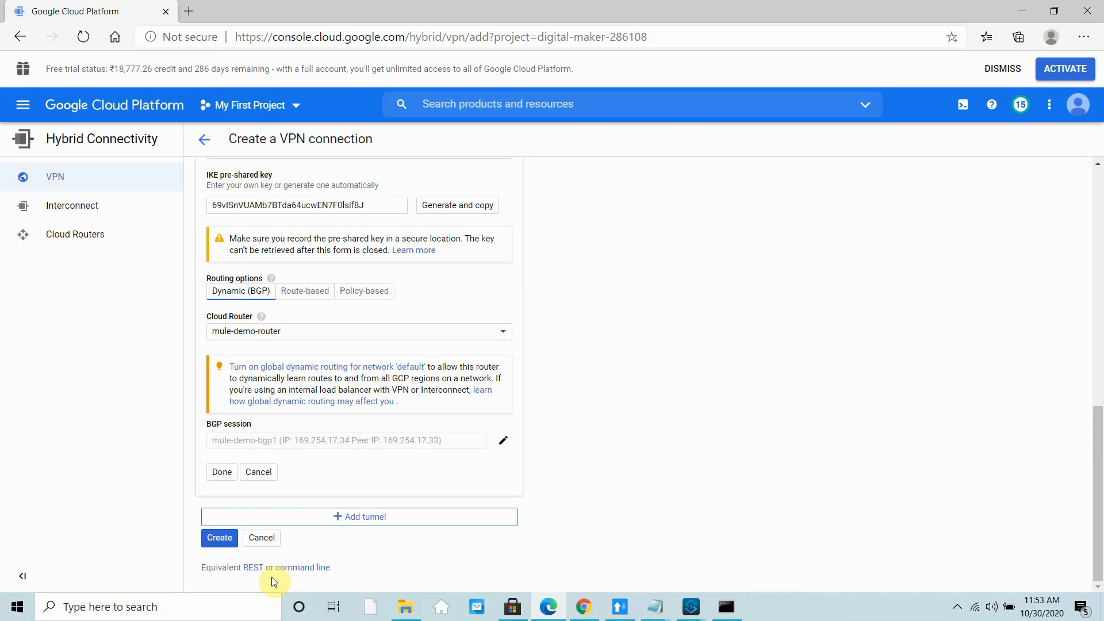
mouse_move(241, 496)
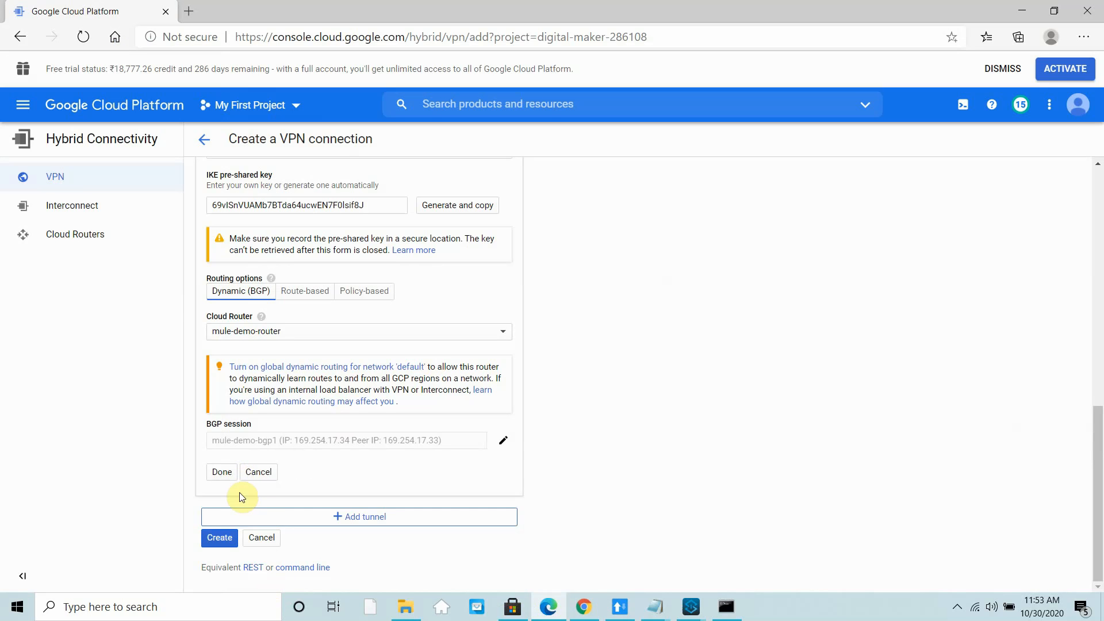
Finish the first tunnel and add mule-demo-tunnel2 with peer IP 50.16.161.123
click(221, 471)
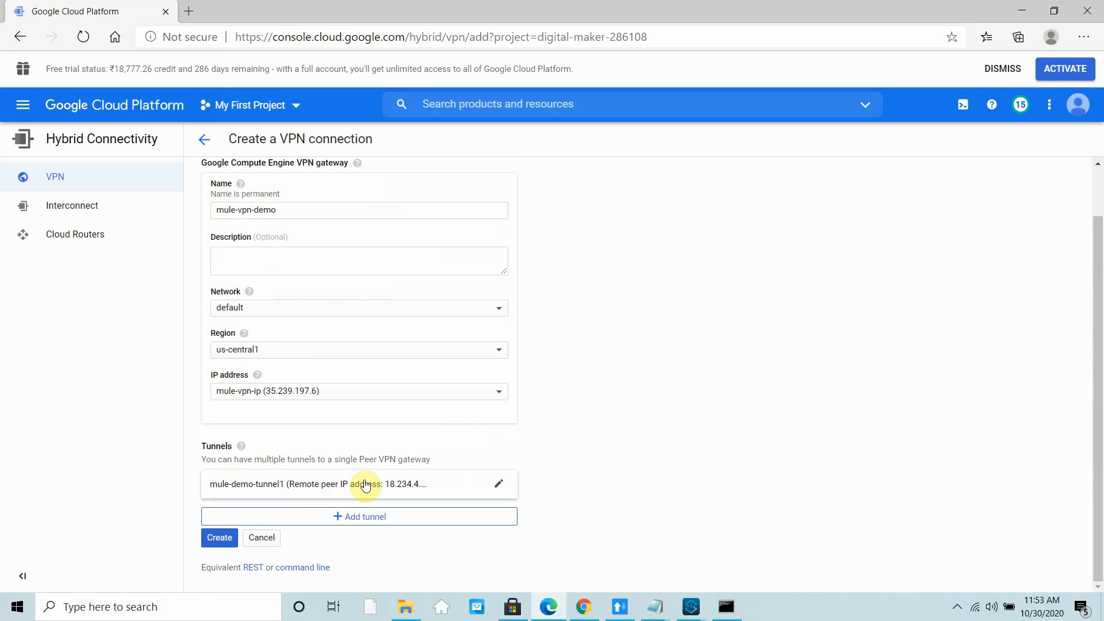
mouse_move(359, 517)
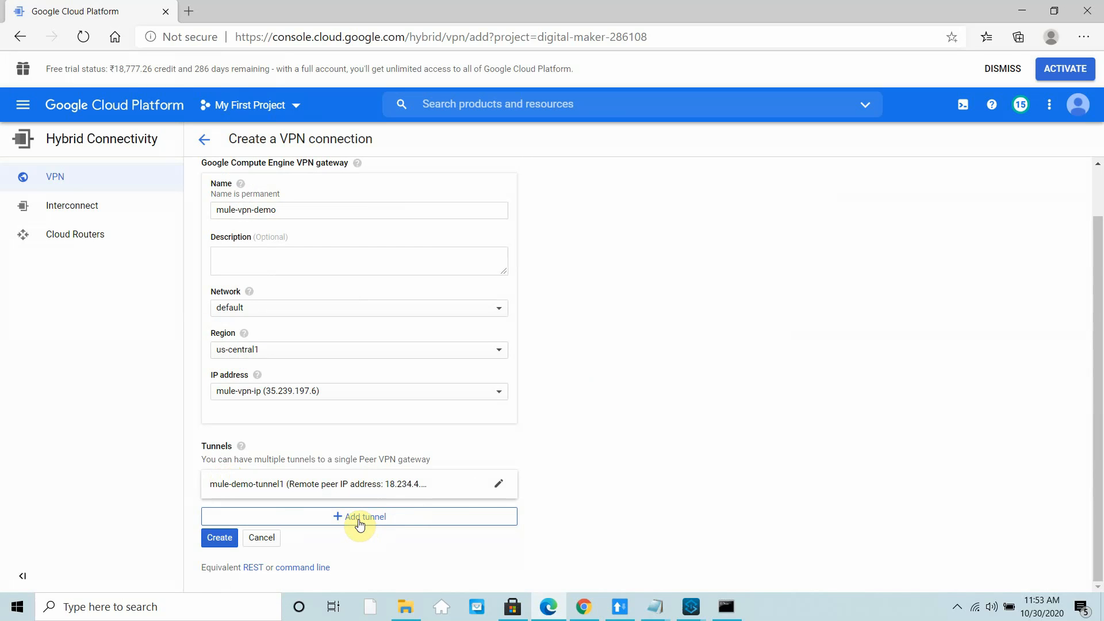
click(359, 517)
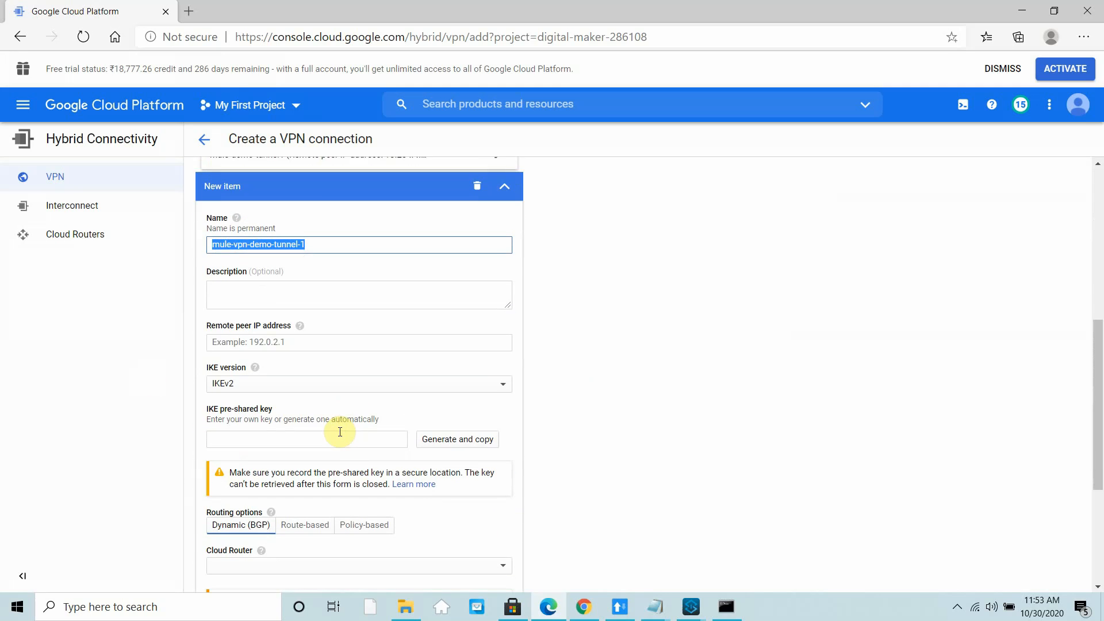
text(mule-de)
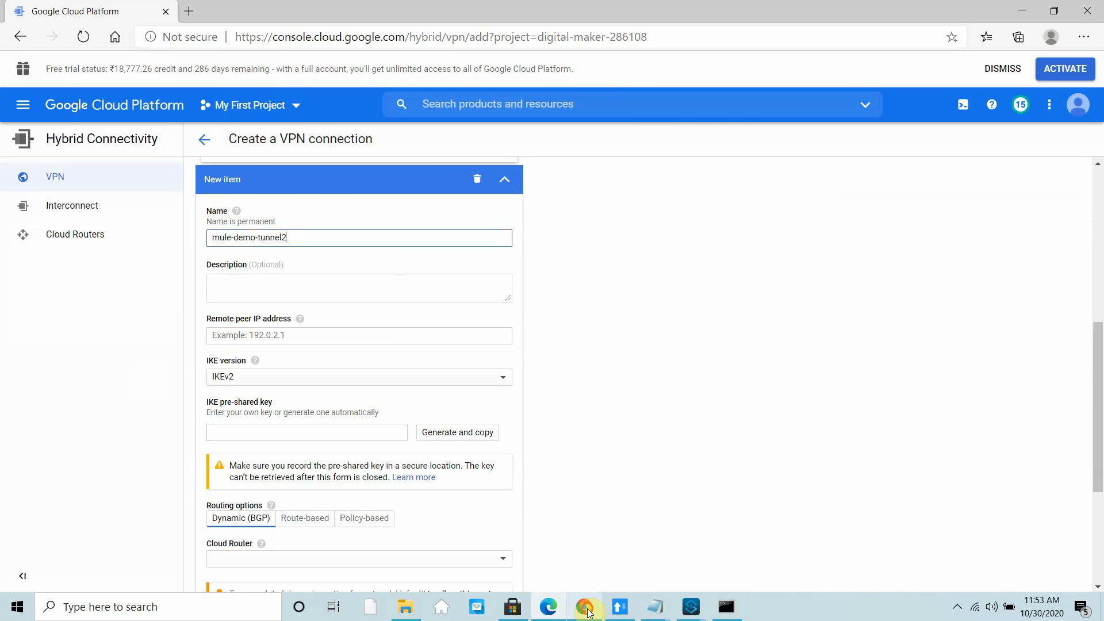
click(261, 12)
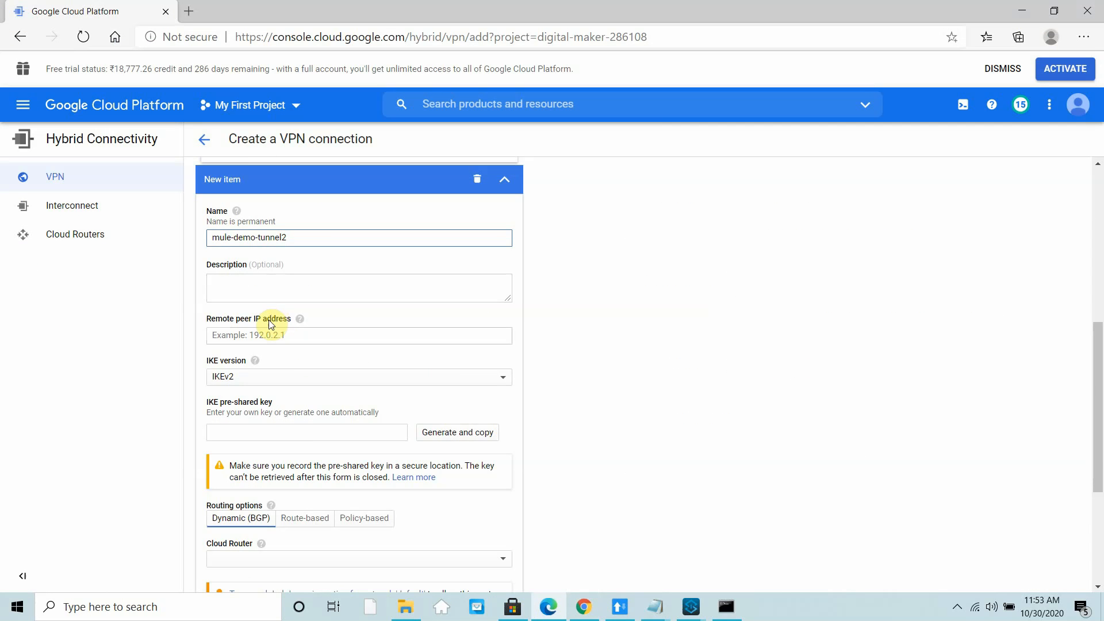
text(50.16.161.123)
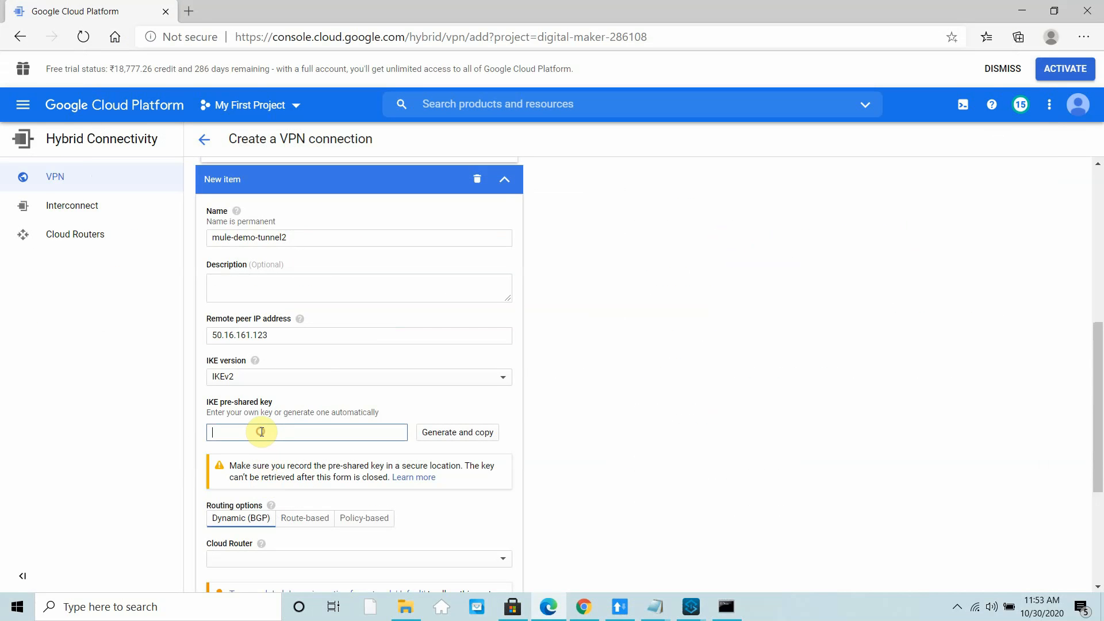
Paste the pre-shared key and assign mule-demo-router to the second tunnel
text(v)
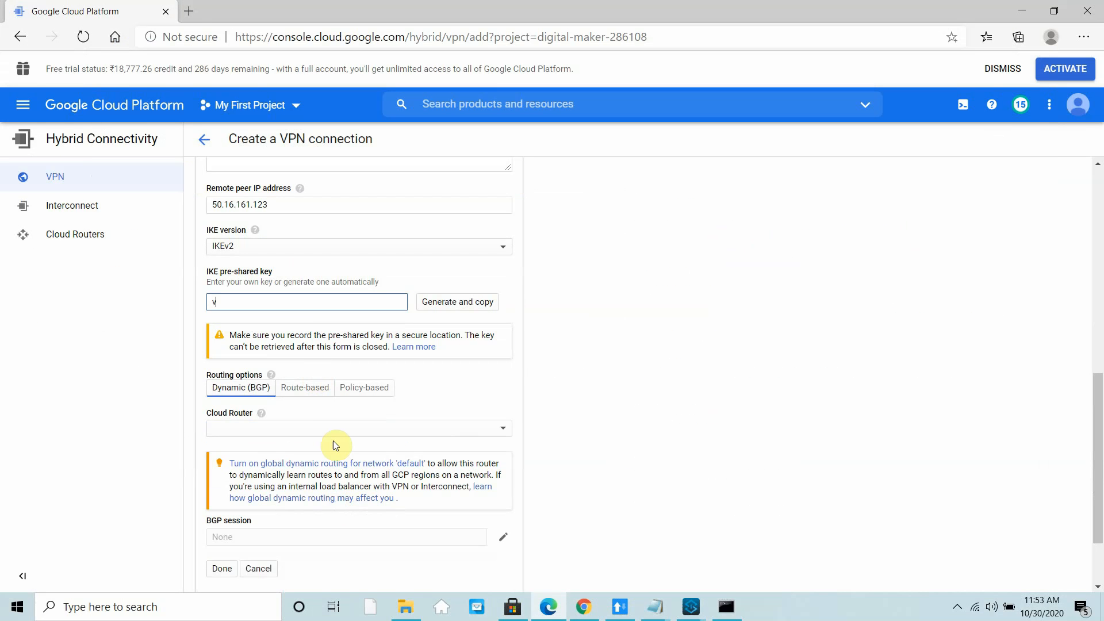
click(456, 301)
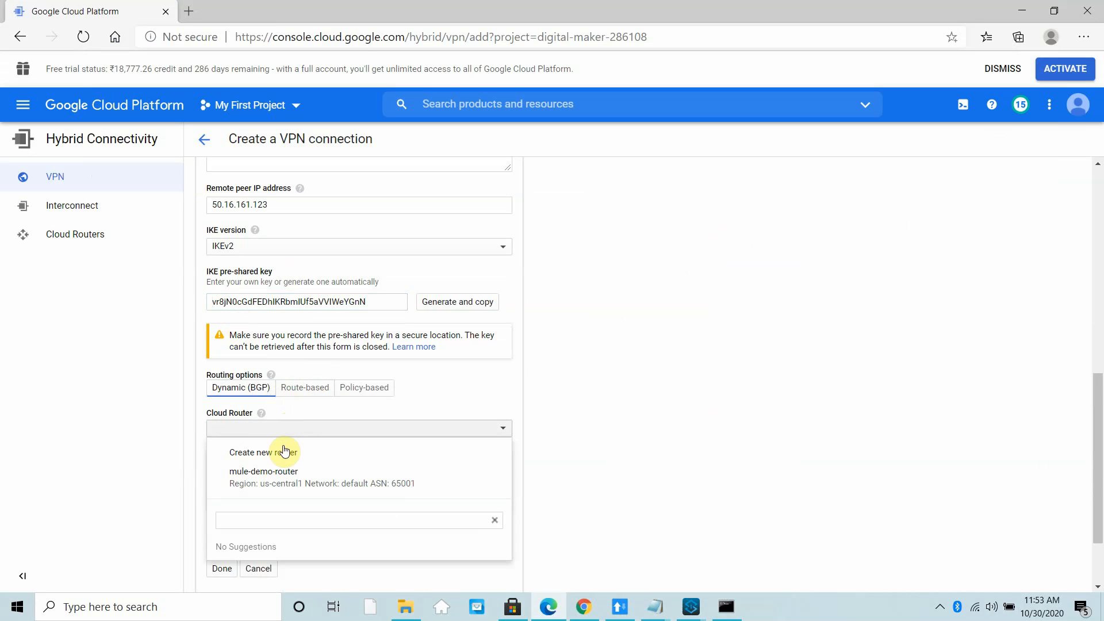
click(264, 476)
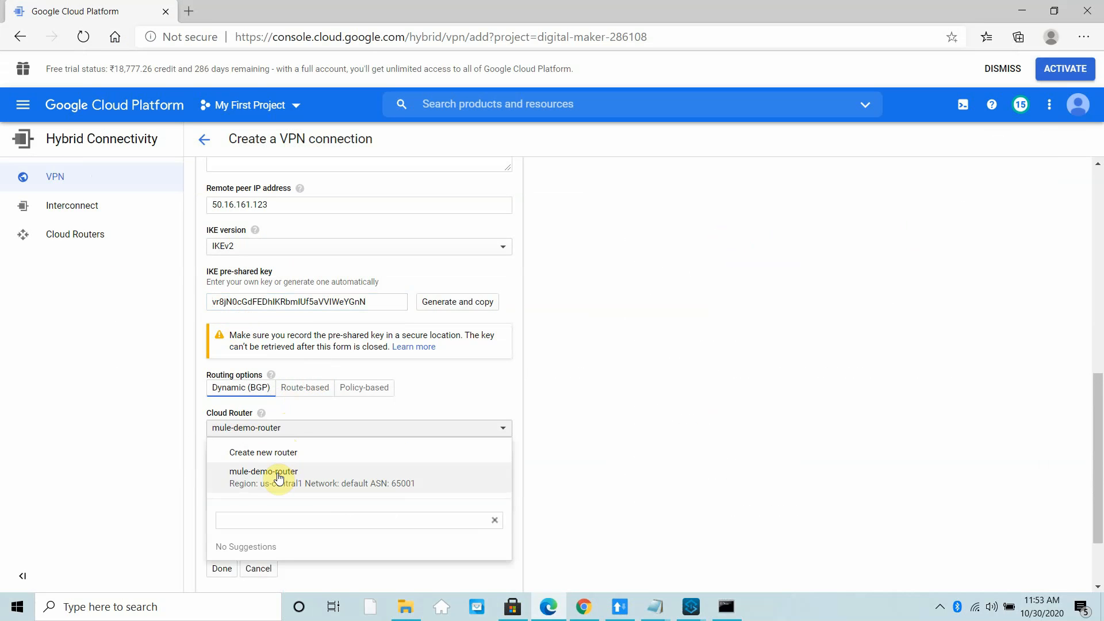
click(263, 477)
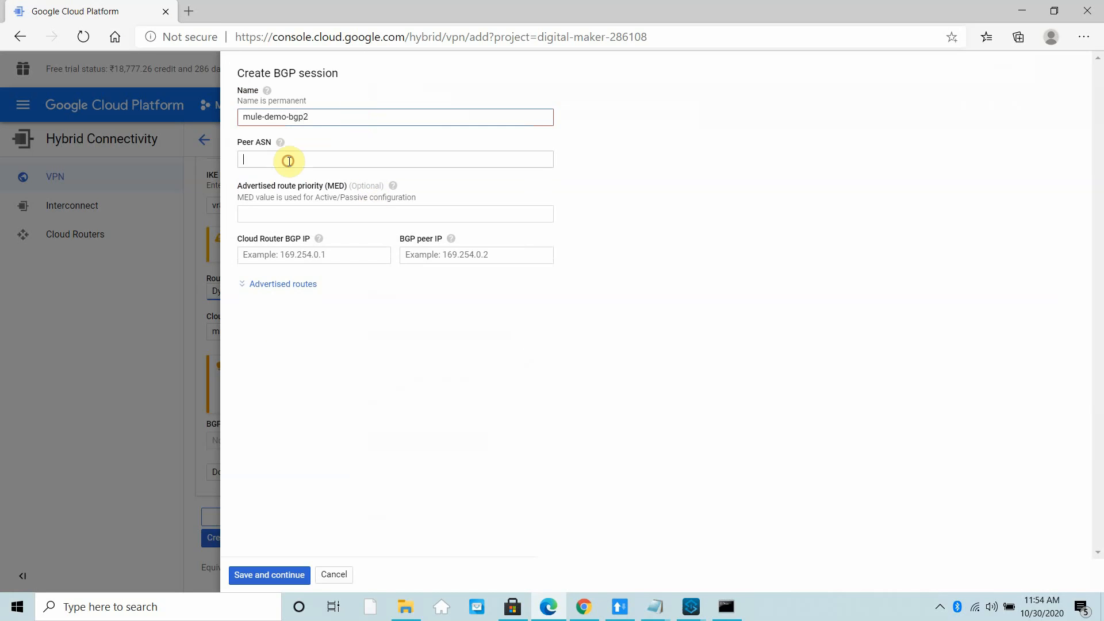
Save mule-demo-bgp2 with peer ASN 64512, router IP 169.254.105.166, peer IP 169.254.105.165
text(6451)
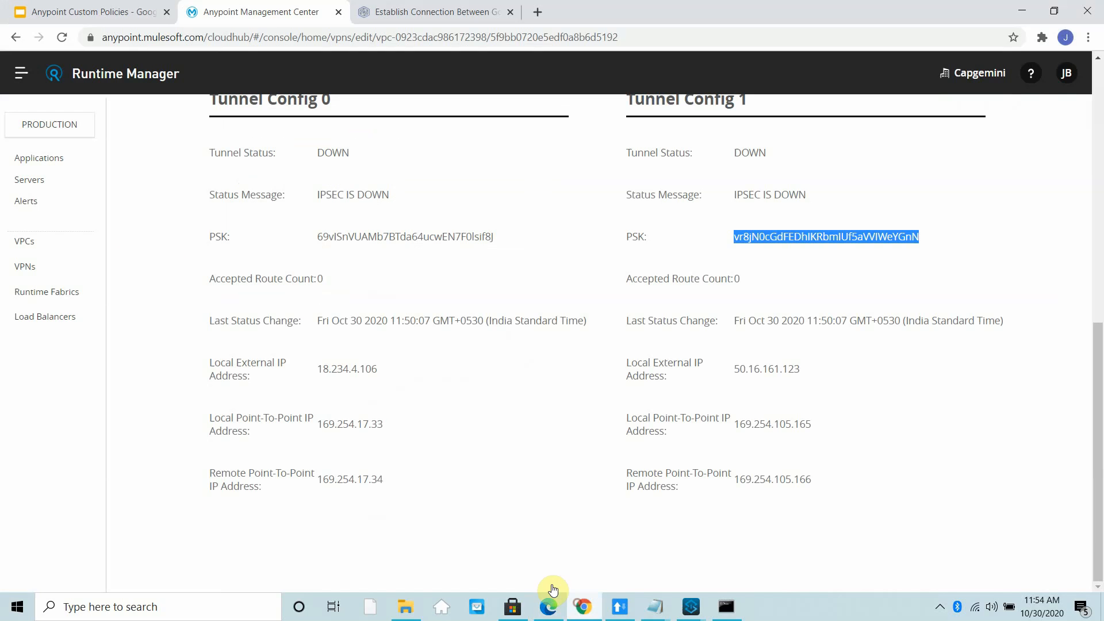
click(738, 479)
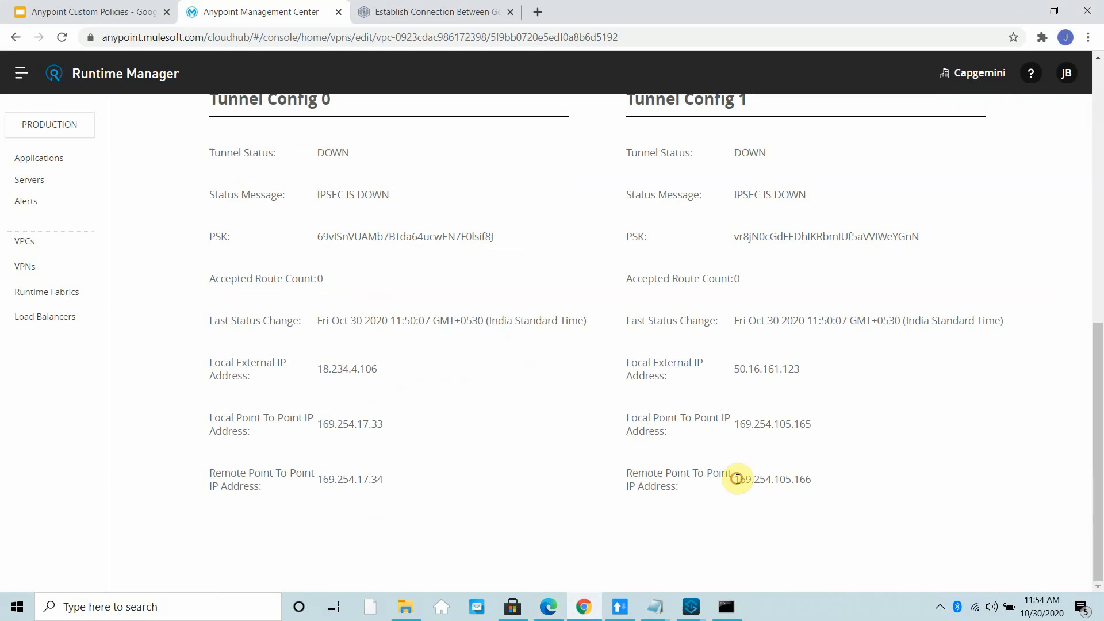
double_click(772, 479)
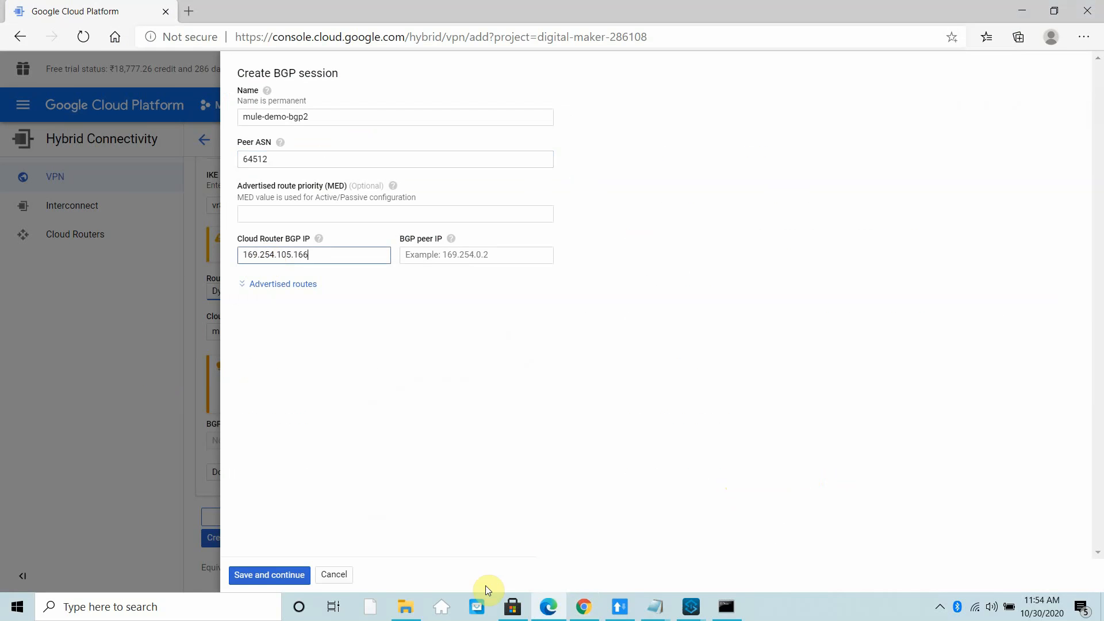
click(263, 12)
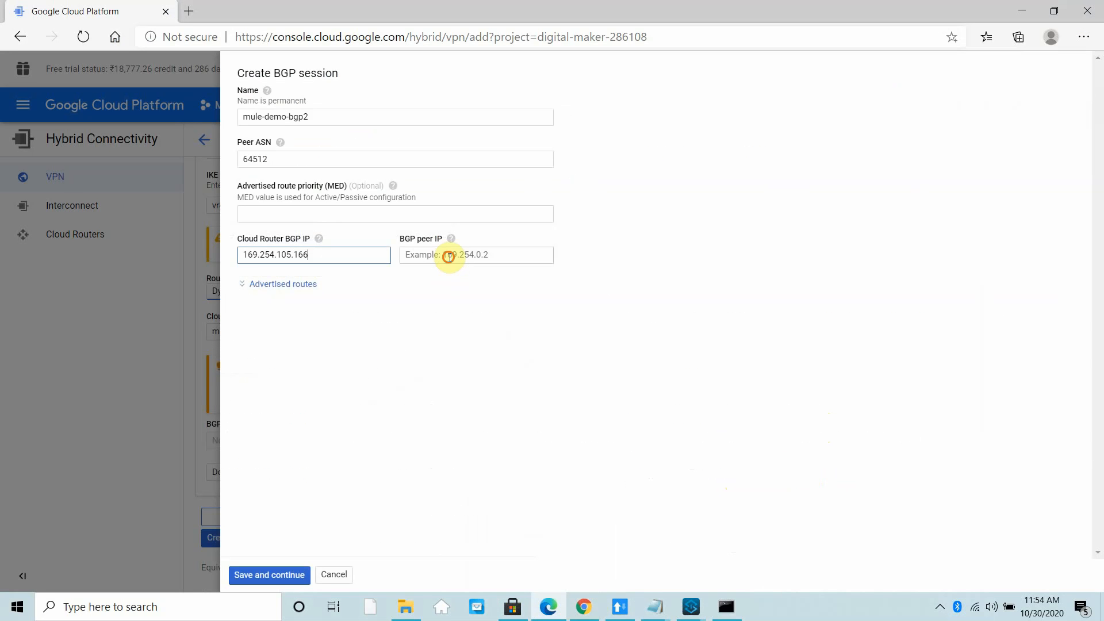
text(169.254.105.165)
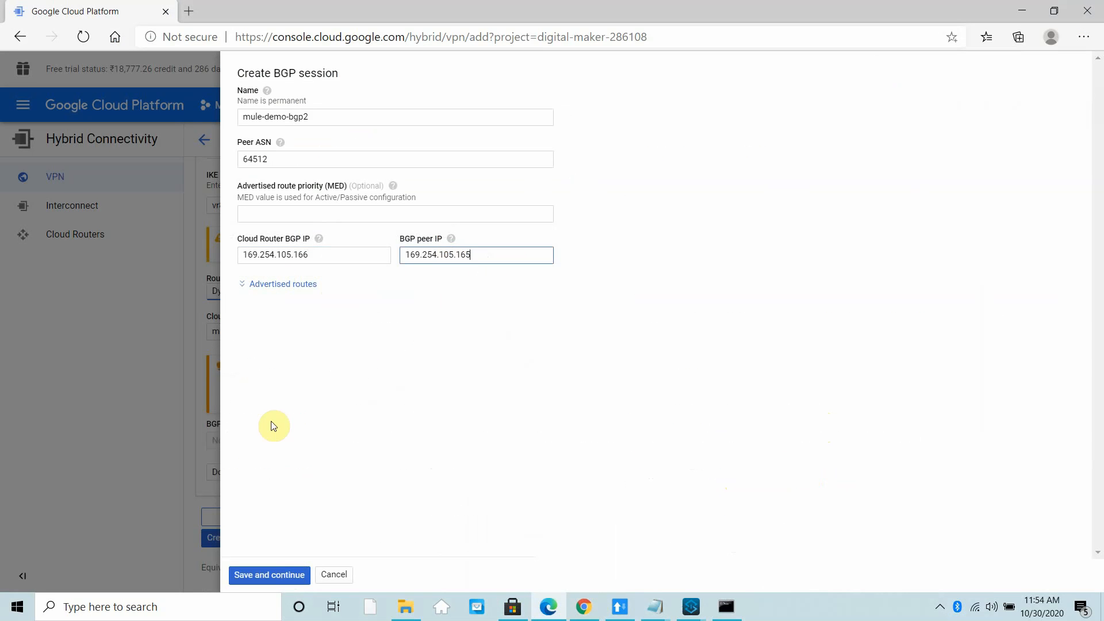
click(269, 575)
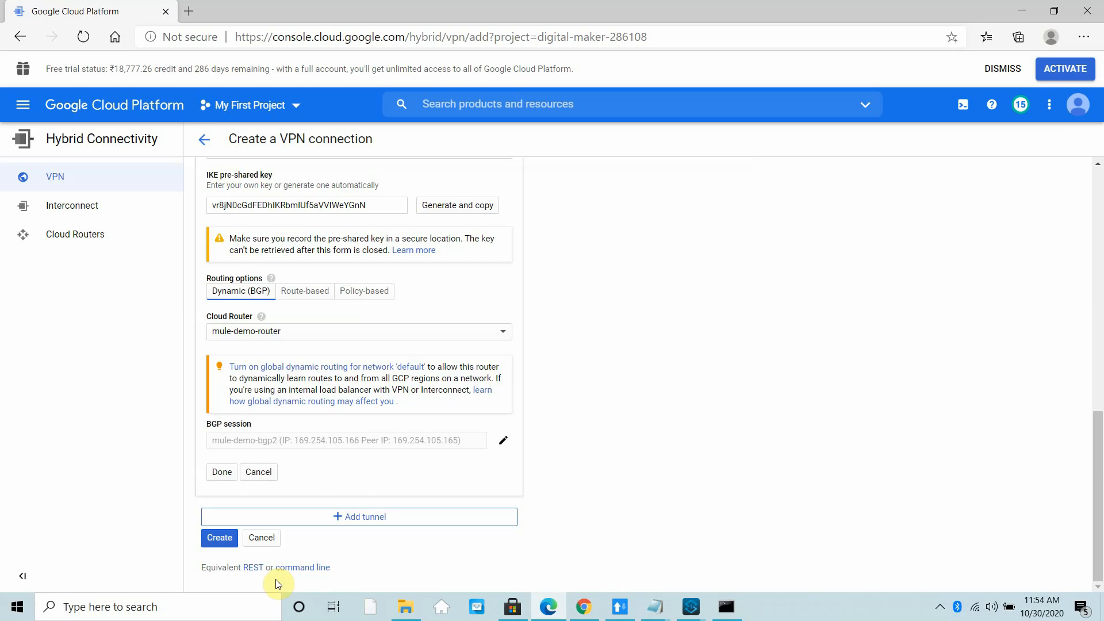
Finish the second tunnel and create gateway mule-vpn-demo with both tunnels in us-central1
click(221, 472)
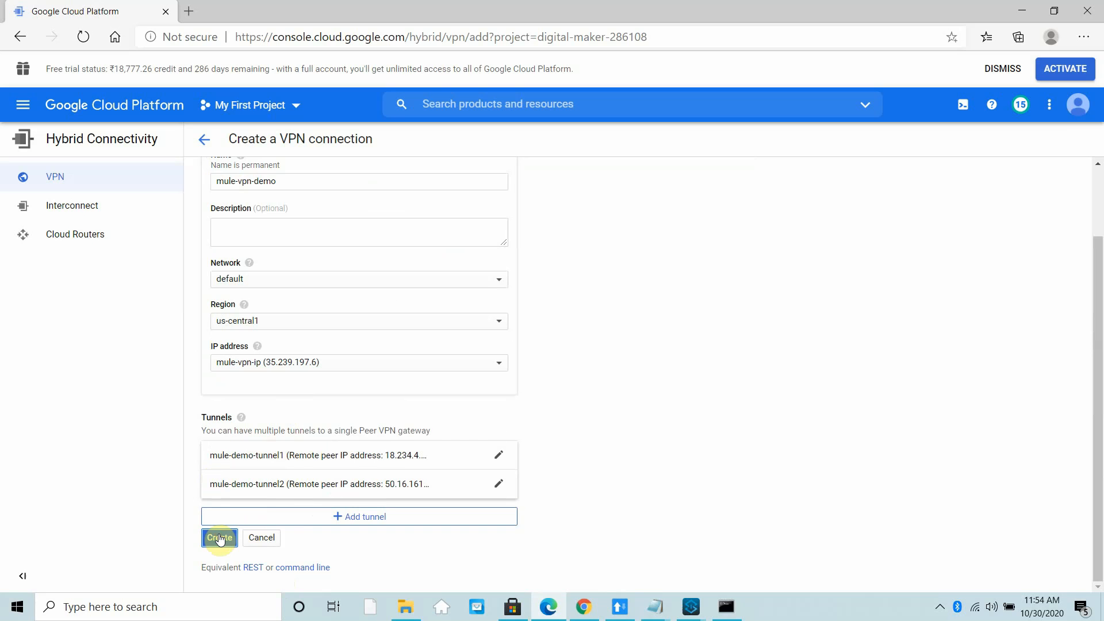
click(219, 537)
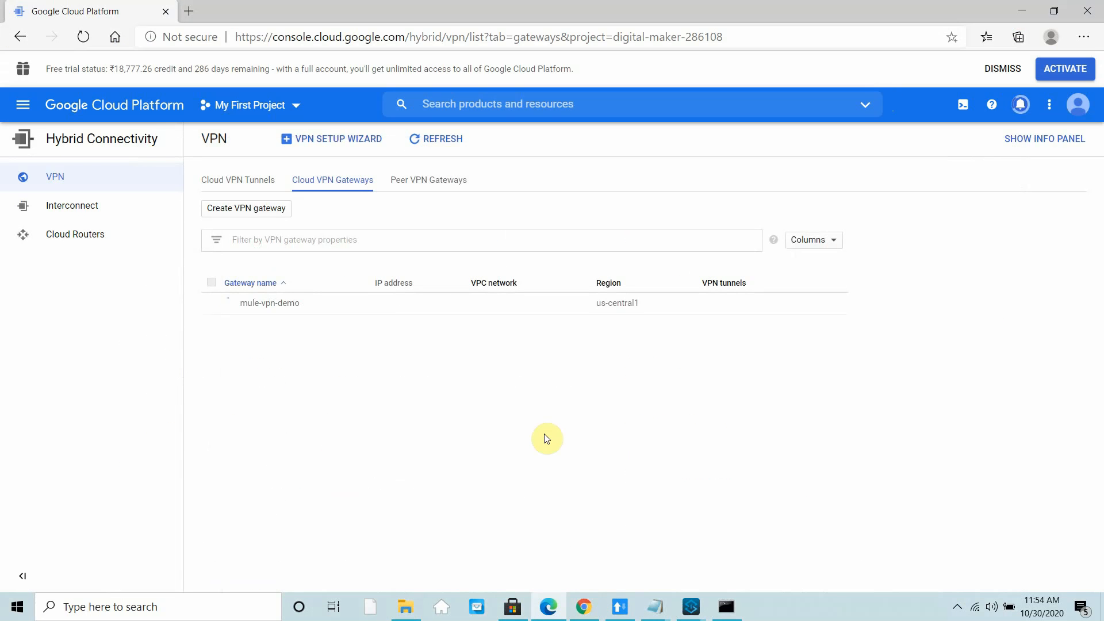
click(237, 180)
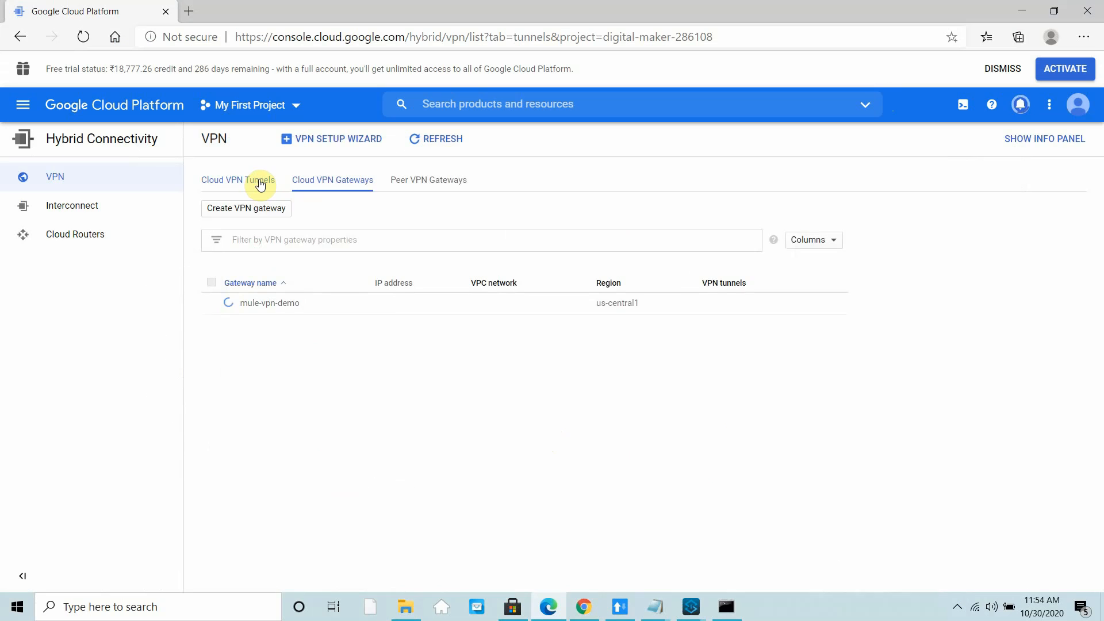
click(237, 180)
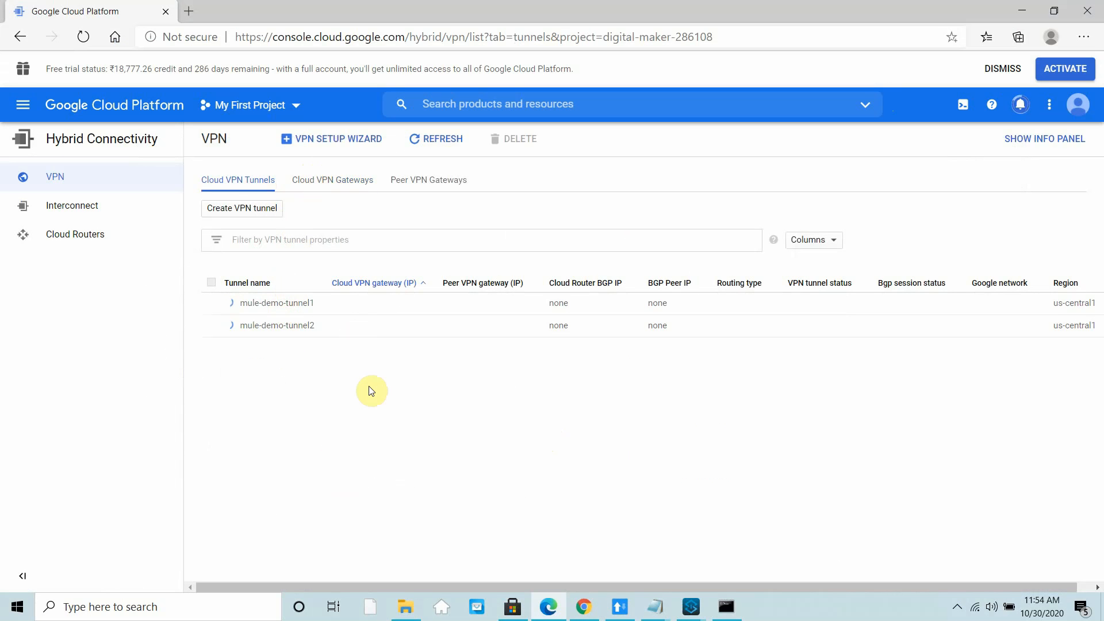
click(436, 139)
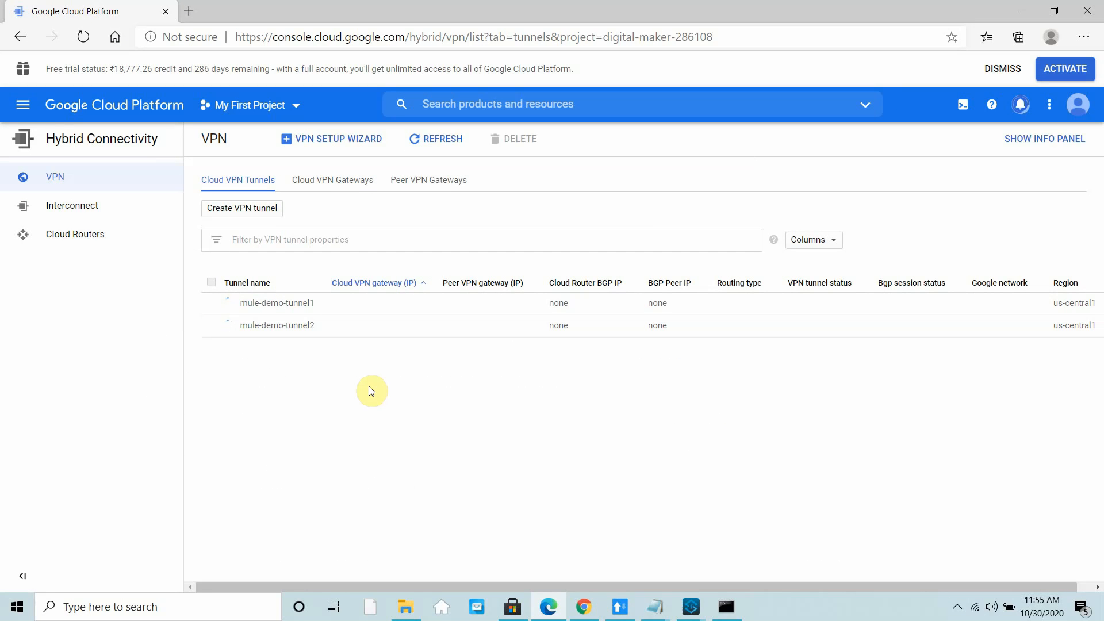
click(436, 138)
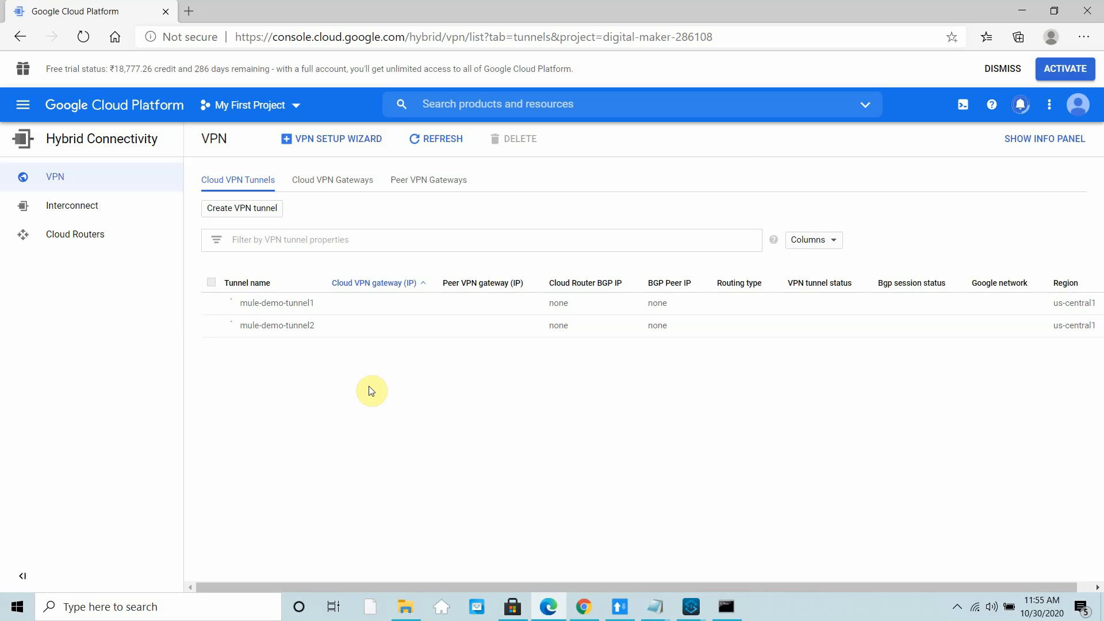
click(435, 138)
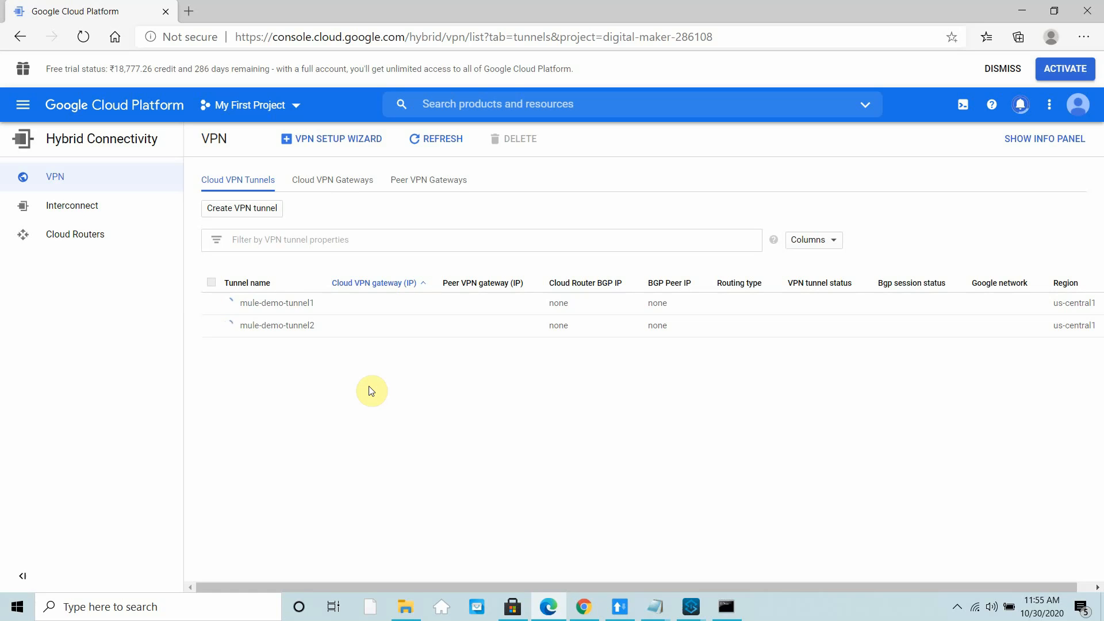
click(435, 139)
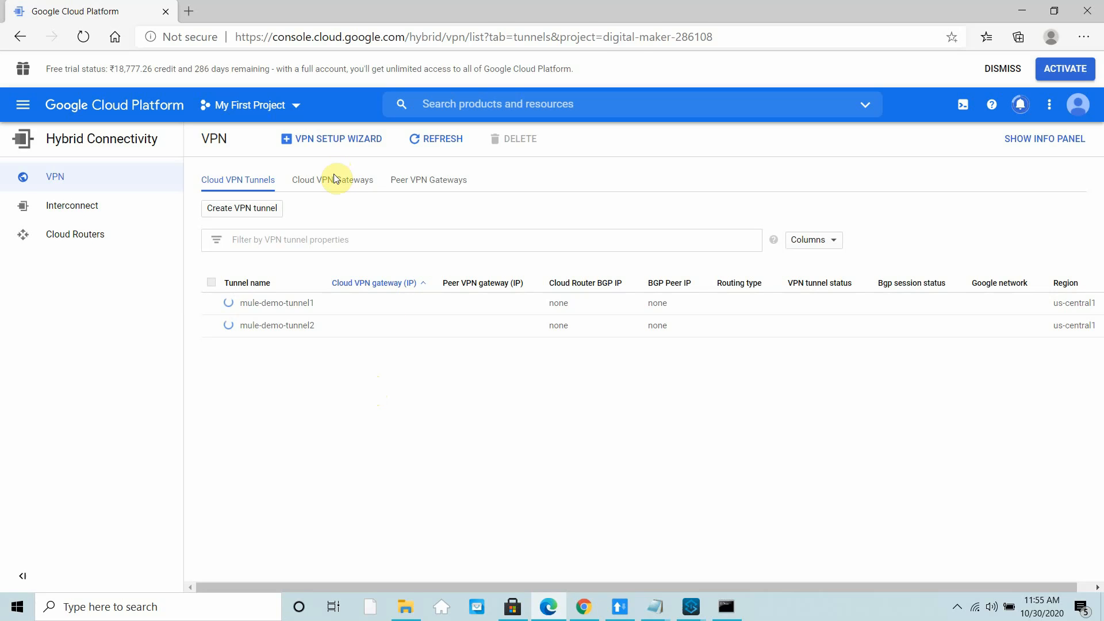
click(332, 179)
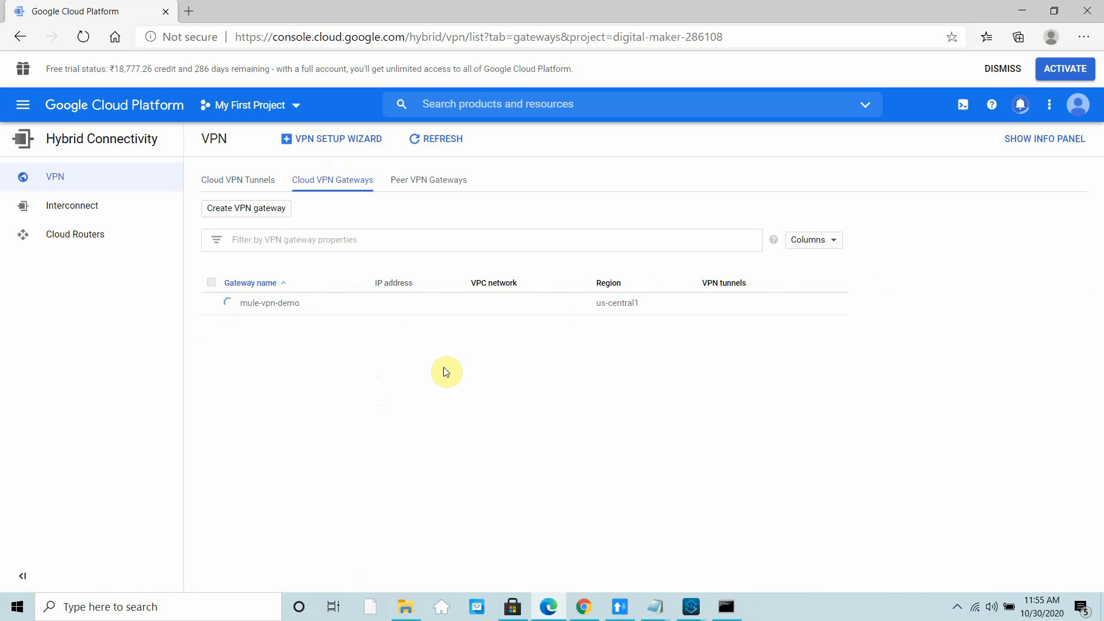
right_click(446, 371)
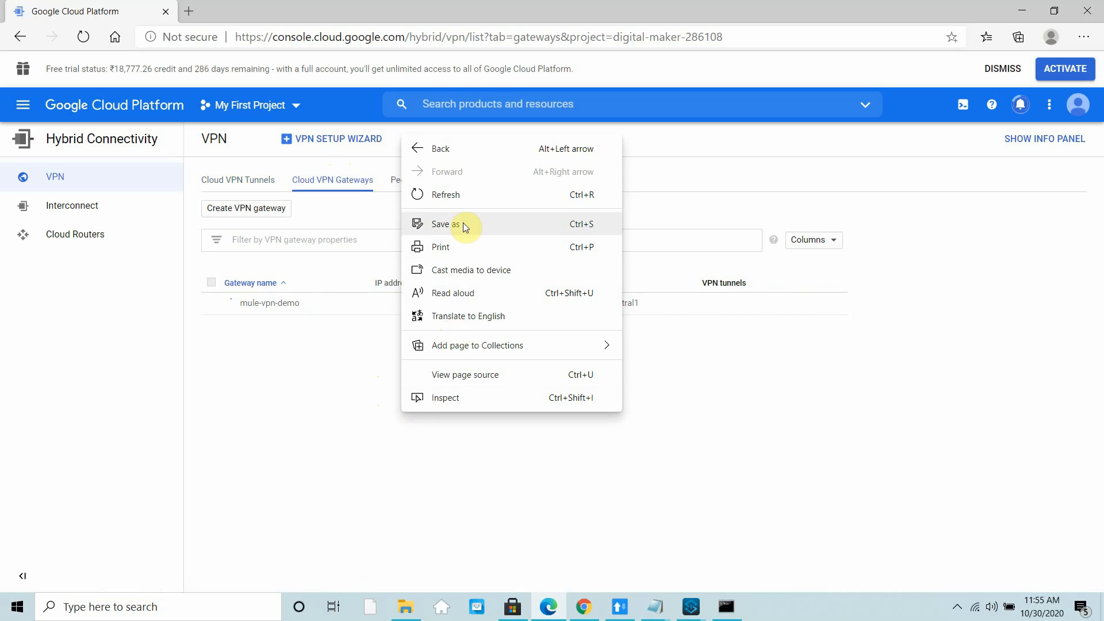
click(444, 195)
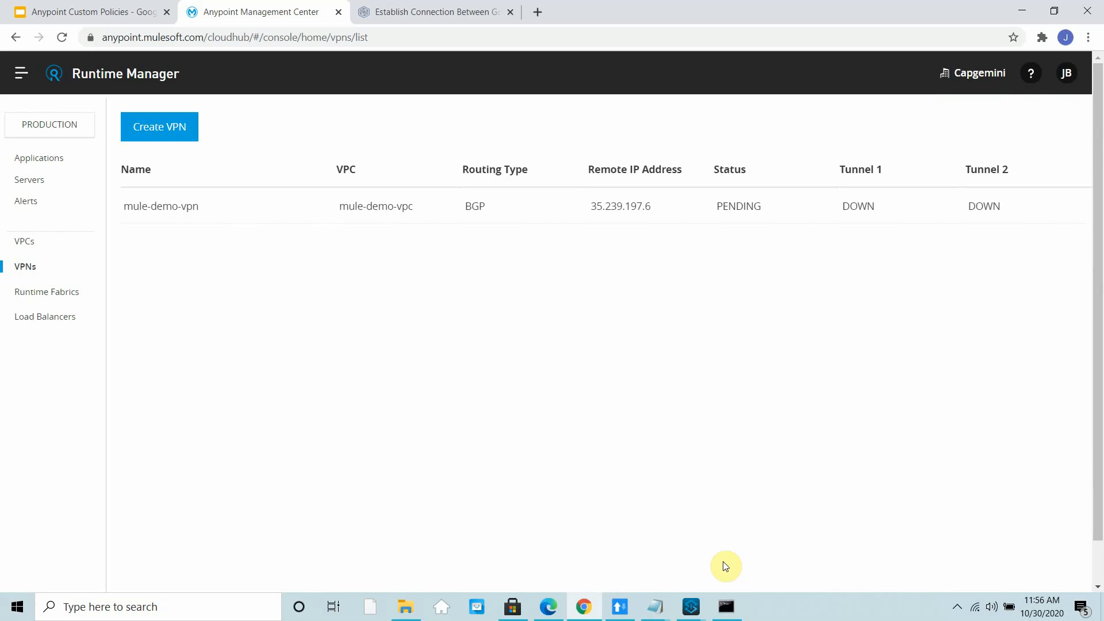
mouse_move(610, 156)
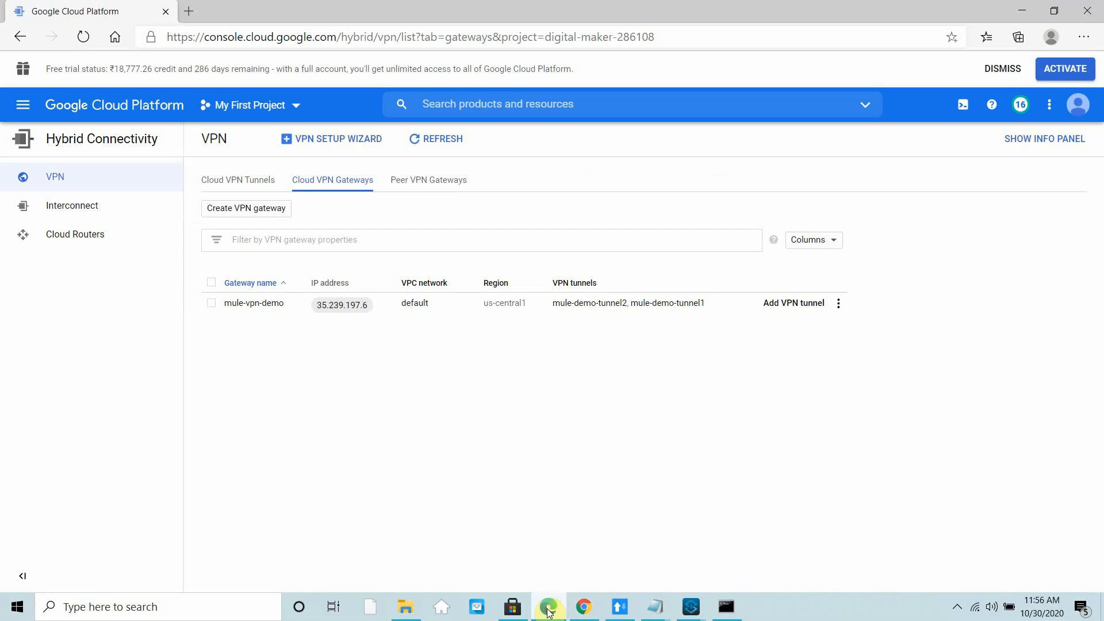
Confirm mule-demo-tunnel1 and mule-demo-tunnel2 show Established tunnel and BGP status in Cloud VPN Tunnels
click(238, 179)
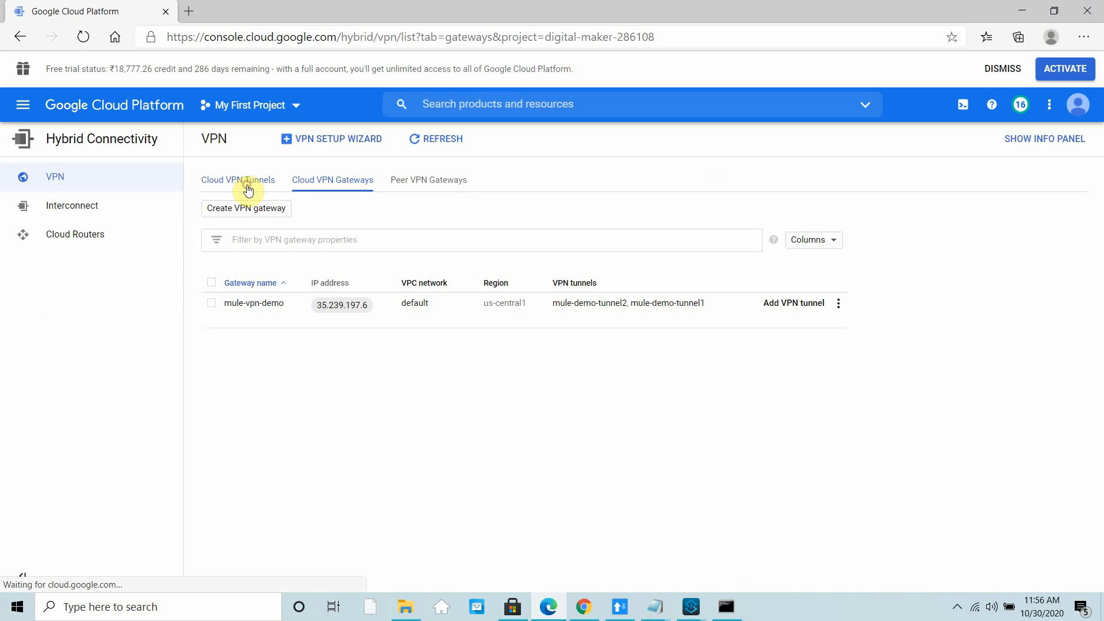
click(238, 180)
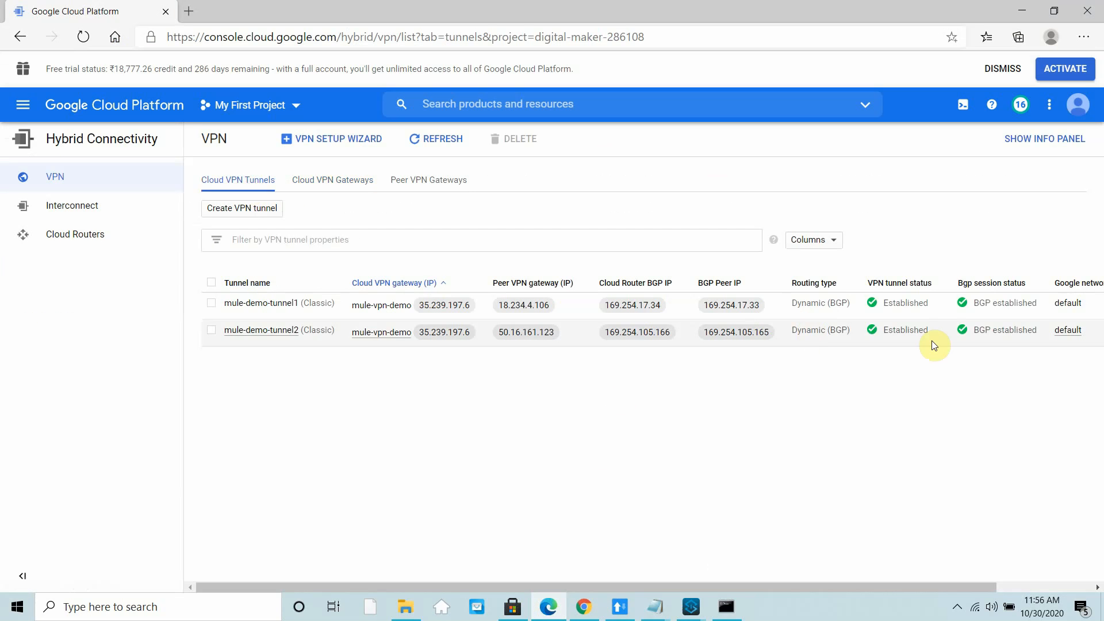
mouse_move(747, 396)
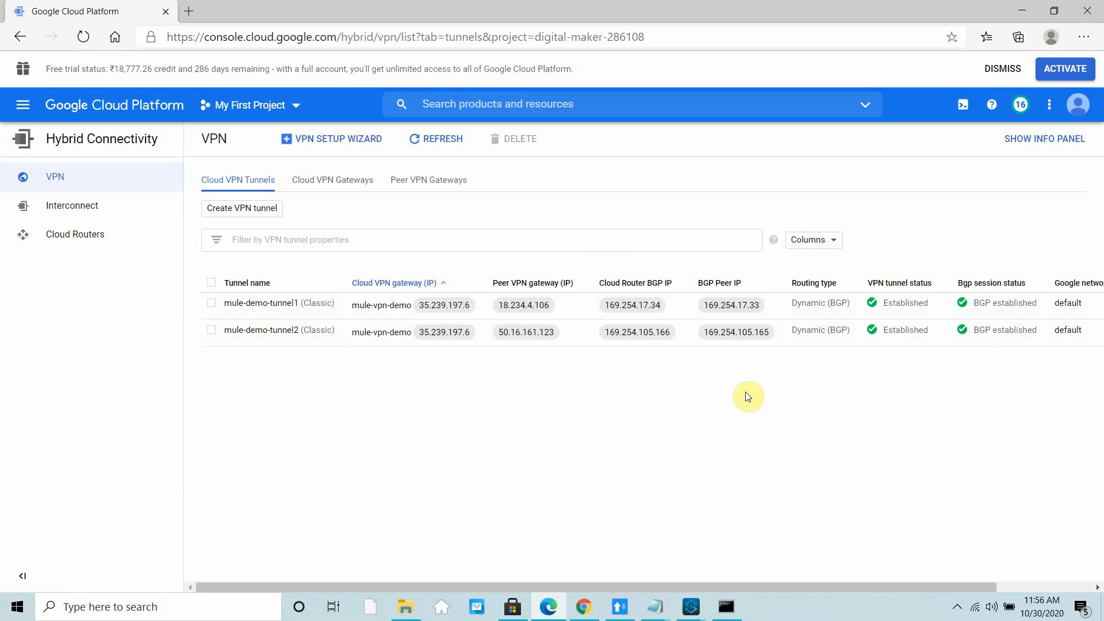
click(261, 11)
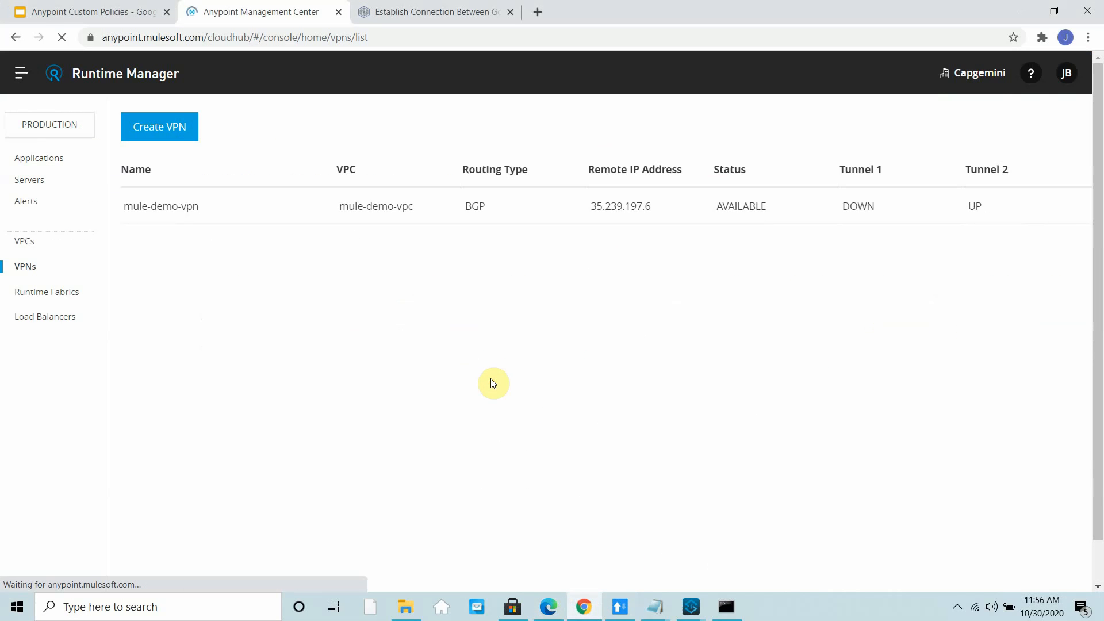
Read through the DZone tutorial article, then return to Runtime Manager's mule-demo-vpn details
click(435, 12)
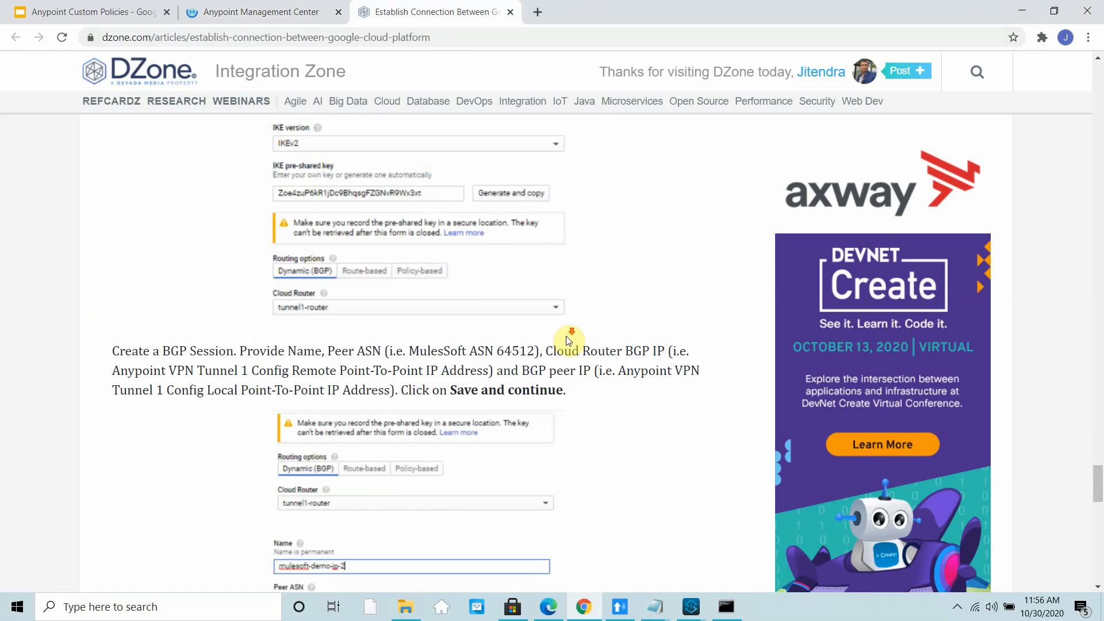
scroll(down, 3)
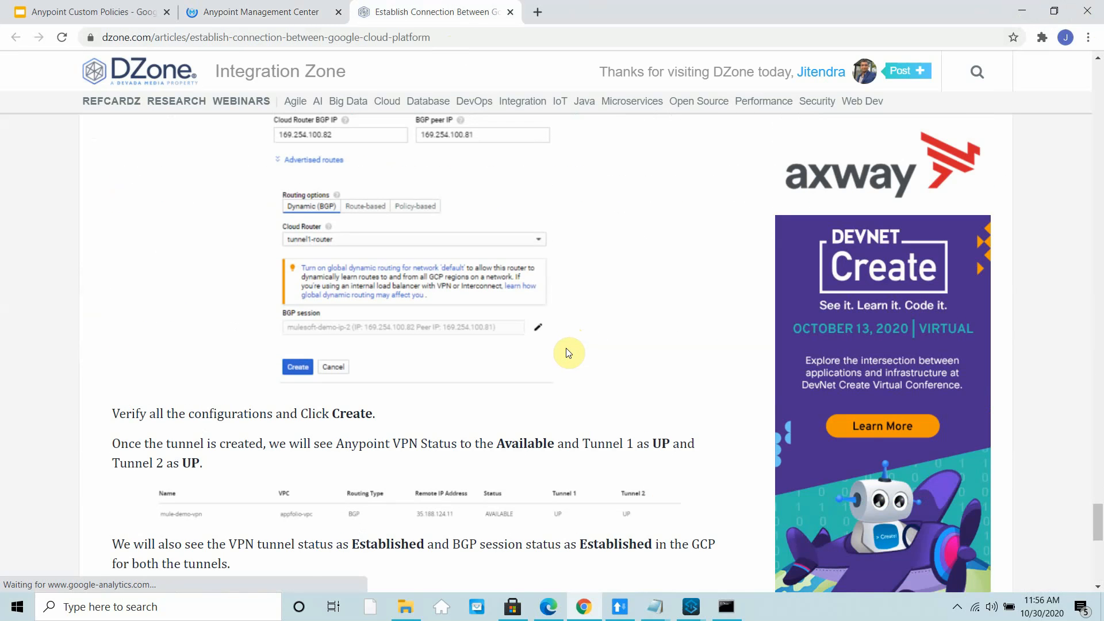
scroll(down, 3)
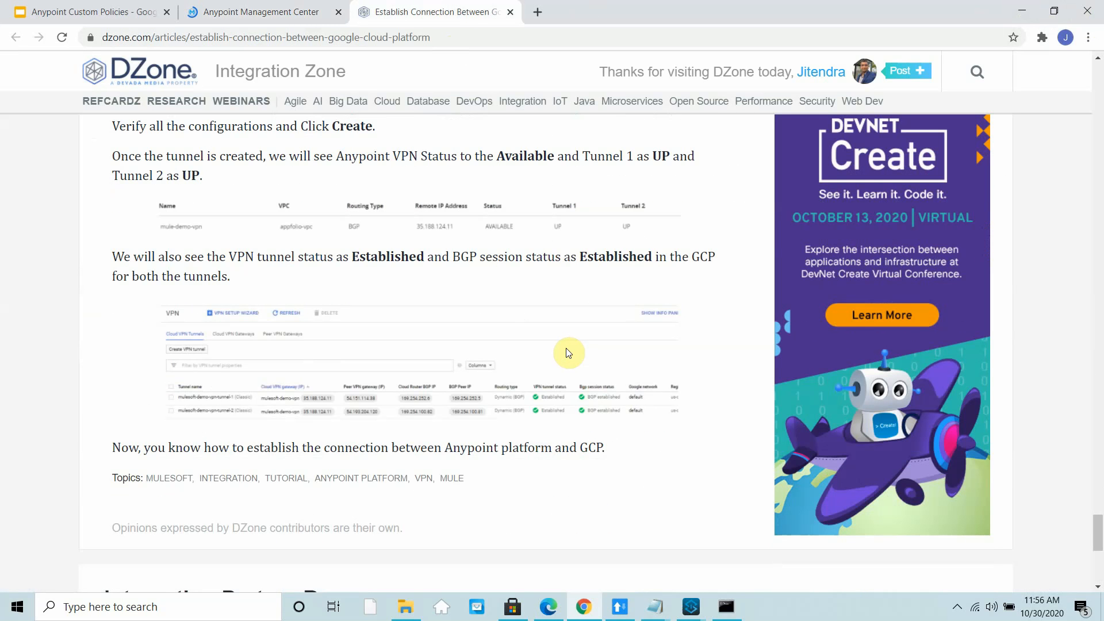
mouse_move(263, 12)
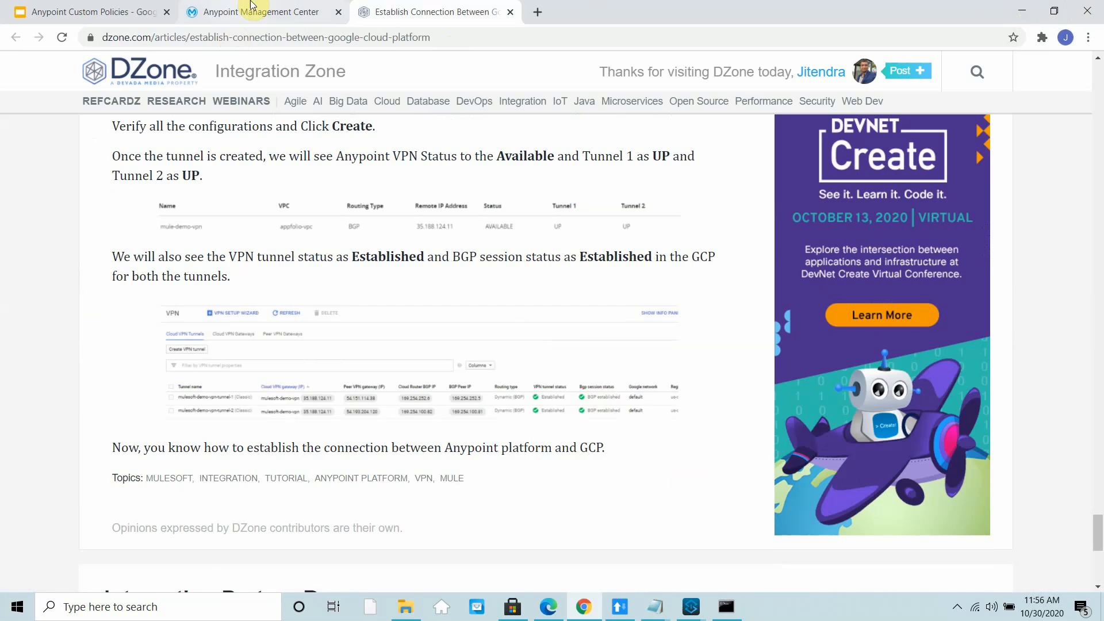
click(261, 12)
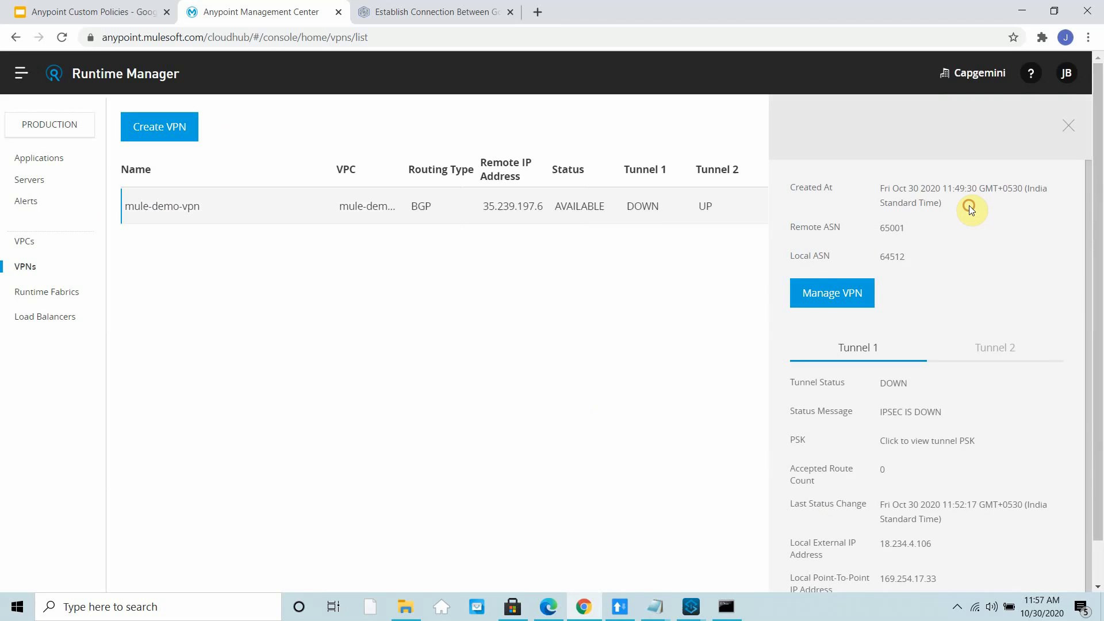
Open mule-demo-vpn's full settings page and consult the DZone tutorial article
click(832, 293)
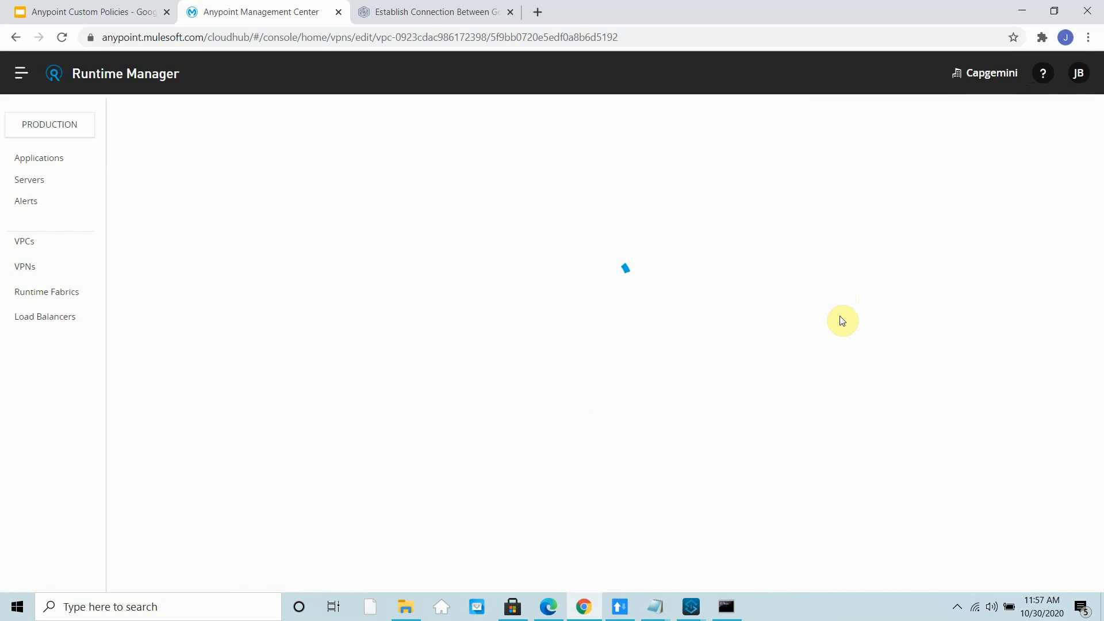
click(433, 12)
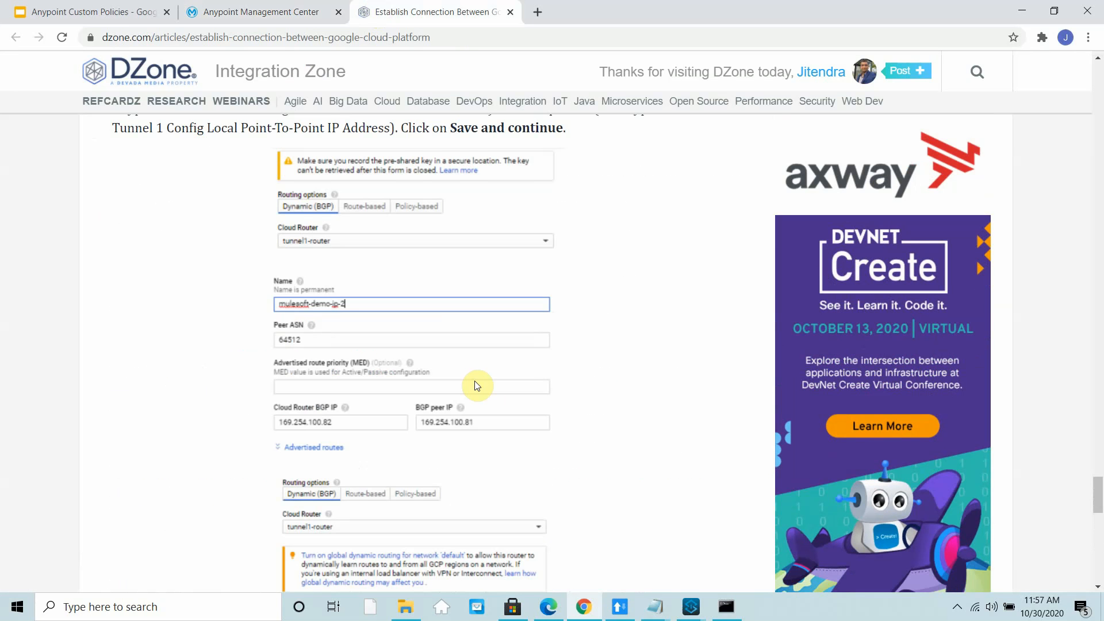
scroll(up, 3)
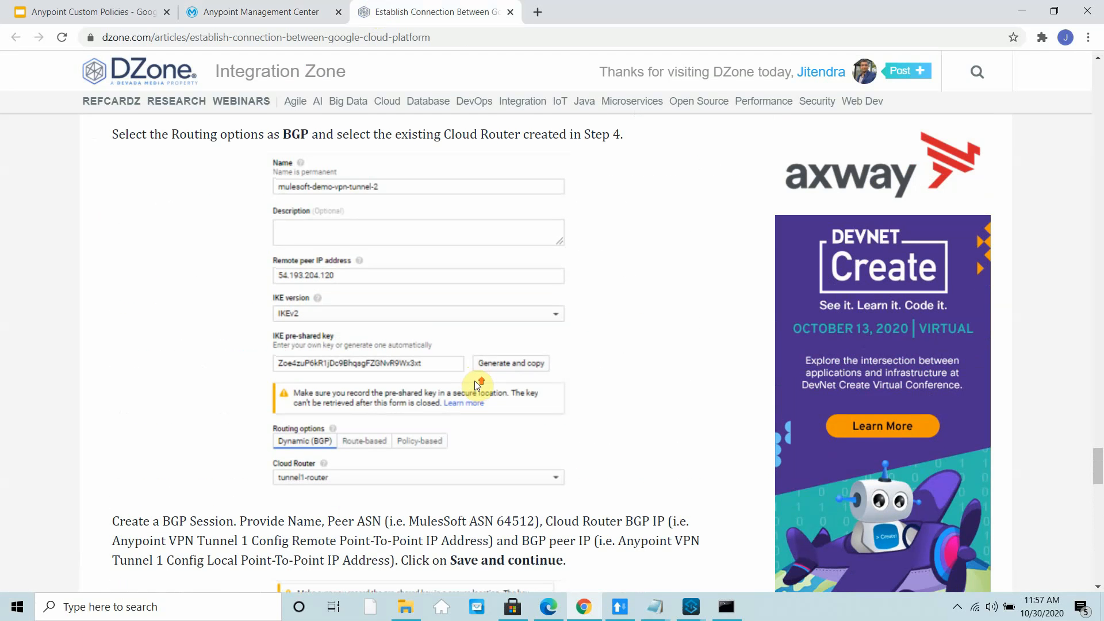
scroll(down, 3)
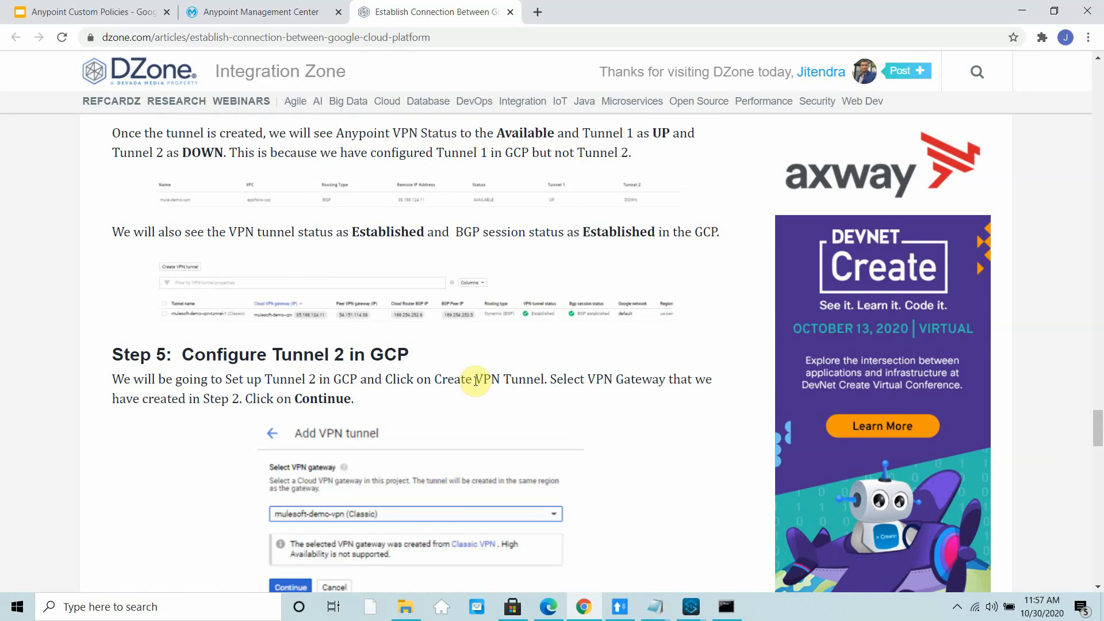
scroll(down, 3)
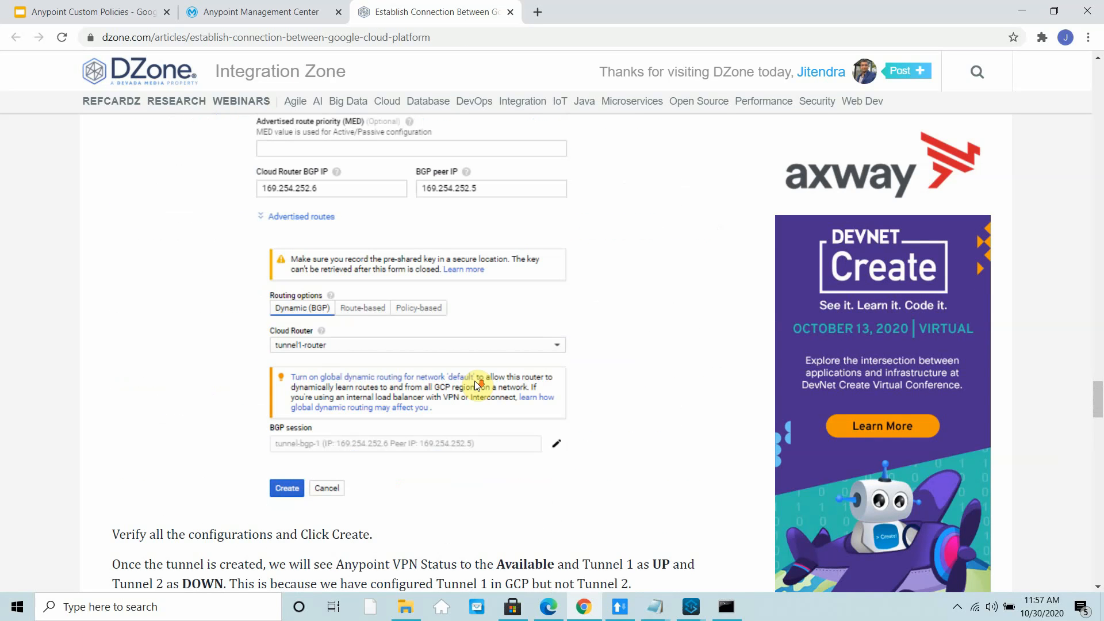
Review mule-demo-vpn's Tunnel Configs and highlight its AVAILABLE status
click(262, 12)
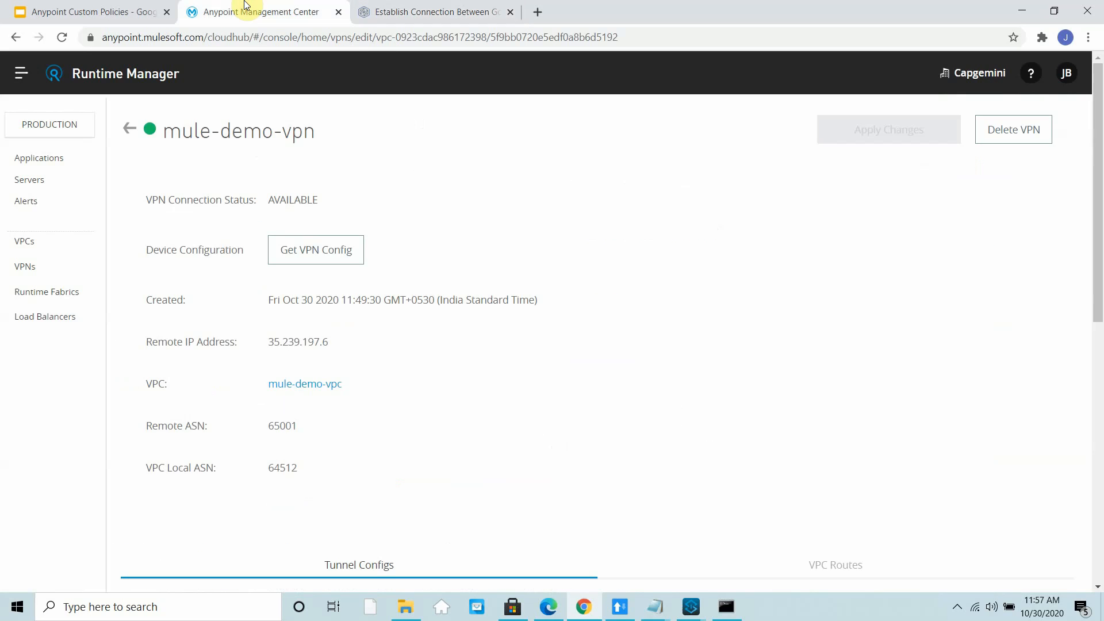
scroll(down, 3)
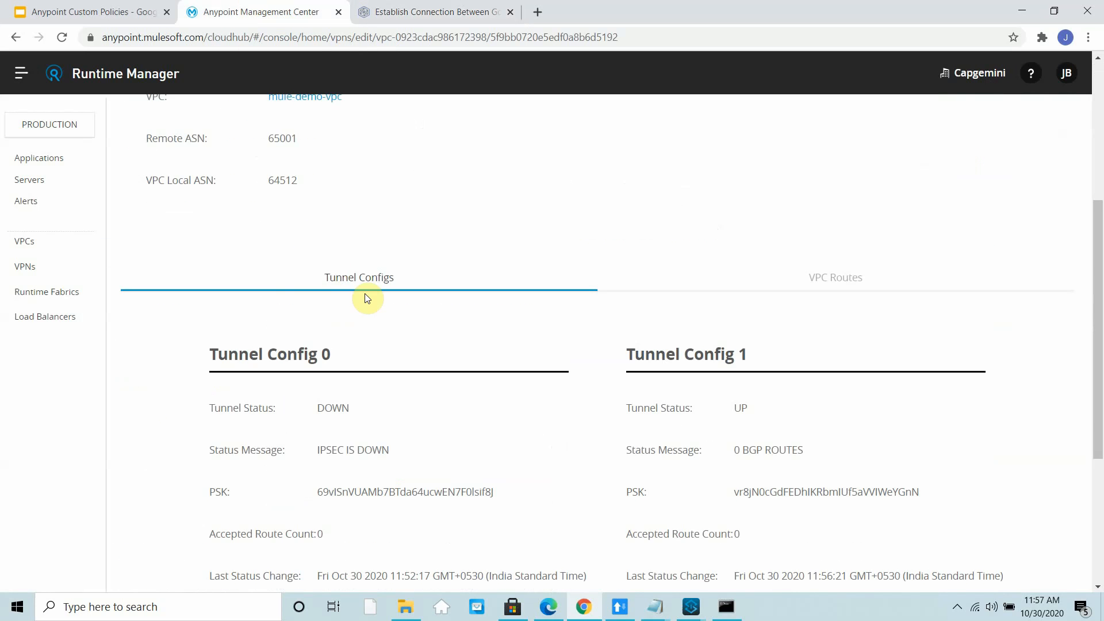
scroll(down, 3)
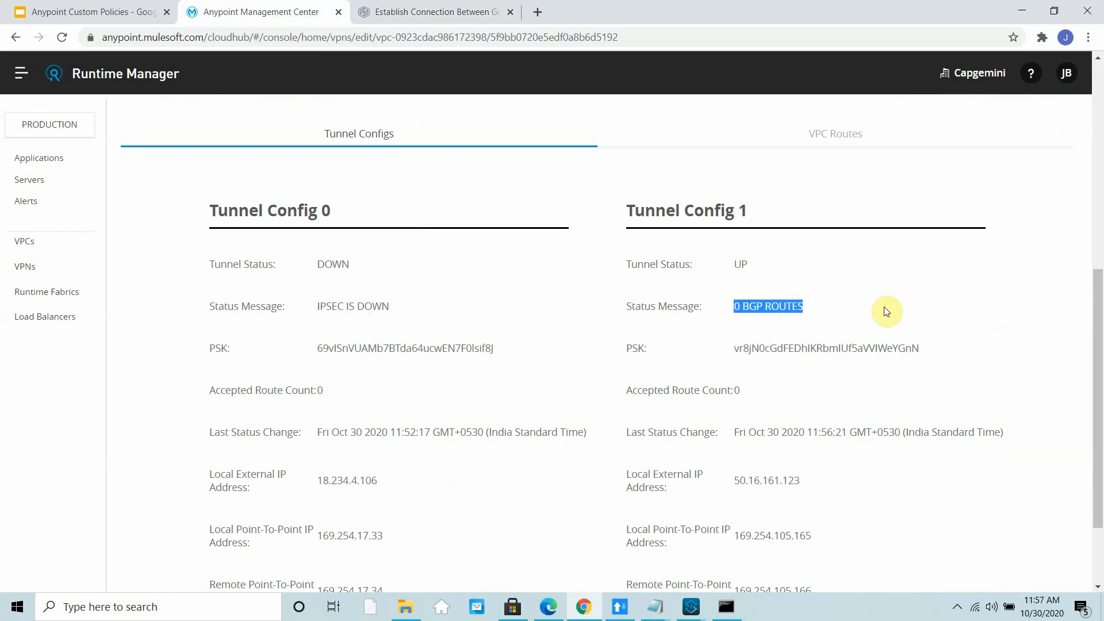
scroll(down, 3)
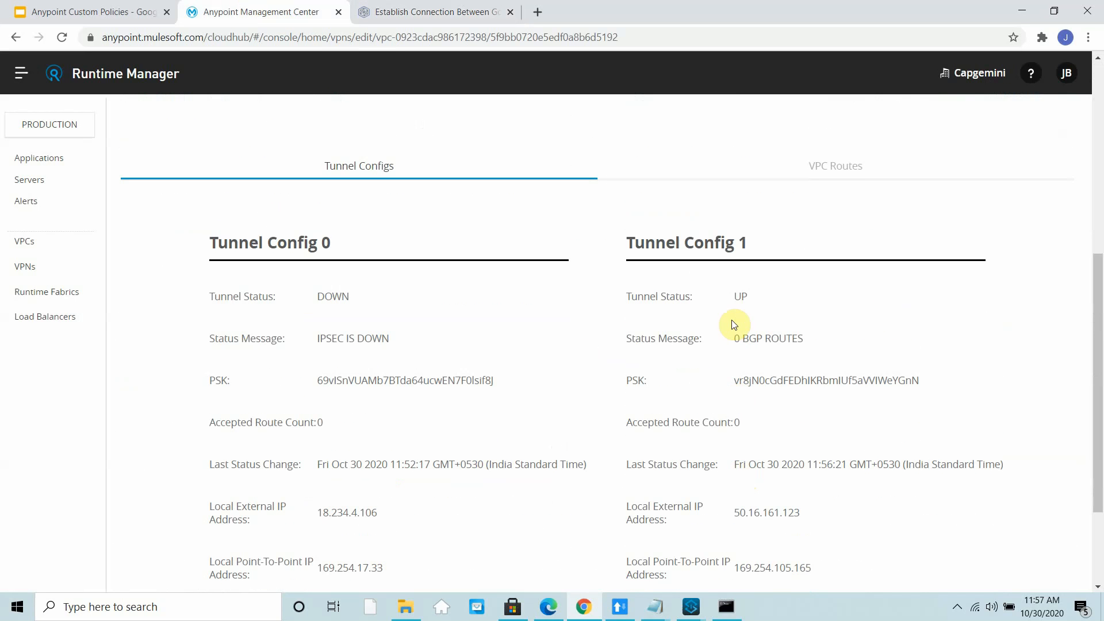
scroll(up, 3)
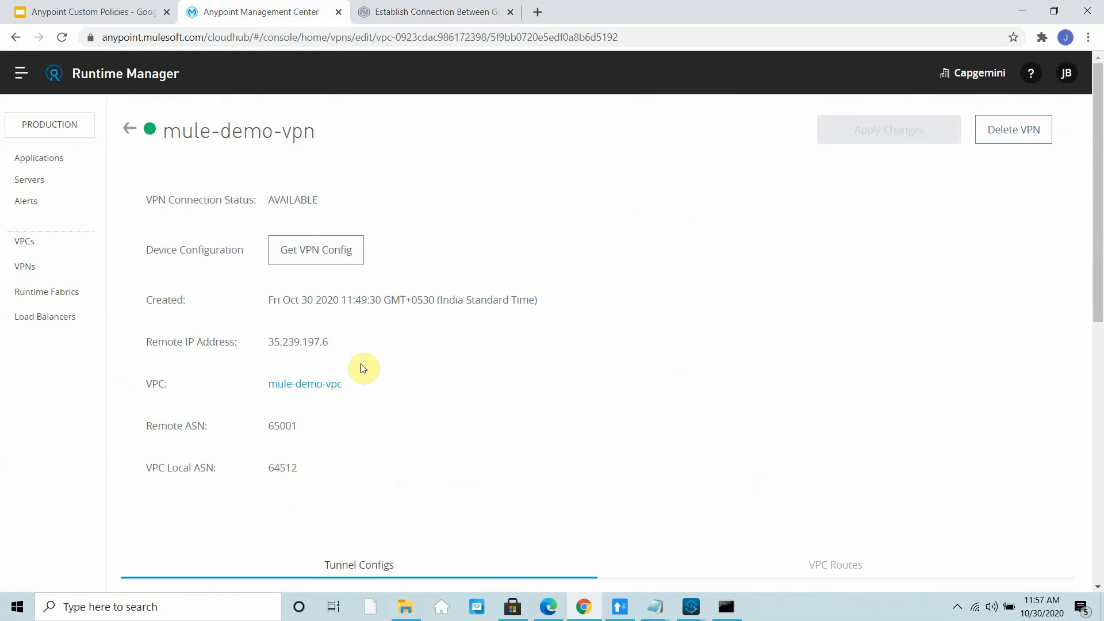
mouse_move(129, 129)
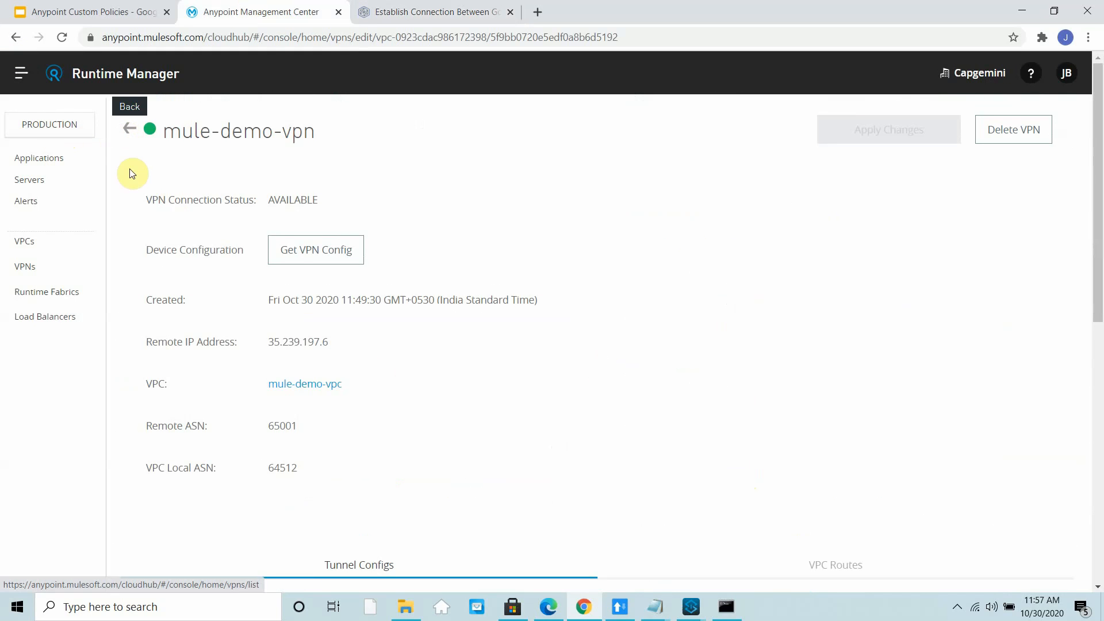
double_click(292, 199)
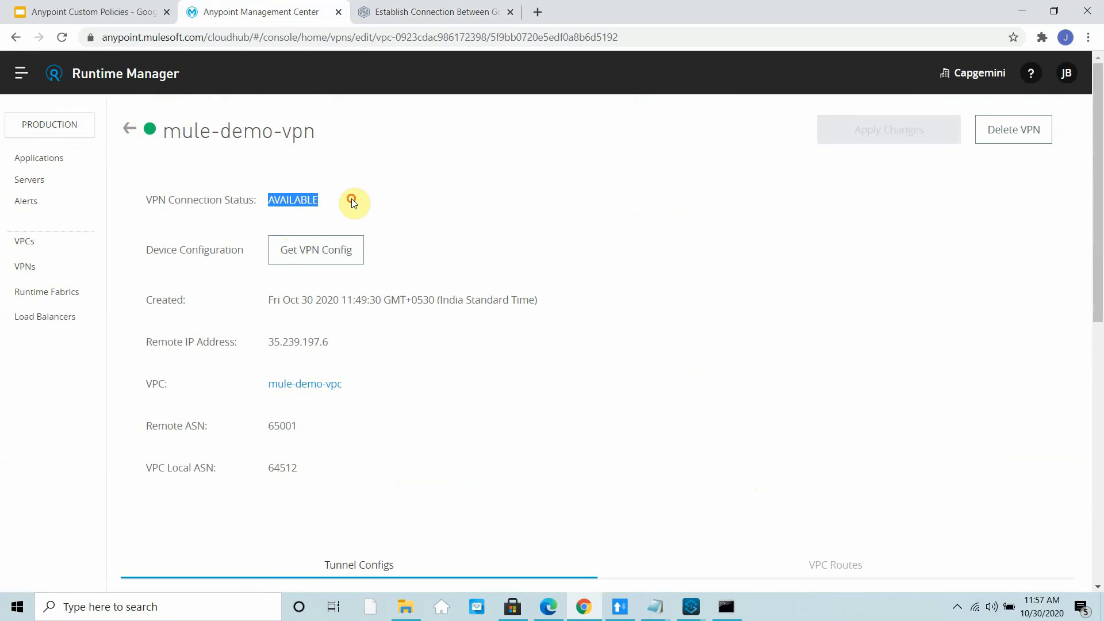
scroll(down, 3)
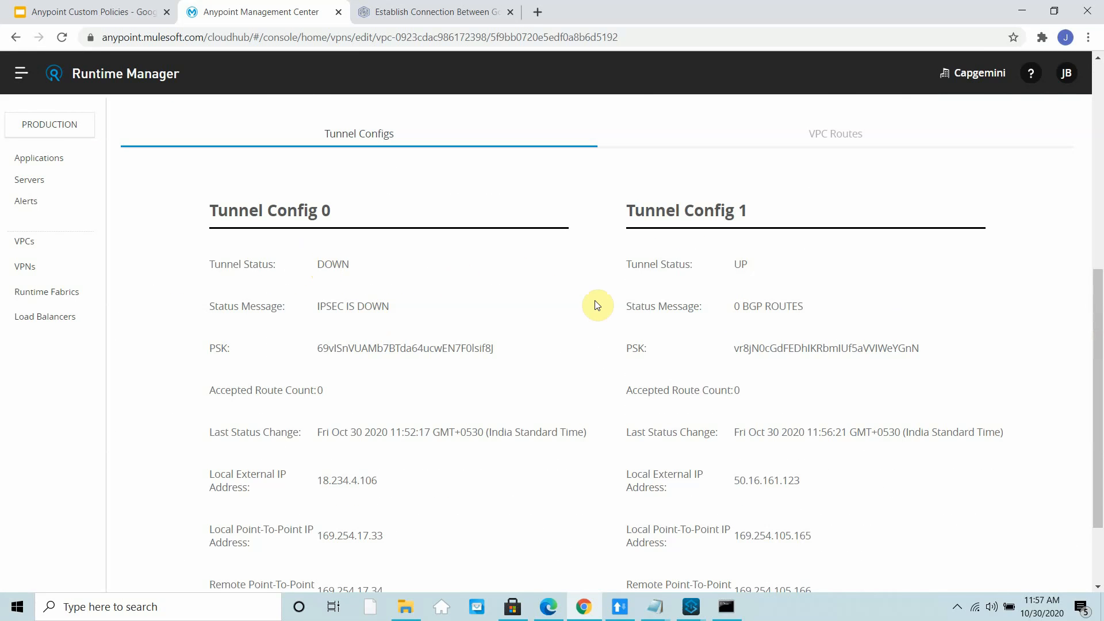
scroll(down, 3)
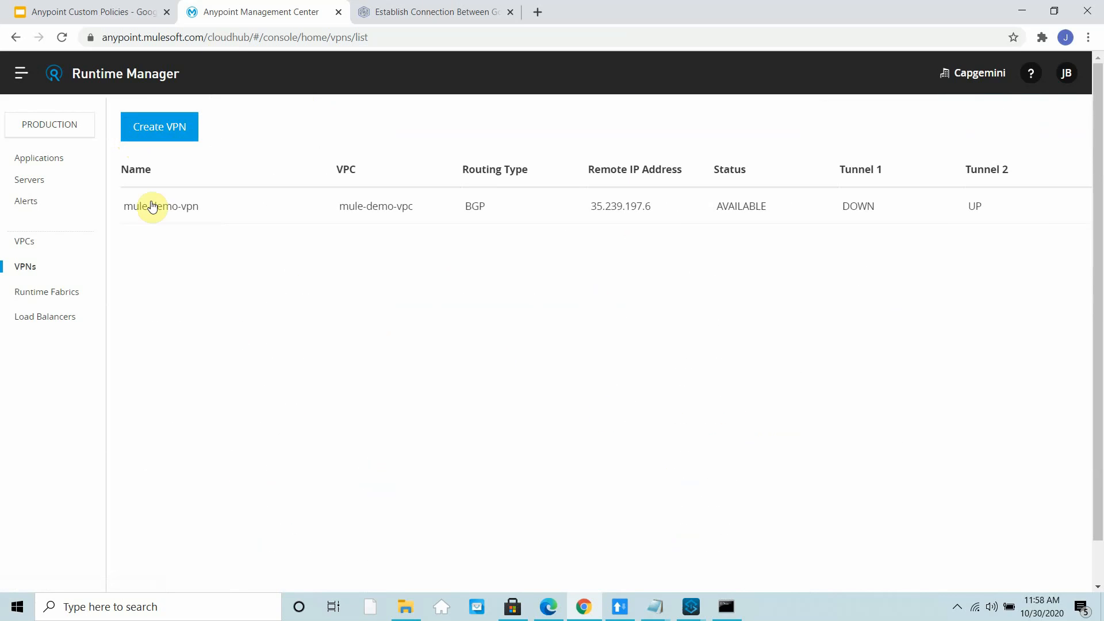
View mule-demo-tunnel1's details: tunnel running and mule-demo-bgp1 established
click(161, 206)
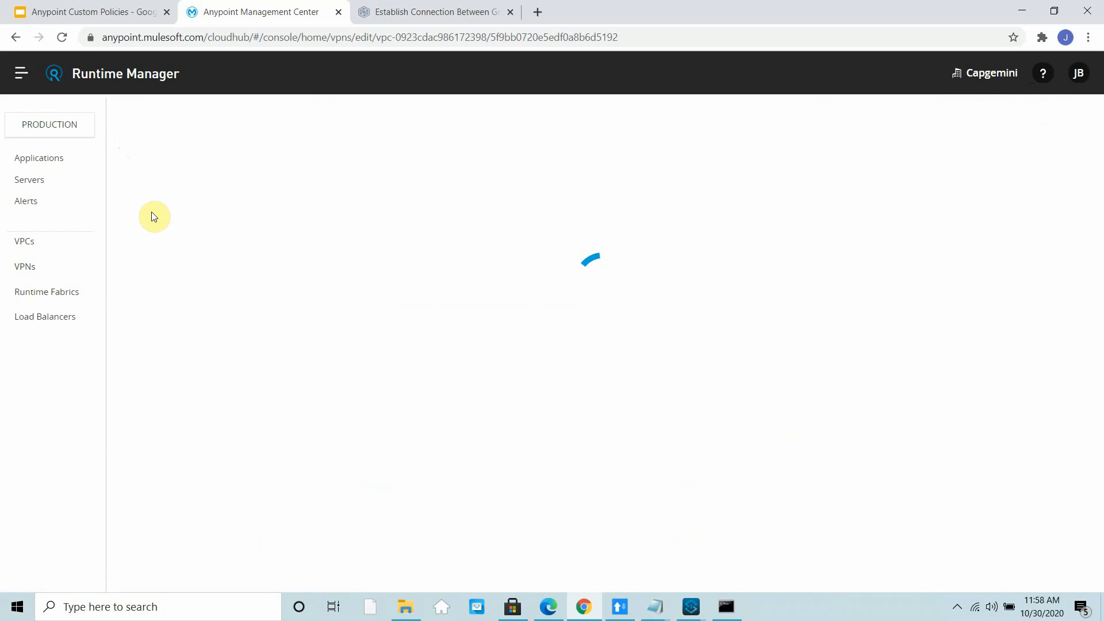
click(435, 12)
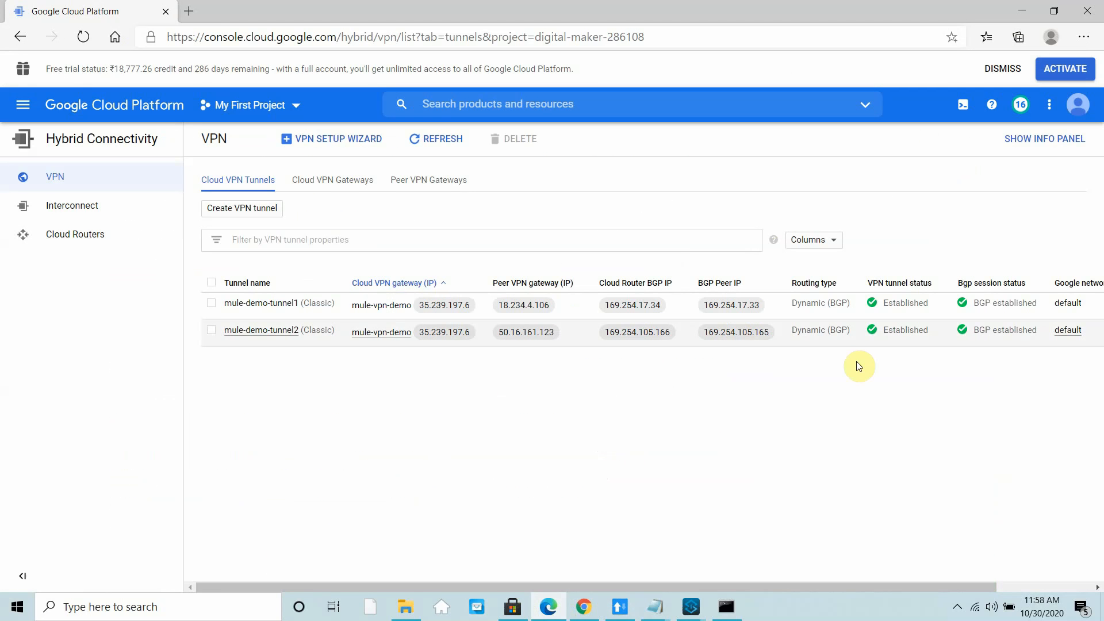
mouse_move(502, 368)
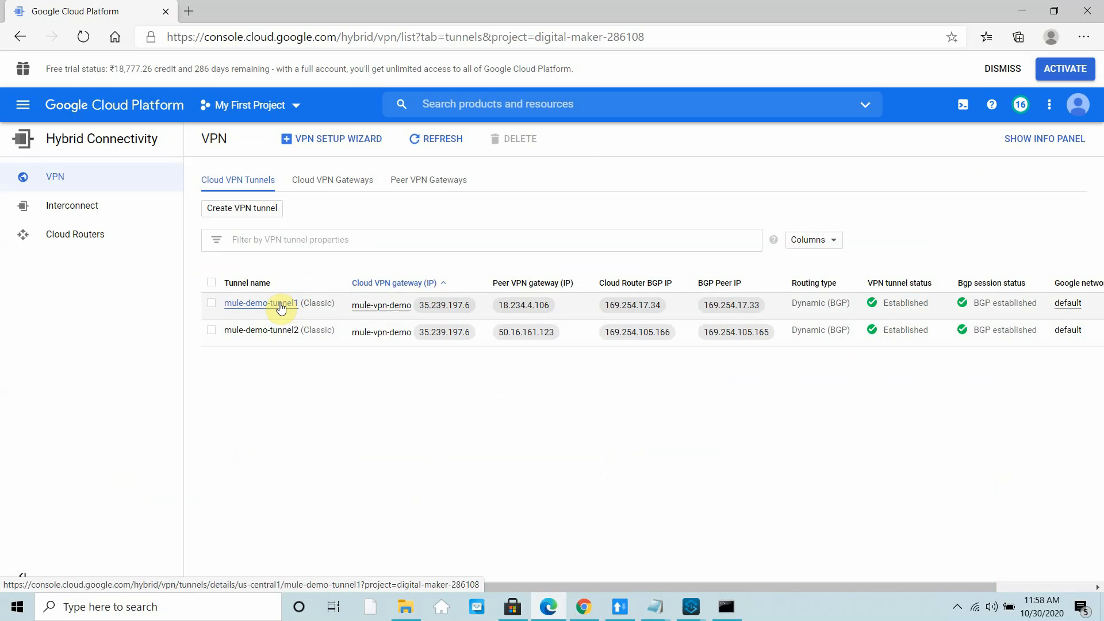
mouse_move(480, 399)
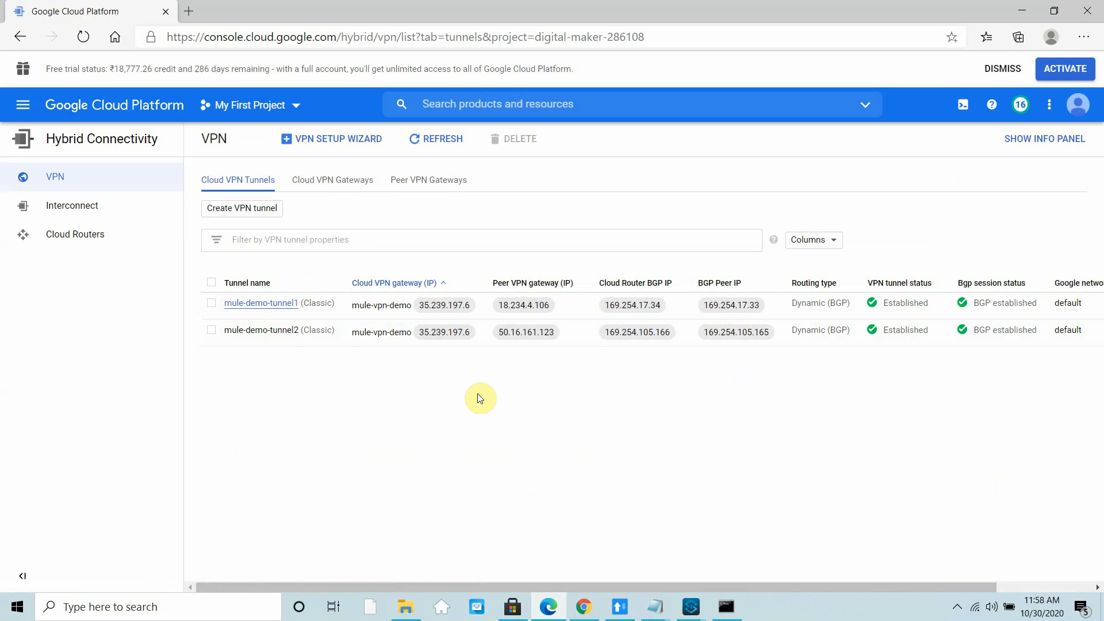
click(260, 303)
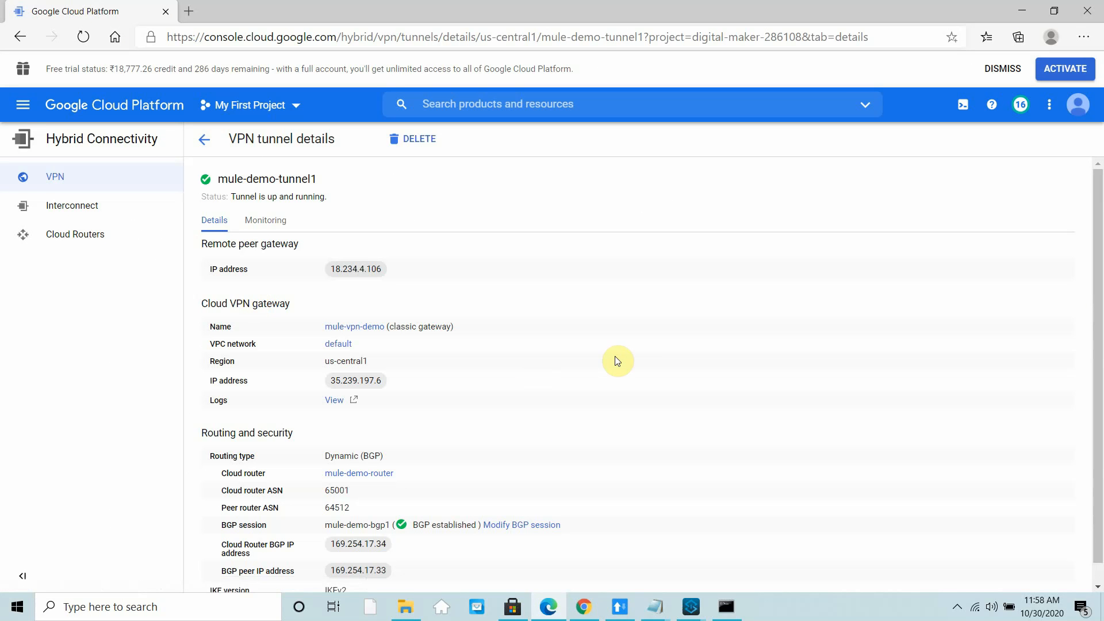
scroll(down, 3)
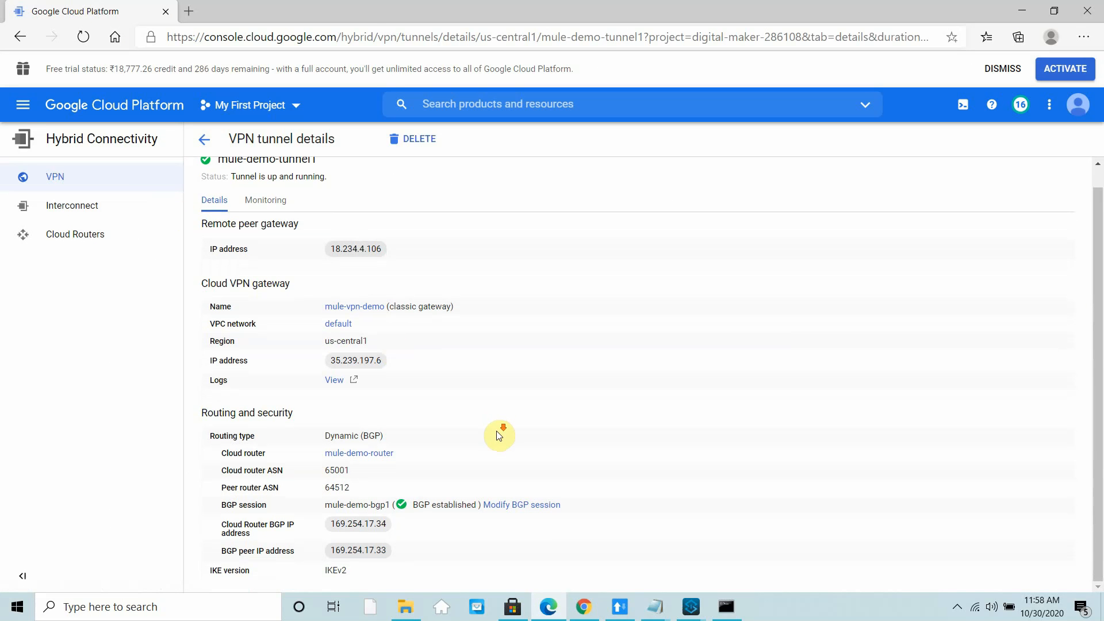
Return to the Anypoint mule-demo-vpn details page in the other browser window
click(435, 12)
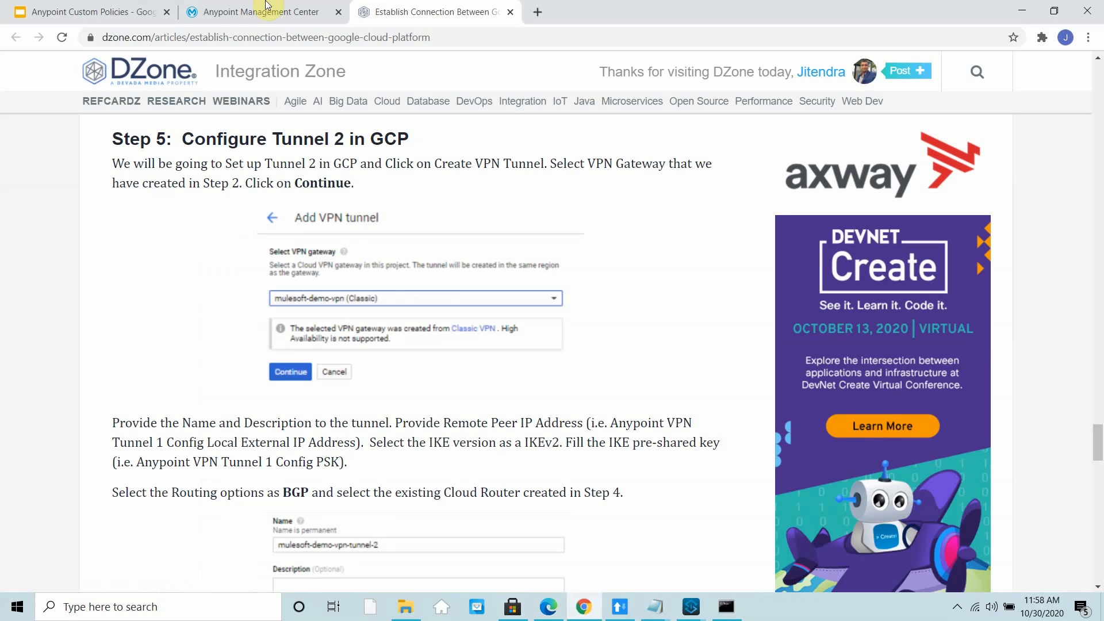
click(260, 12)
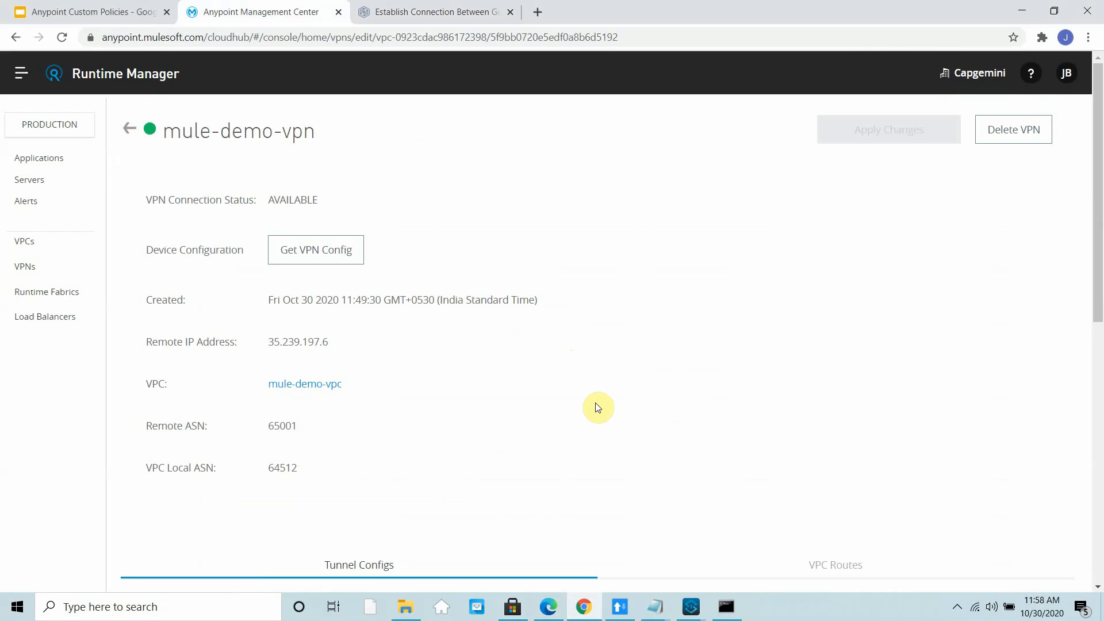
mouse_move(100, 91)
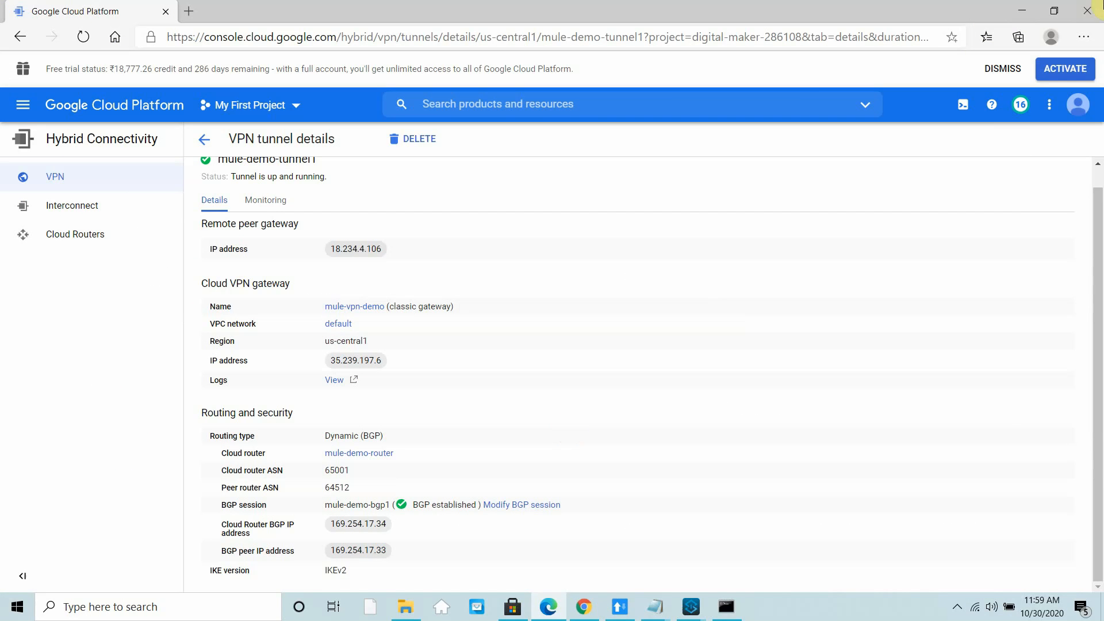
click(512, 606)
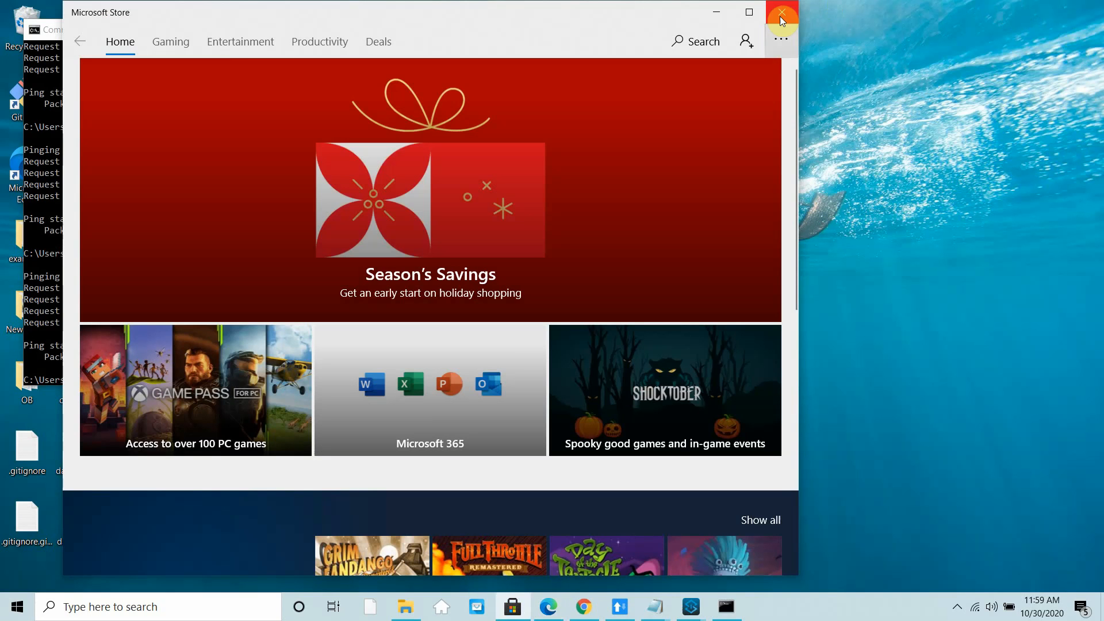
Close the accidentally opened Microsoft Store window
click(780, 12)
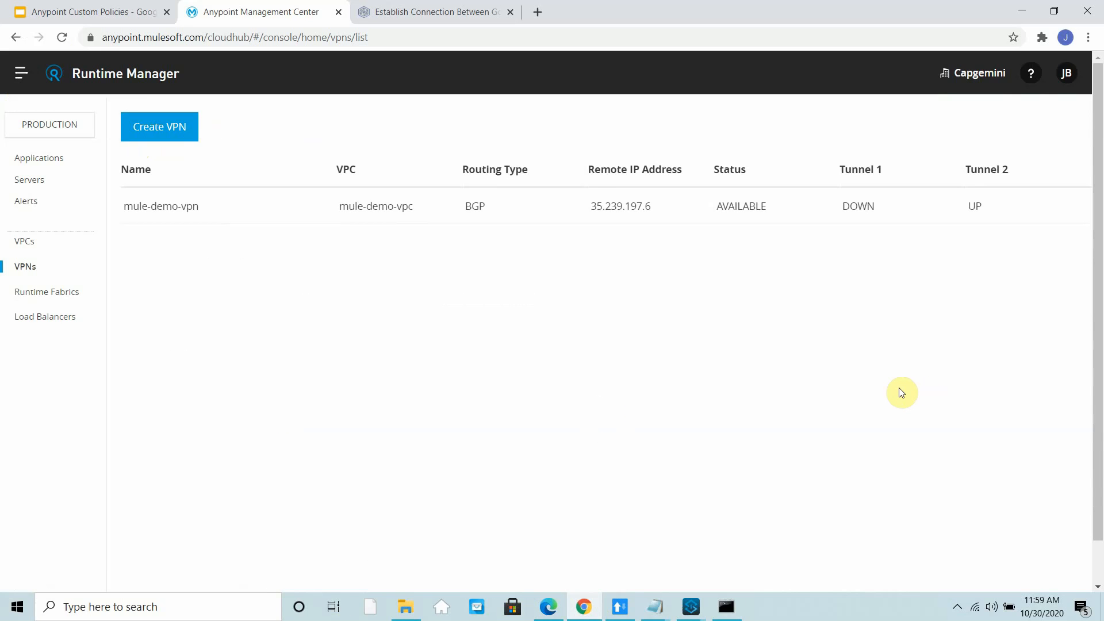
mouse_move(557, 180)
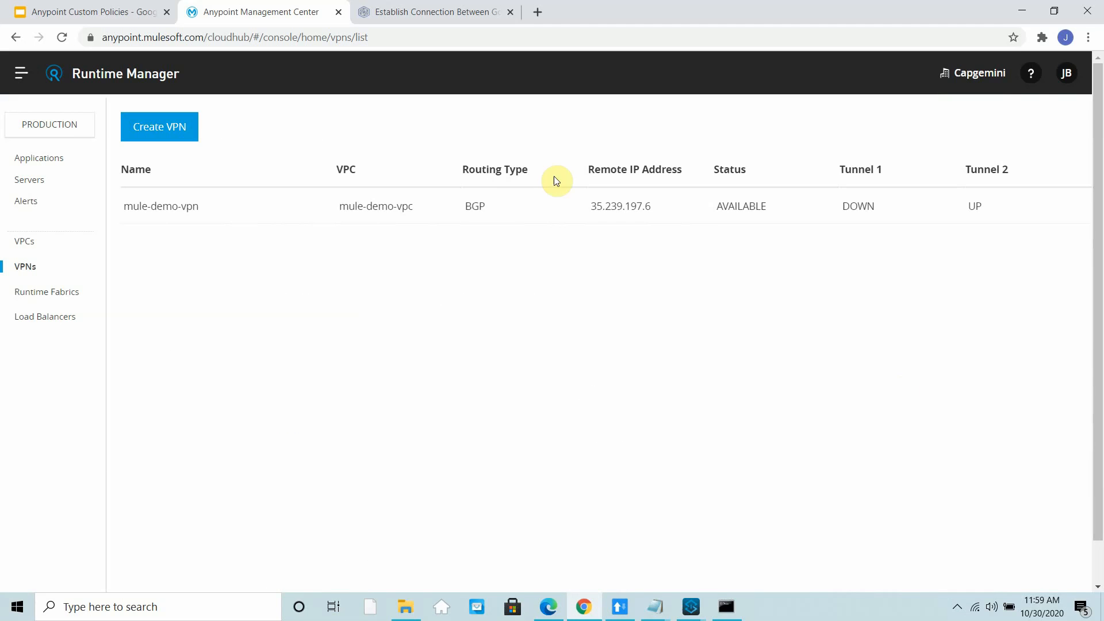
mouse_move(472, 82)
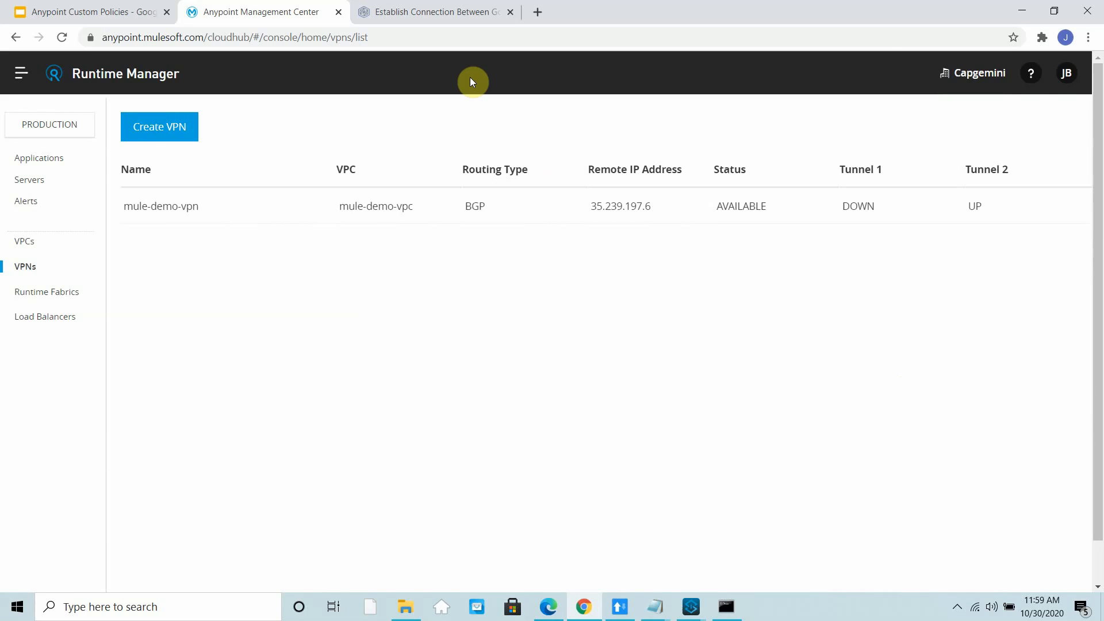
mouse_move(593, 376)
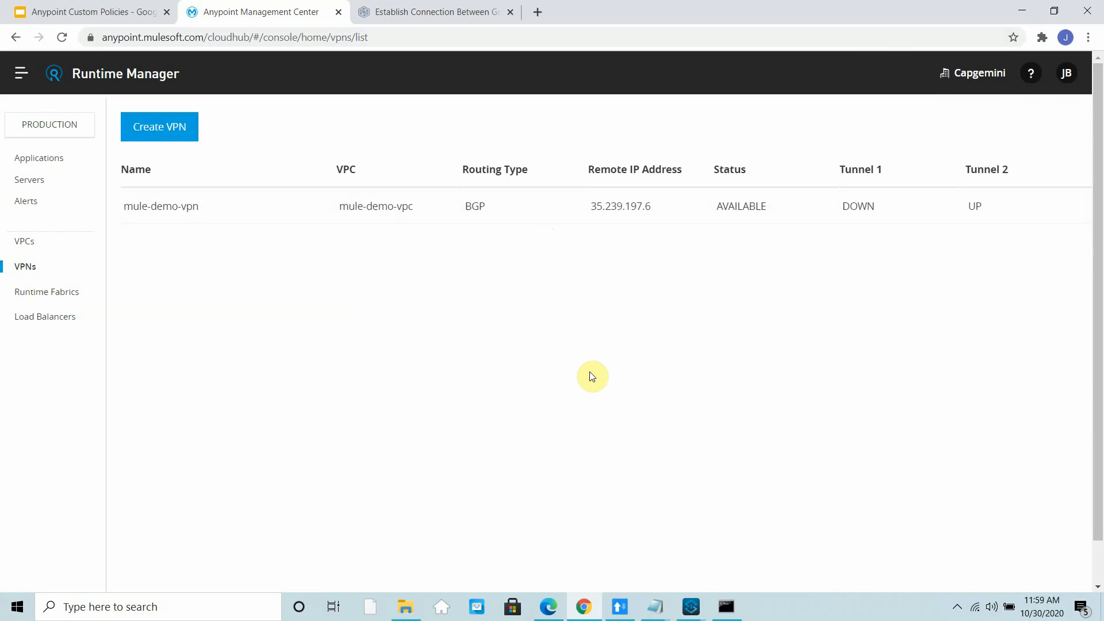
mouse_move(717, 389)
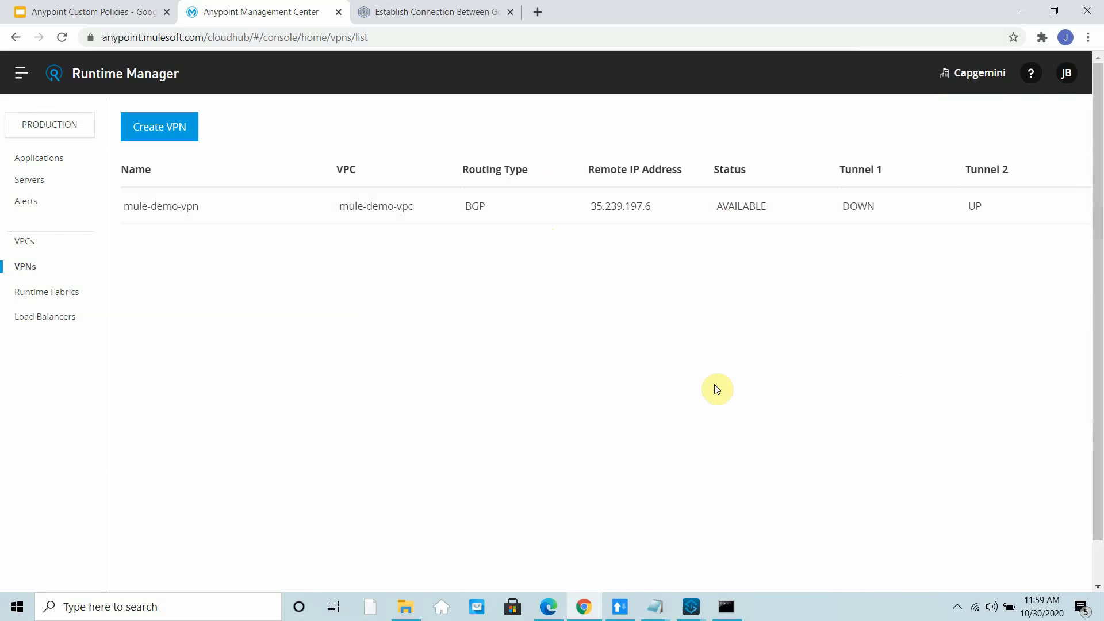